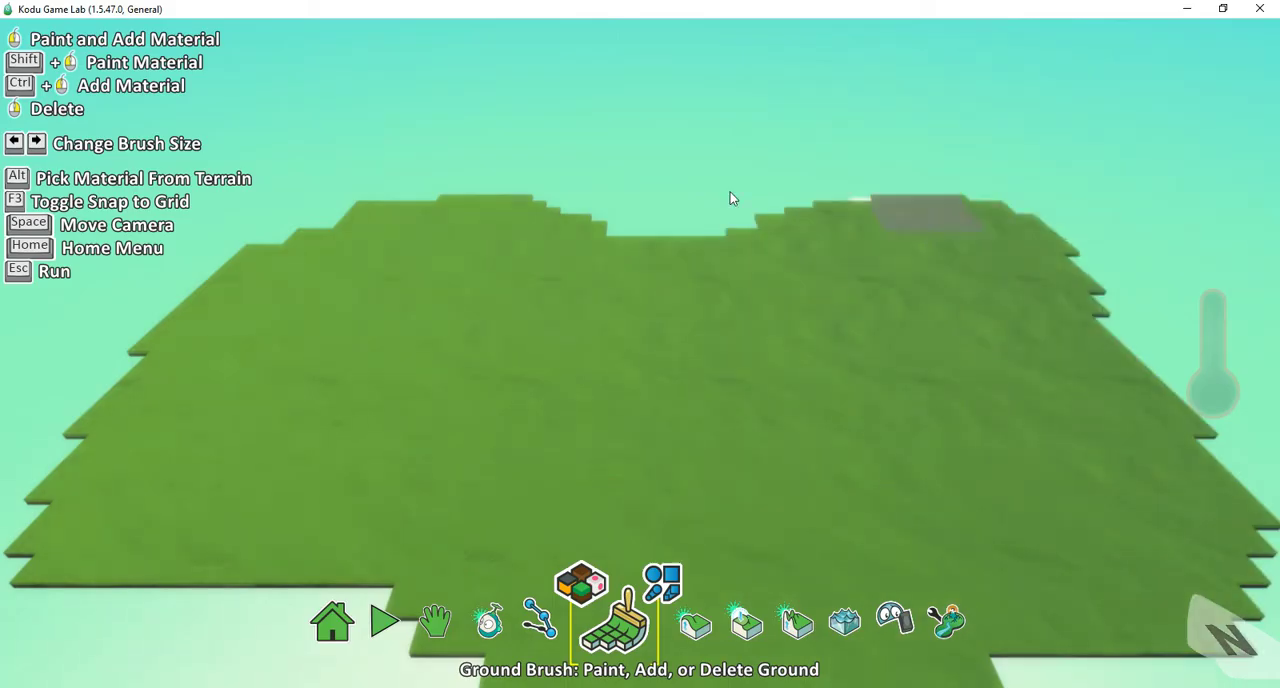
# Raise stepped hills left of centre and at the far right with the Up/Down terrain tool
pyautogui.click(685, 178)
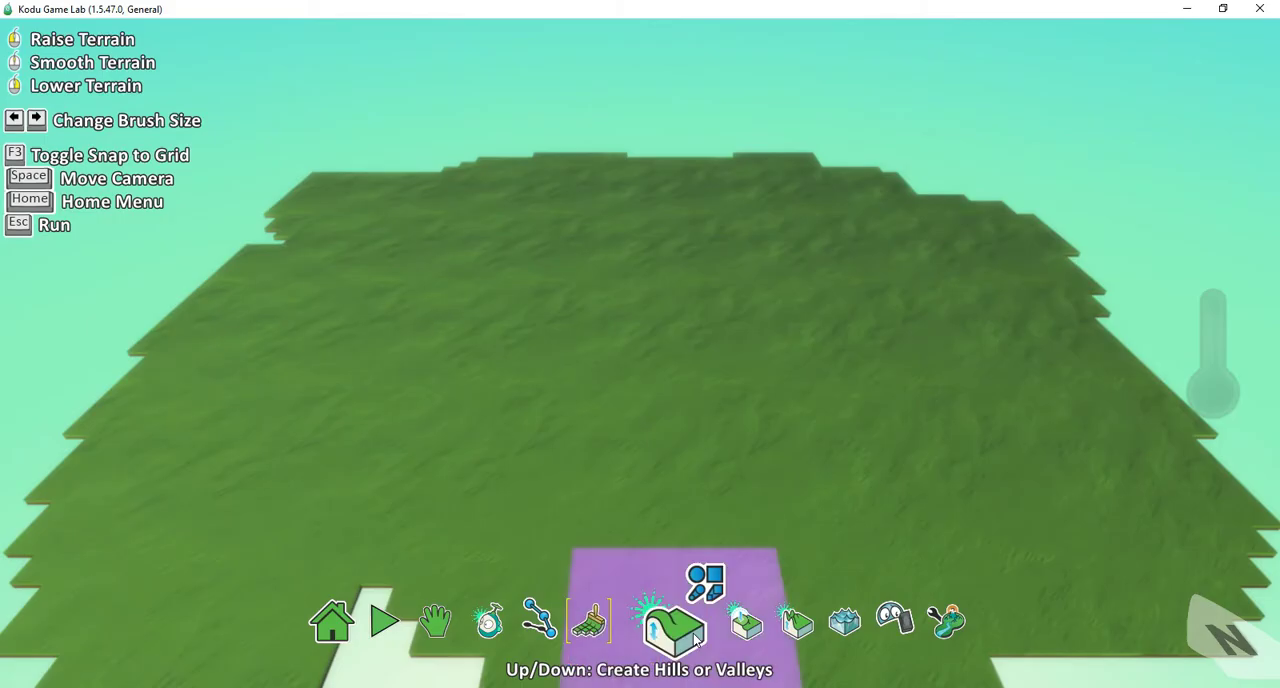
pyautogui.click(480, 310)
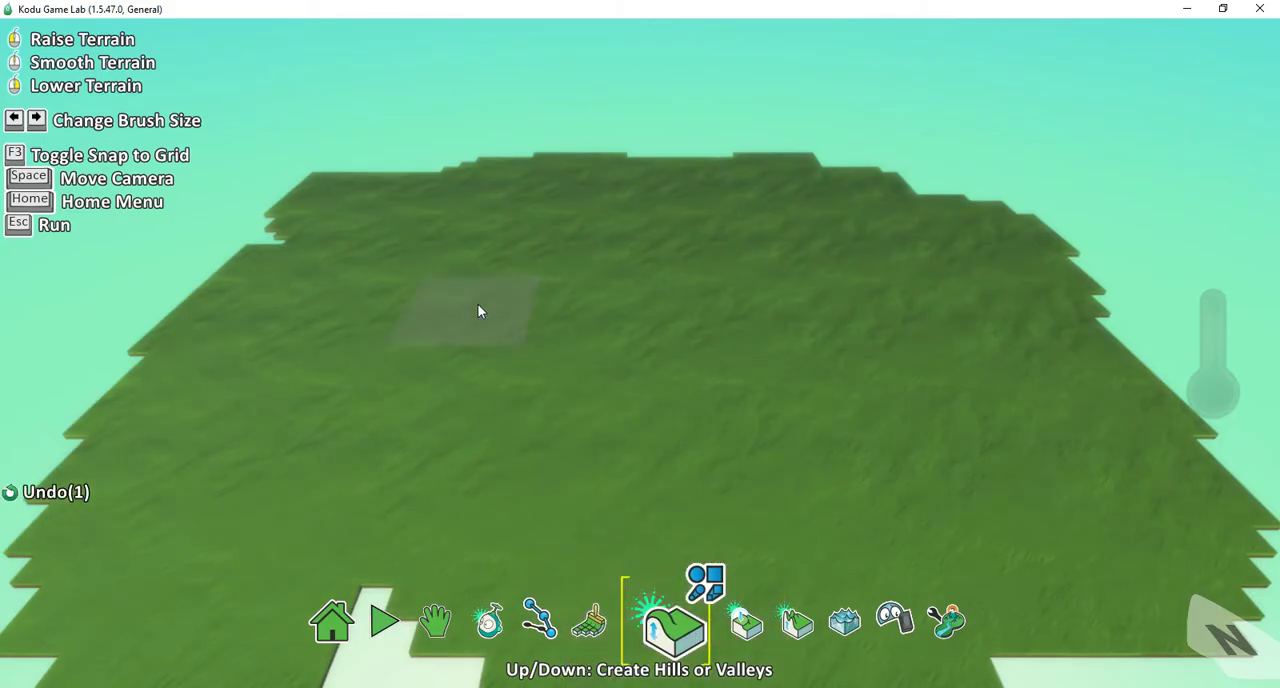
pyautogui.click(480, 310)
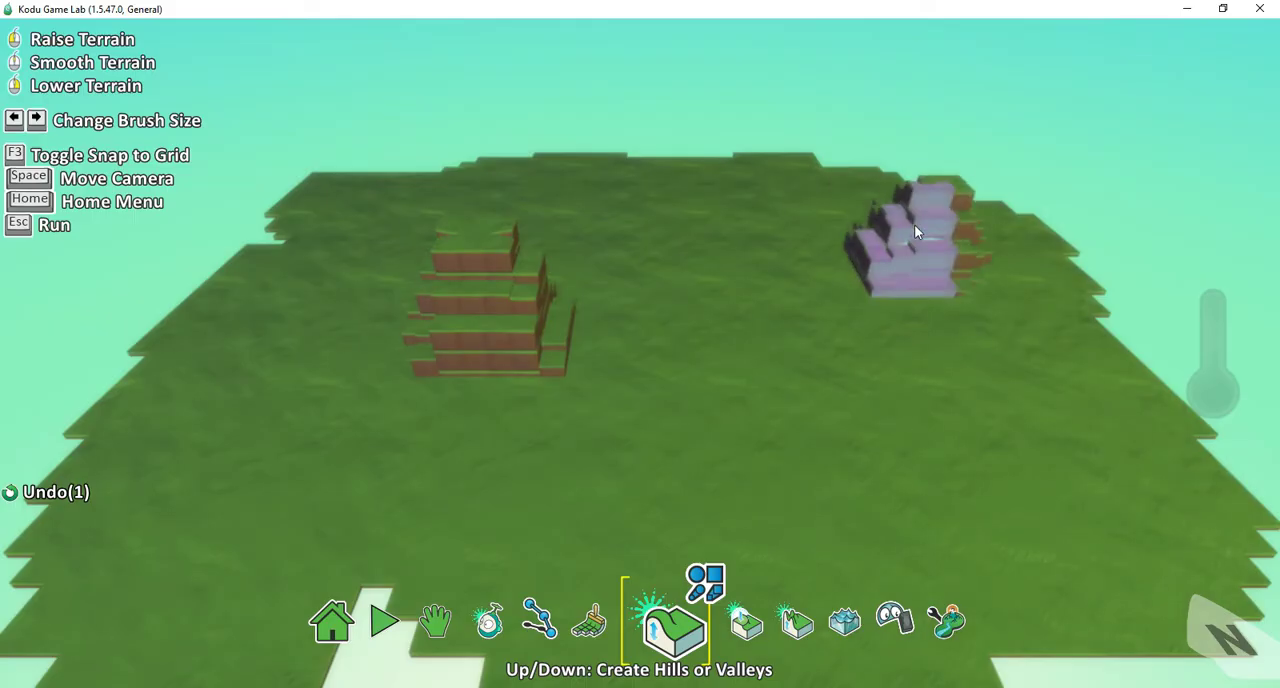
pyautogui.click(514, 620)
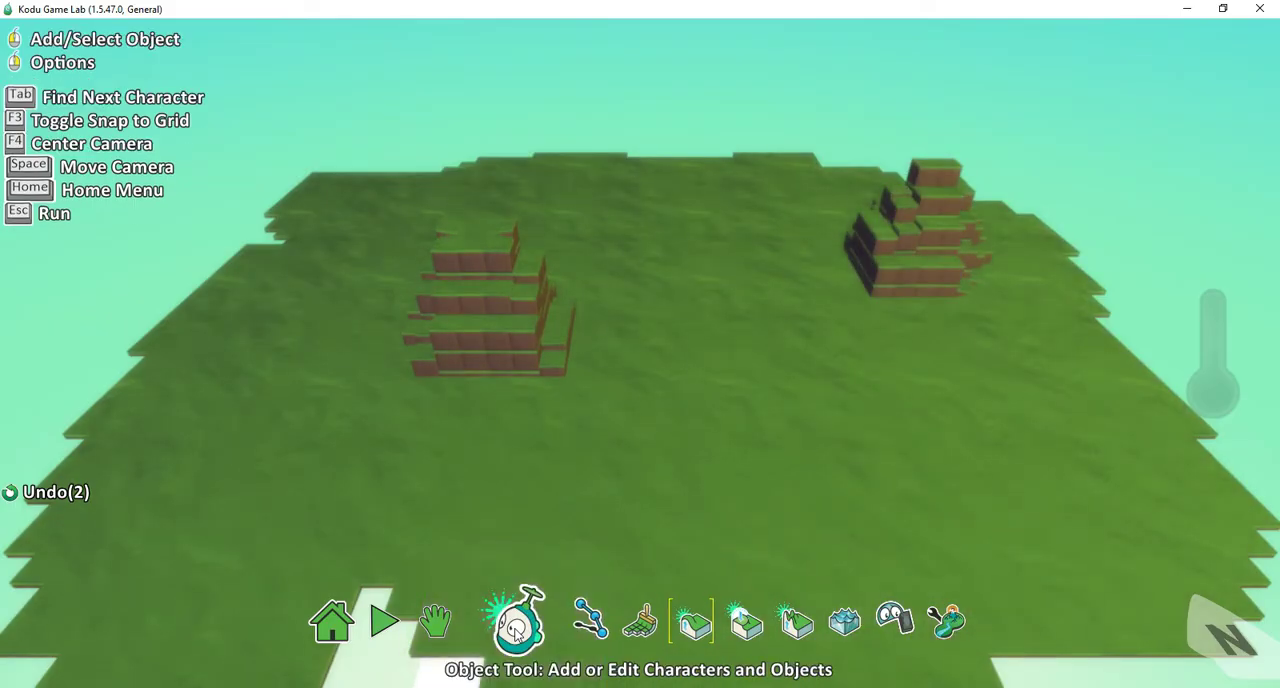
# Open the object pie menu offering kodu, rover, apple, rock, tree and pipe
pyautogui.click(515, 620)
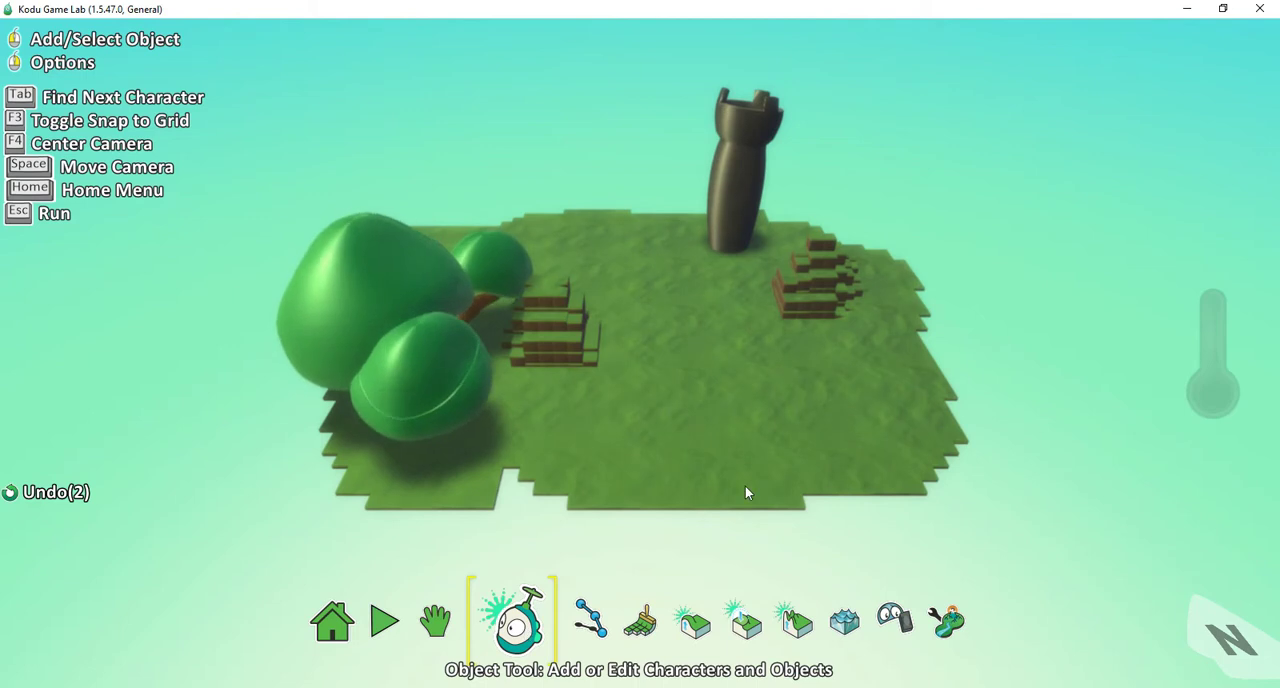
pyautogui.click(512, 619)
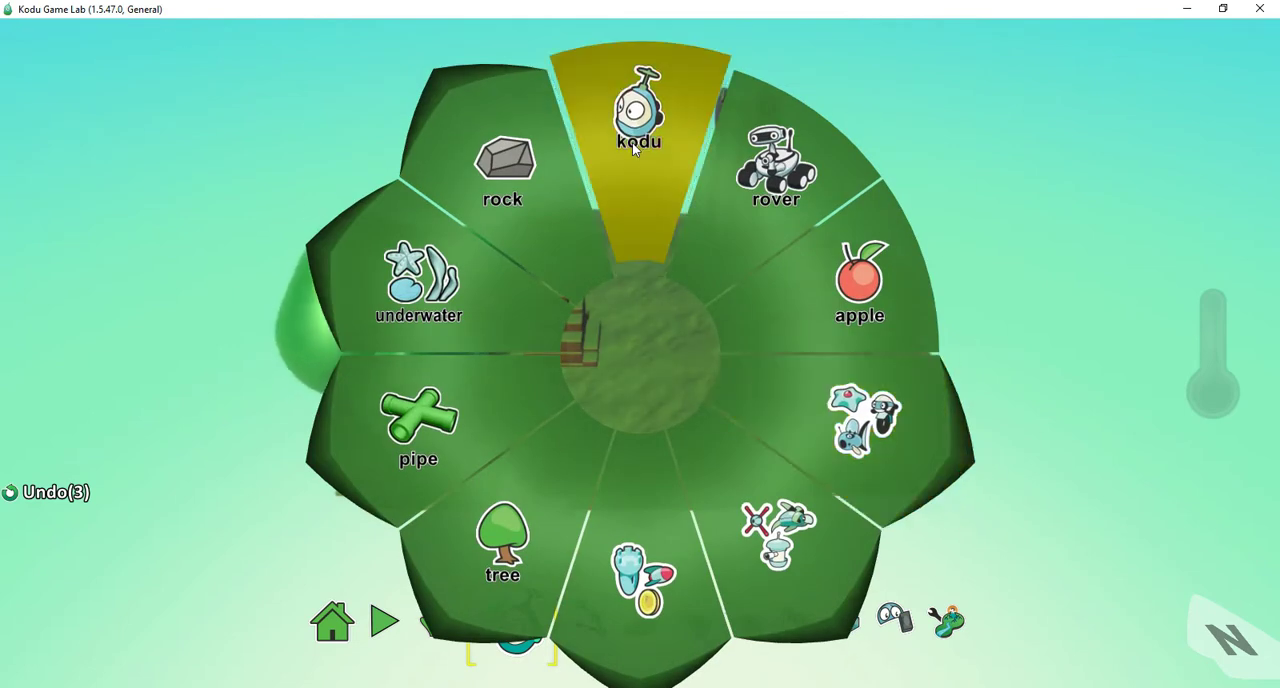
# Place a Kodu on the island's right side and open its program editor
pyautogui.click(638, 110)
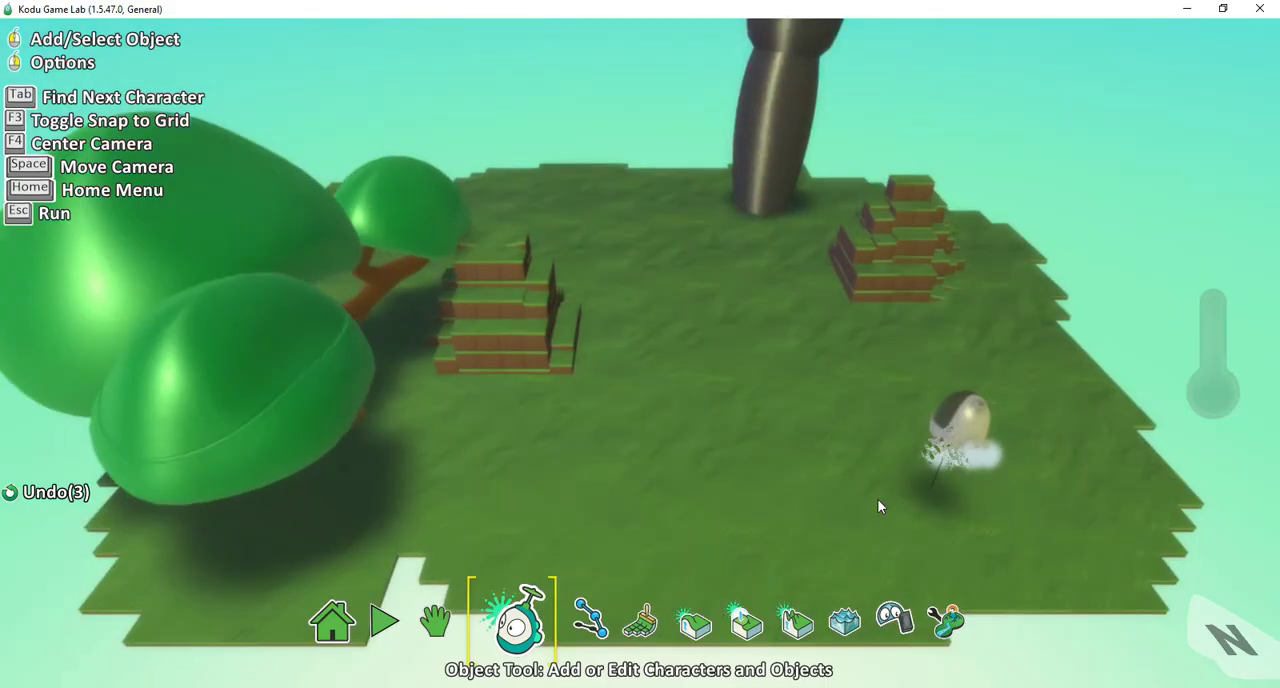
pyautogui.click(960, 425)
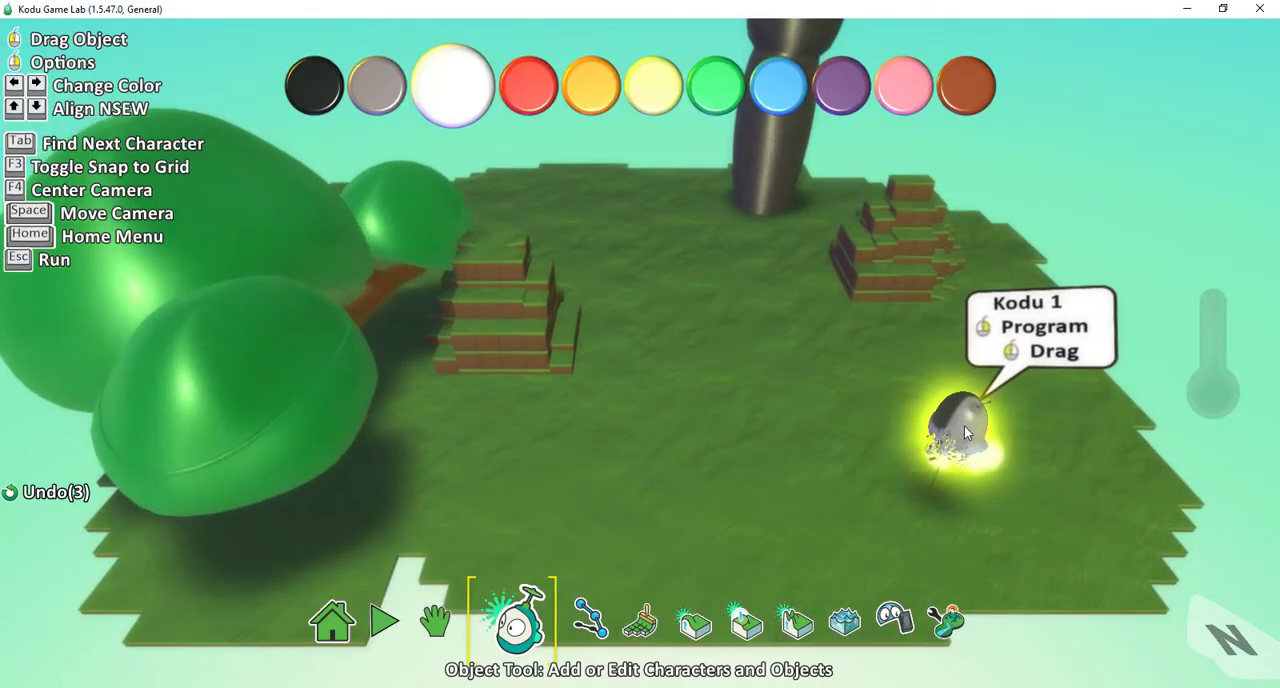
pyautogui.rightClick(960, 425)
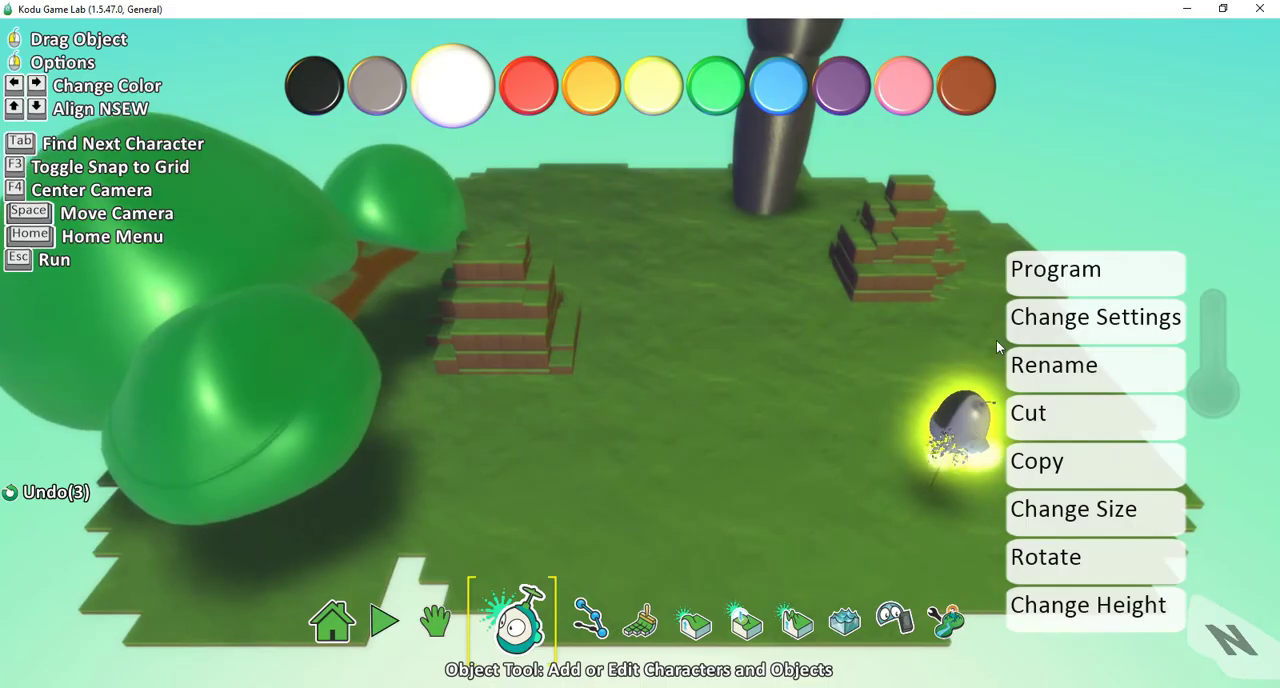
pyautogui.click(1055, 269)
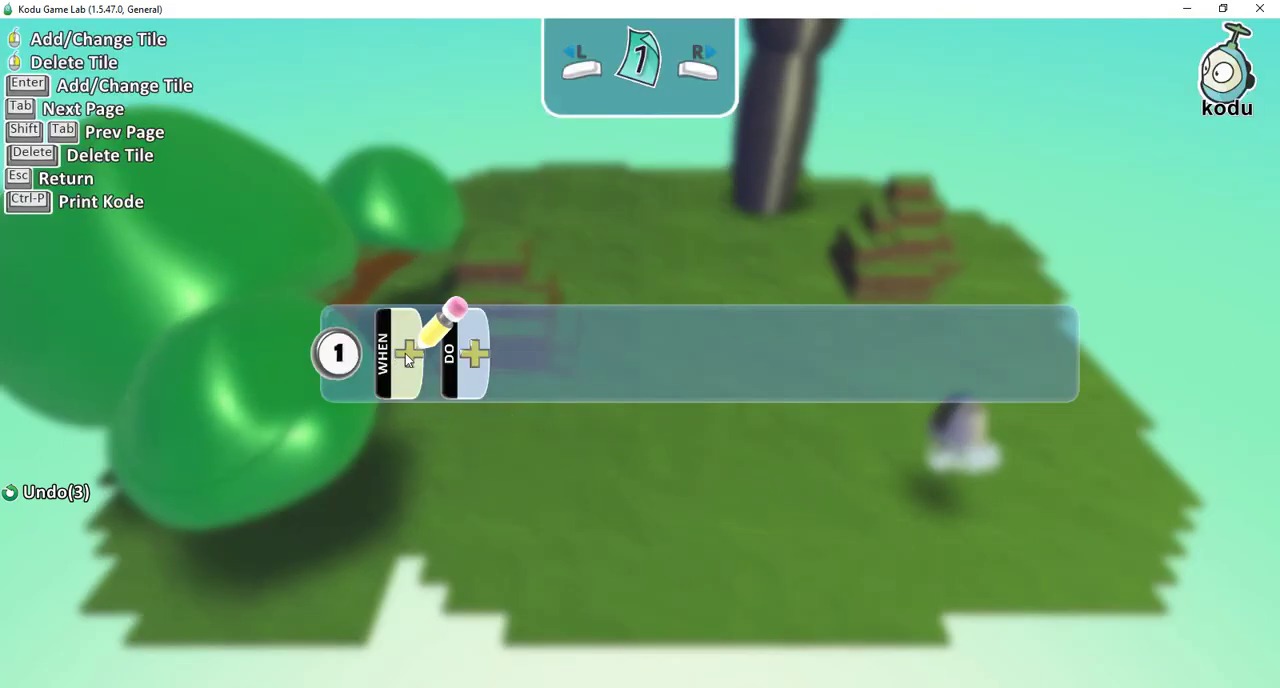
# Set the Kodu's rule 1 to: when keyboard WASD, do move quickly
pyautogui.click(408, 352)
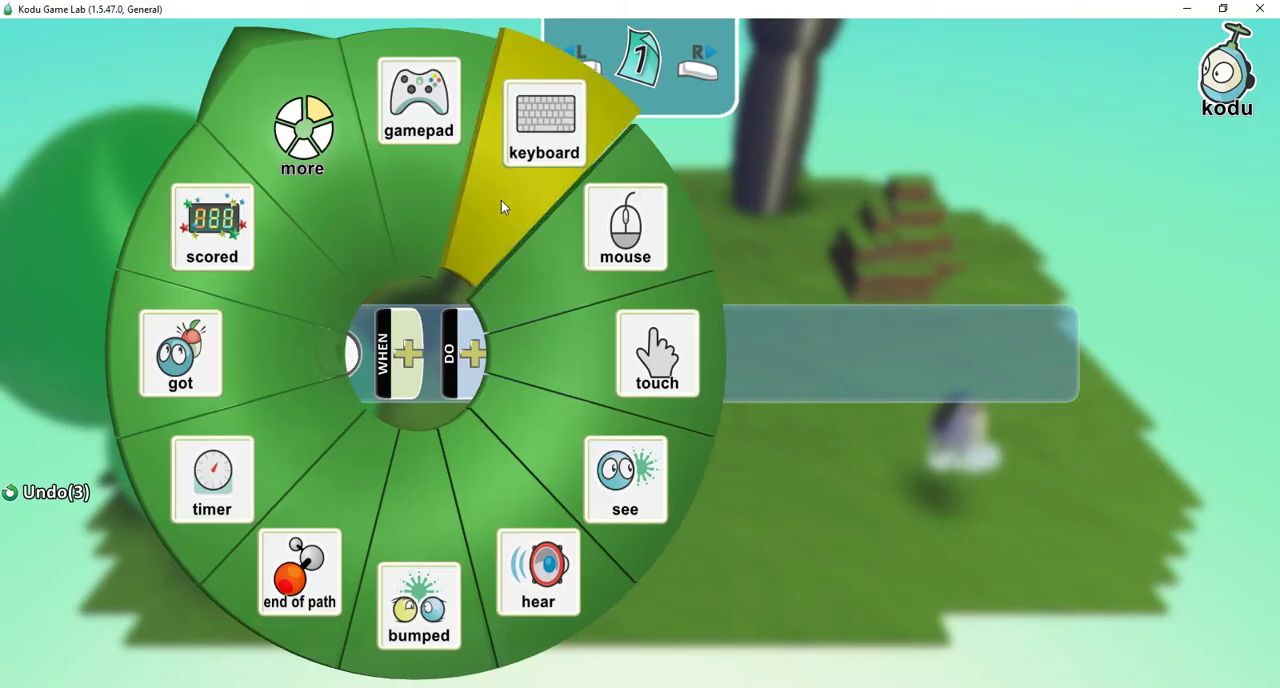
pyautogui.click(543, 123)
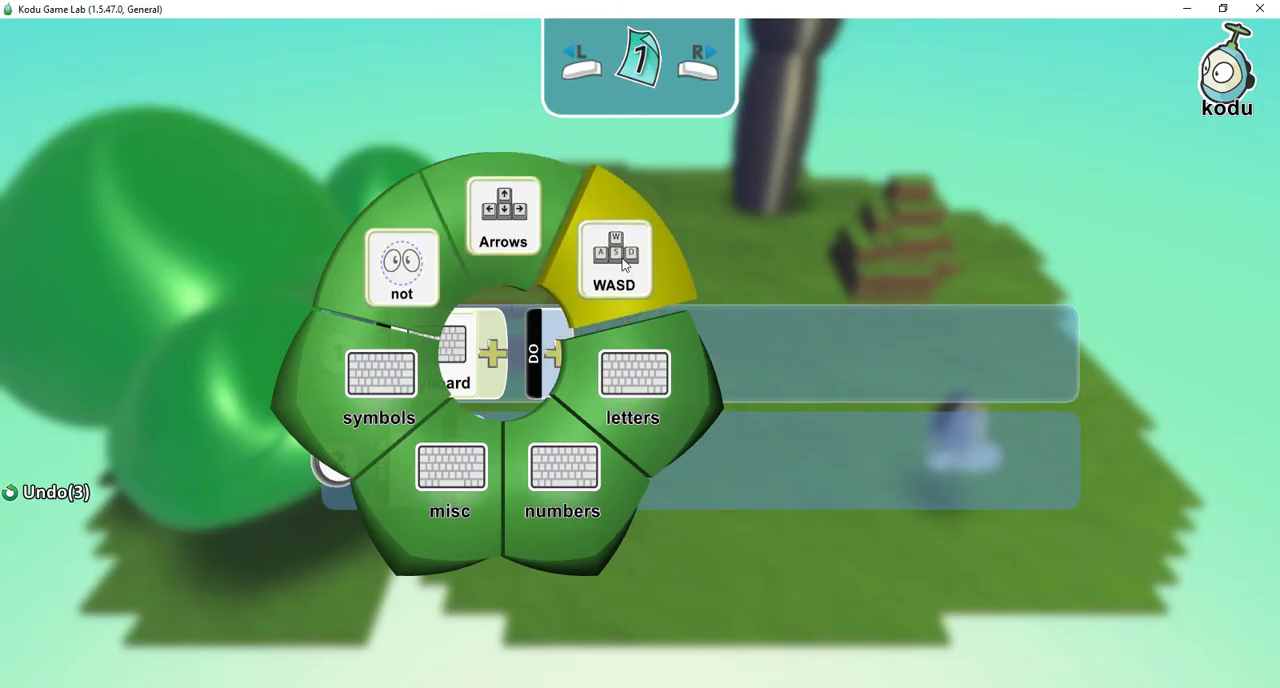
pyautogui.click(614, 258)
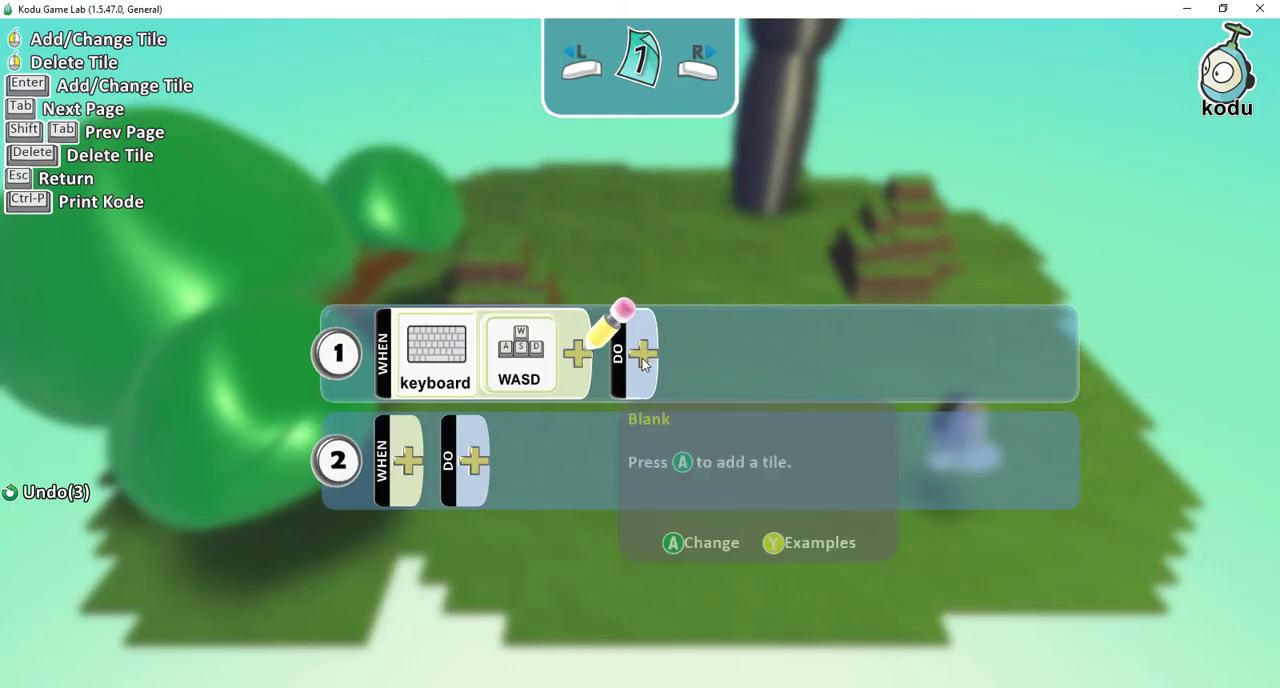
pyautogui.click(643, 353)
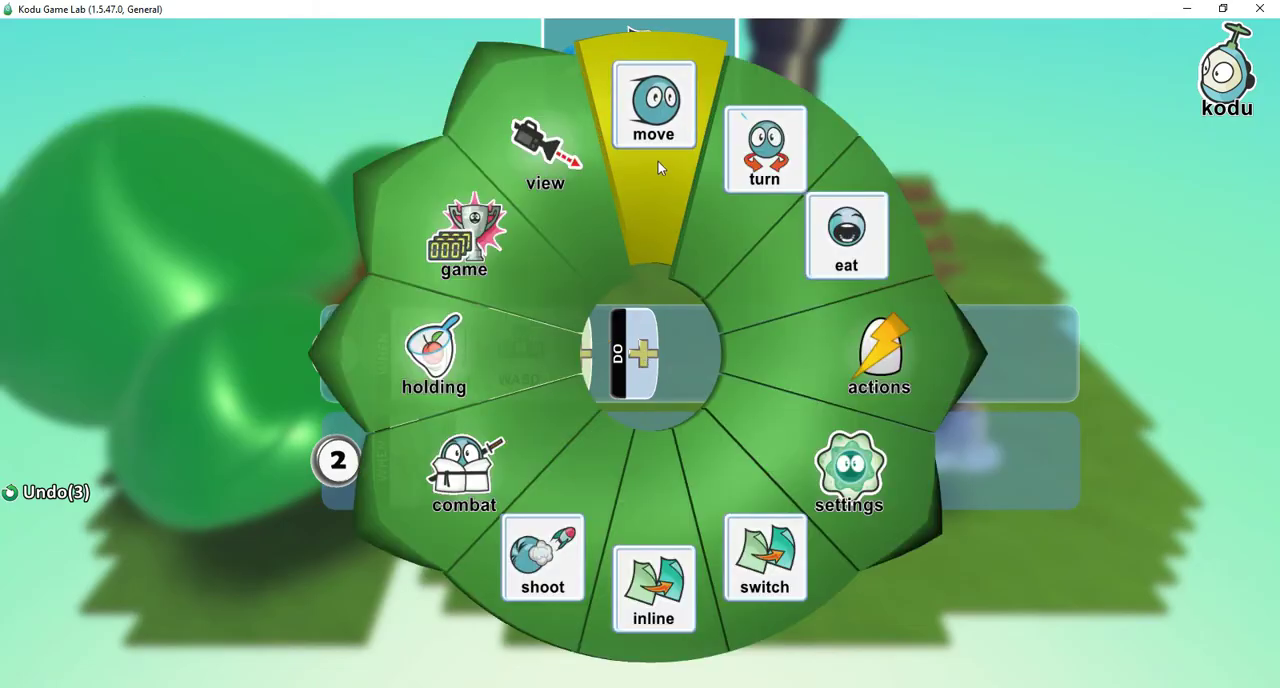
pyautogui.click(653, 105)
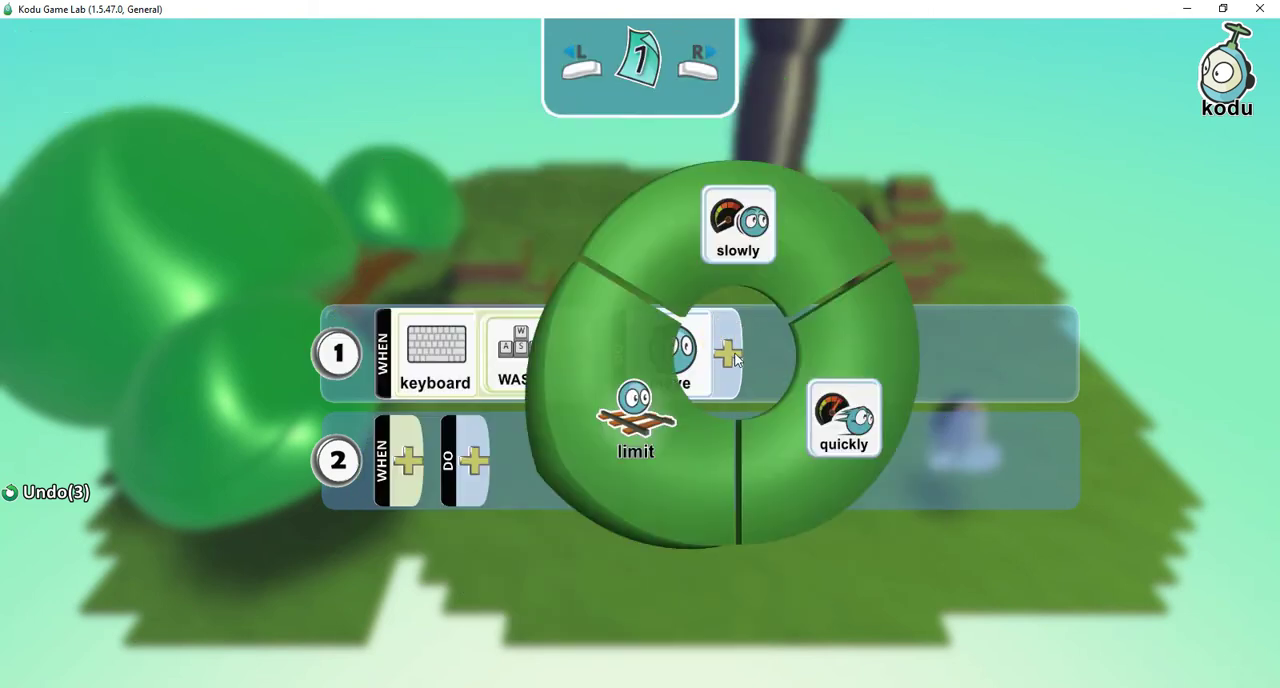
pyautogui.click(844, 418)
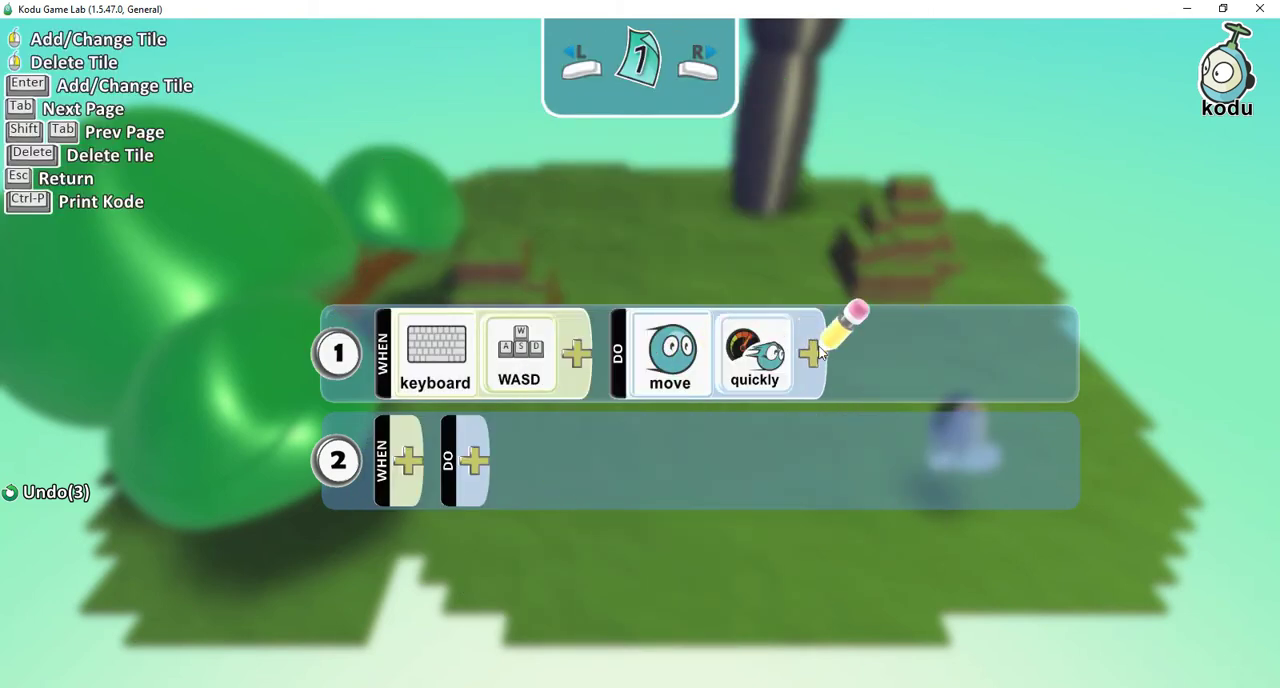
pyautogui.moveTo(742, 548)
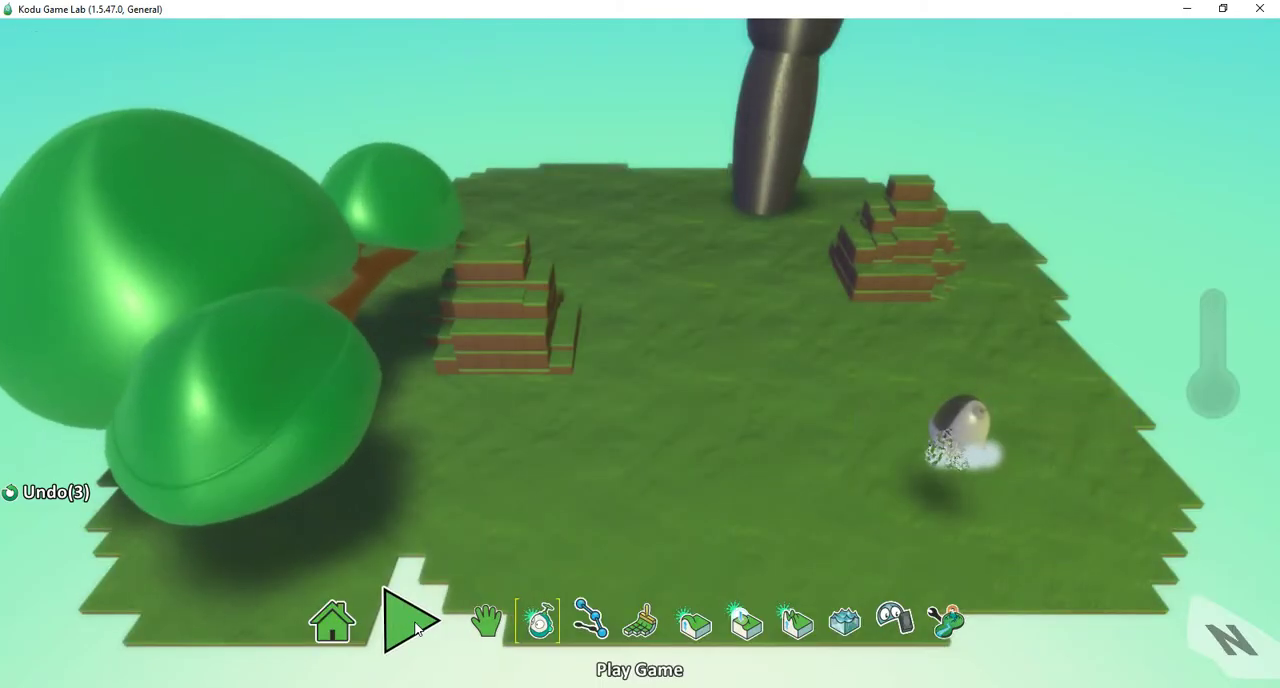
pyautogui.click(409, 620)
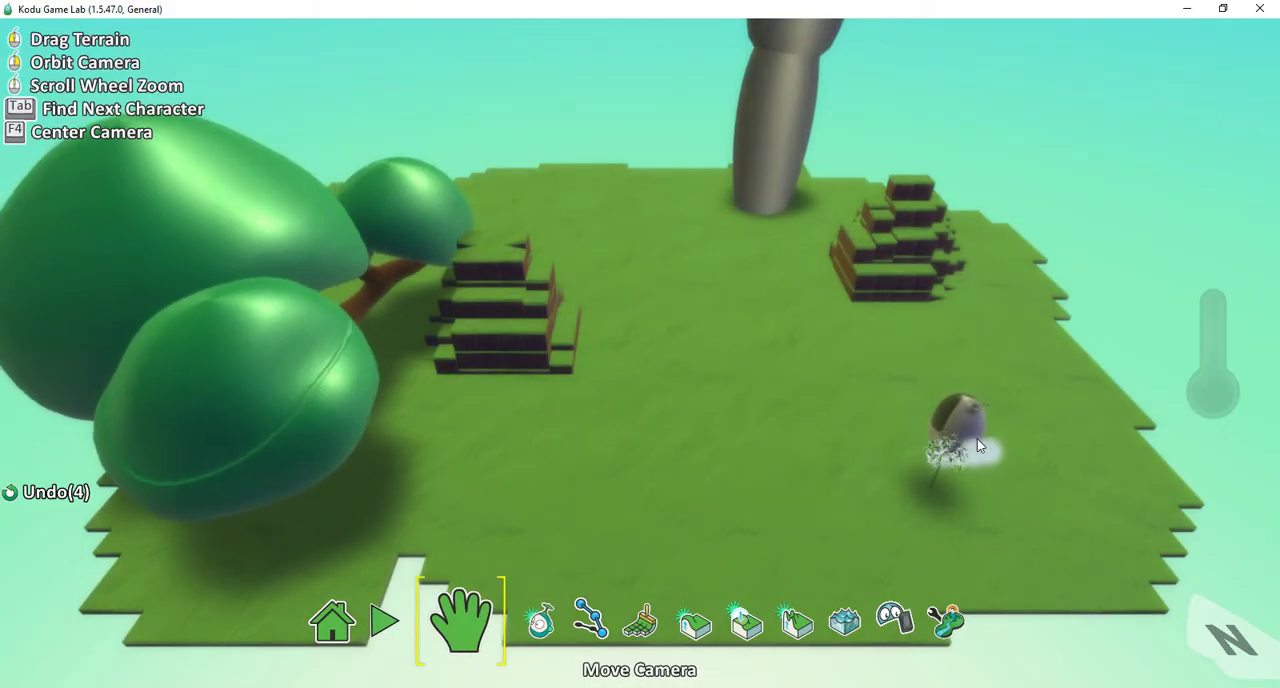
pyautogui.click(515, 620)
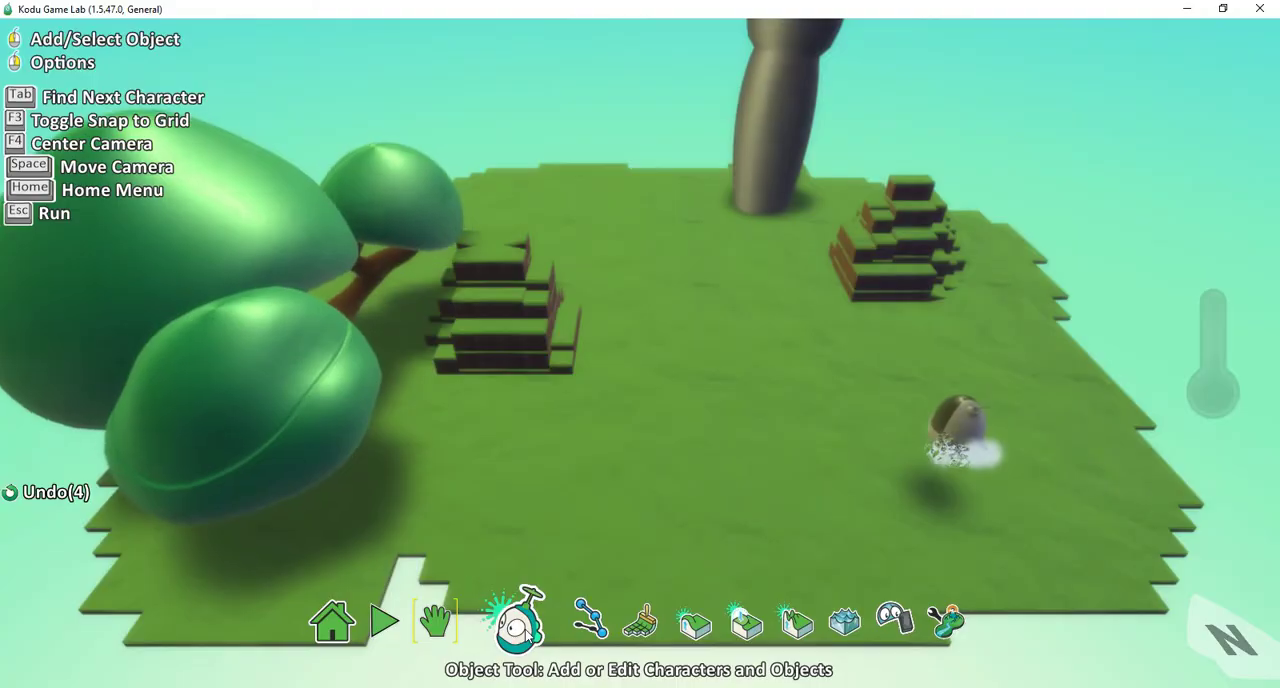
# Add Kodu rule 2: when keyboard Space, do shoot missile
pyautogui.click(960, 420)
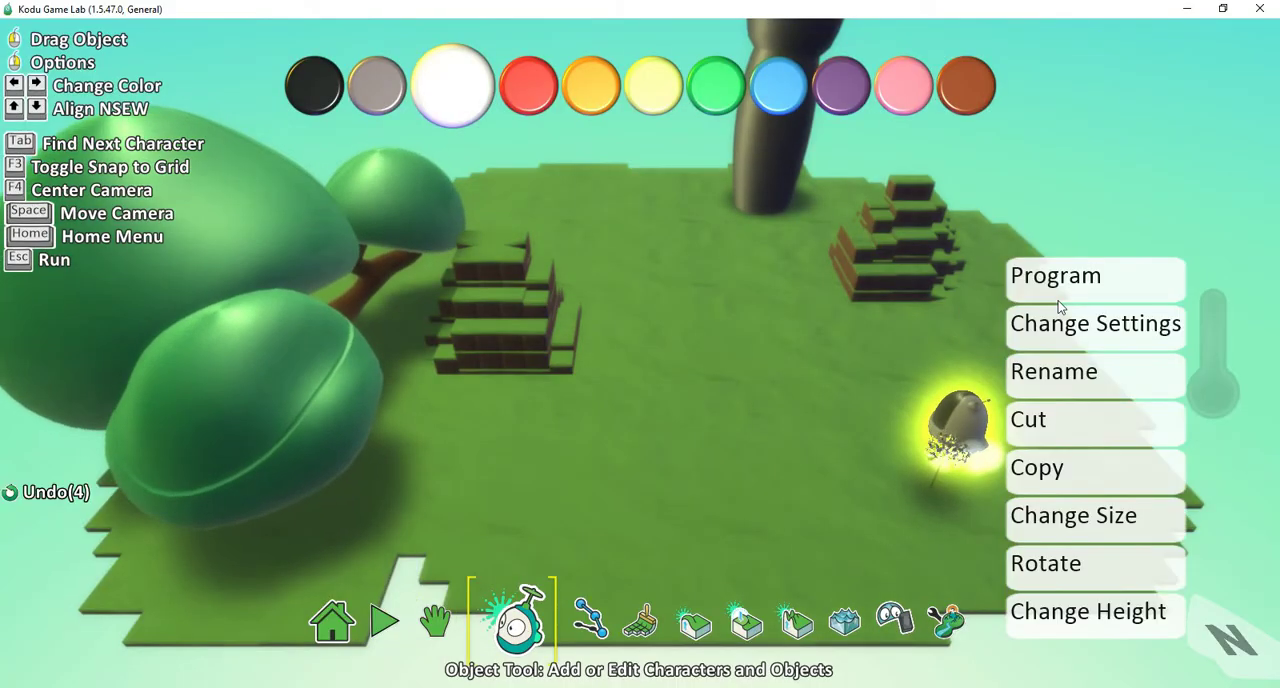
pyautogui.click(1055, 275)
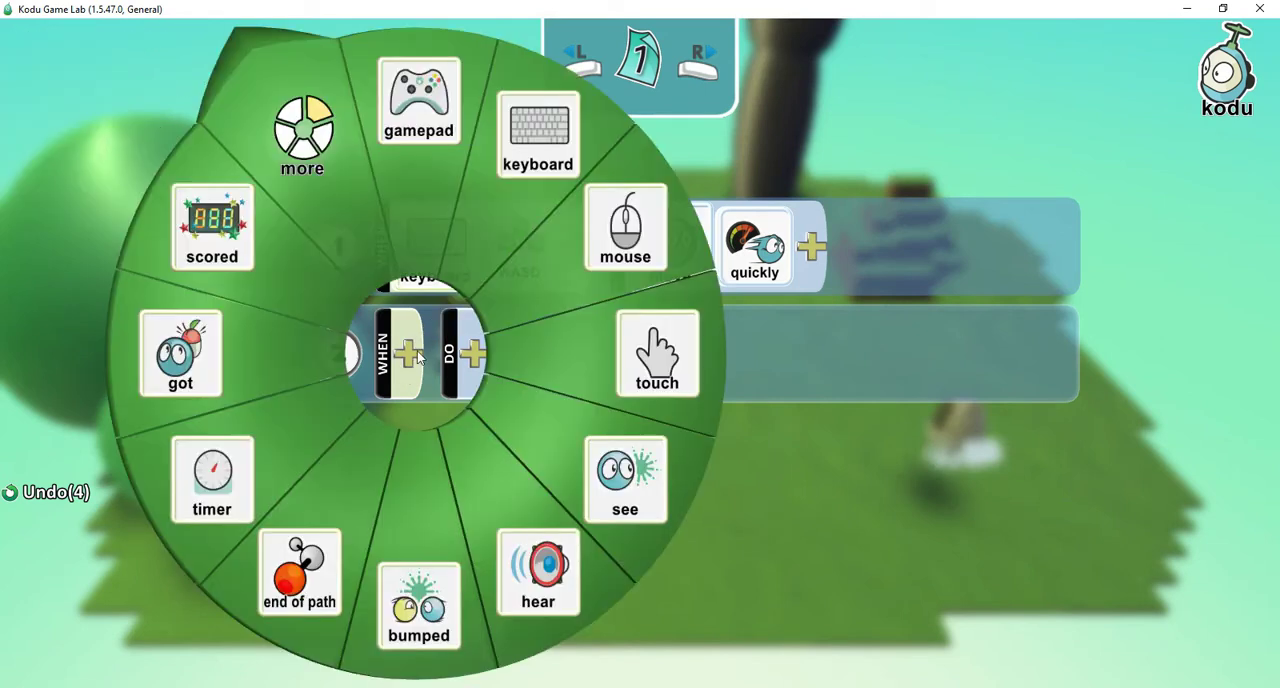
pyautogui.click(537, 135)
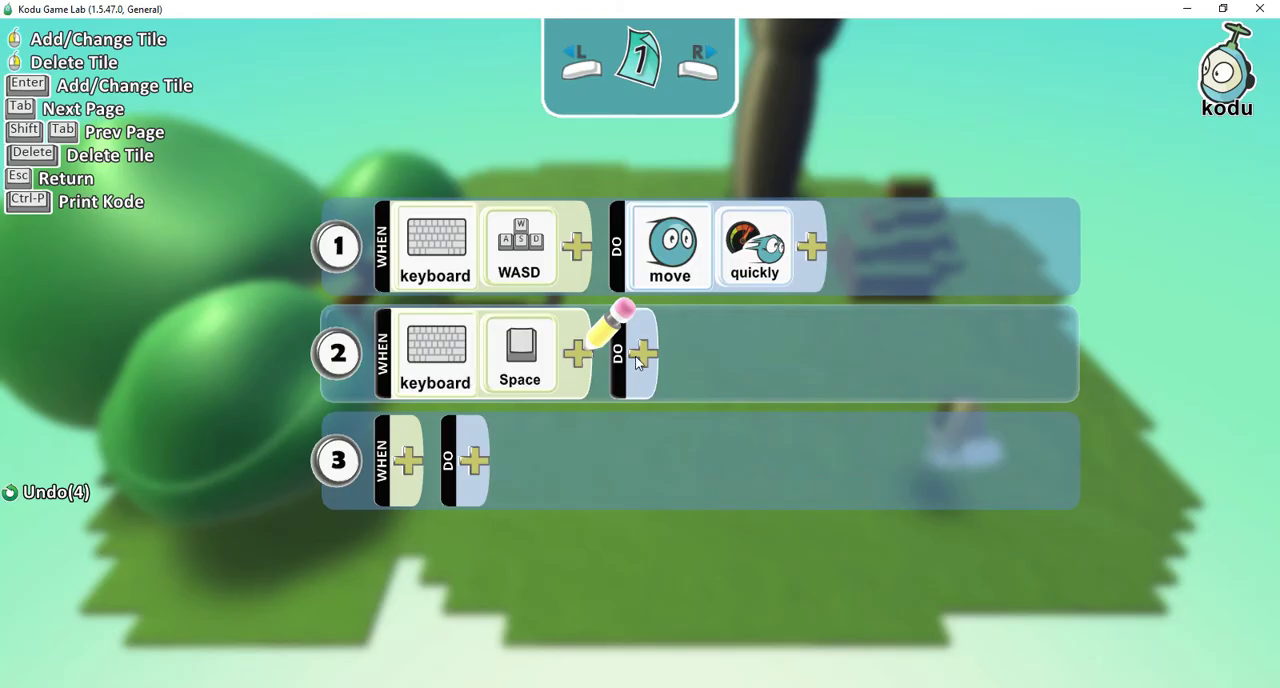
pyautogui.click(643, 353)
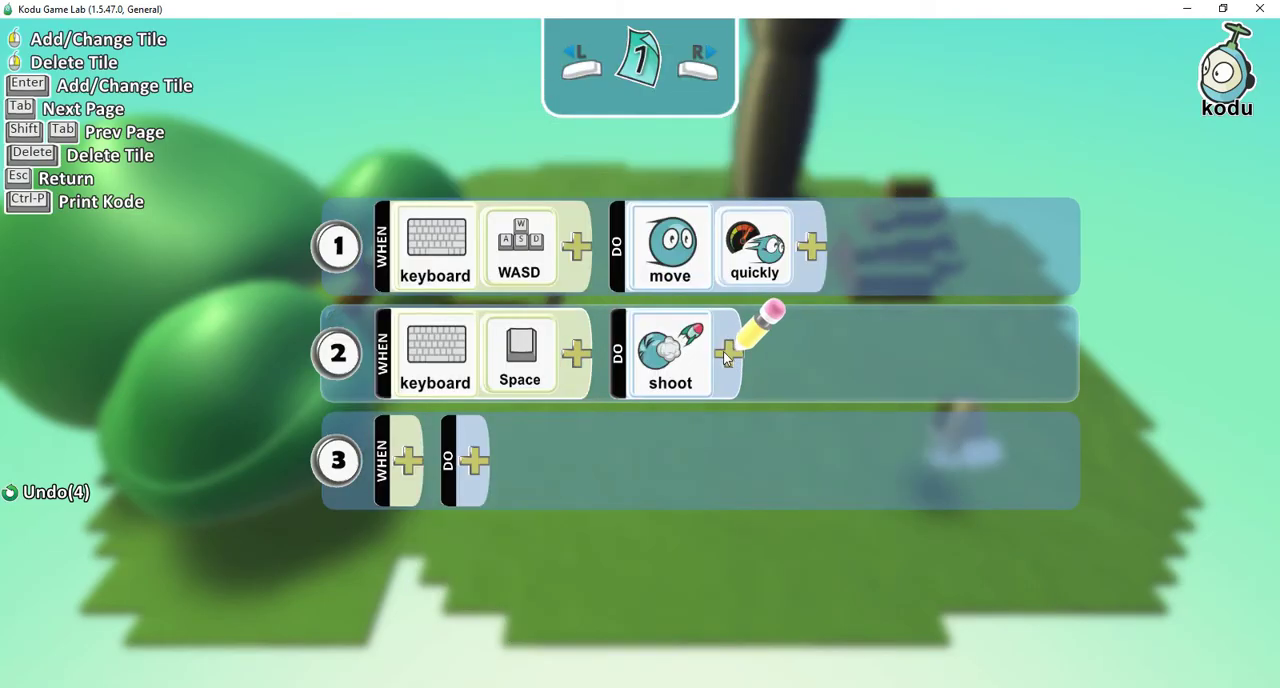
pyautogui.click(728, 353)
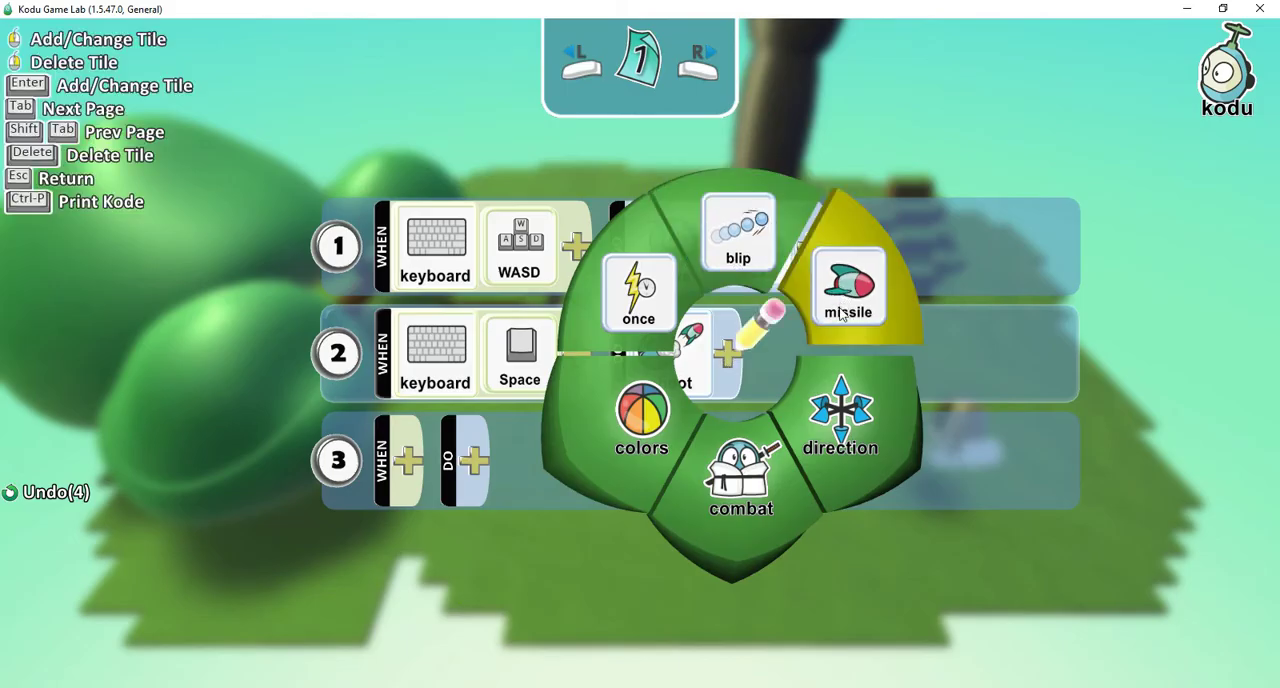
pyautogui.click(848, 287)
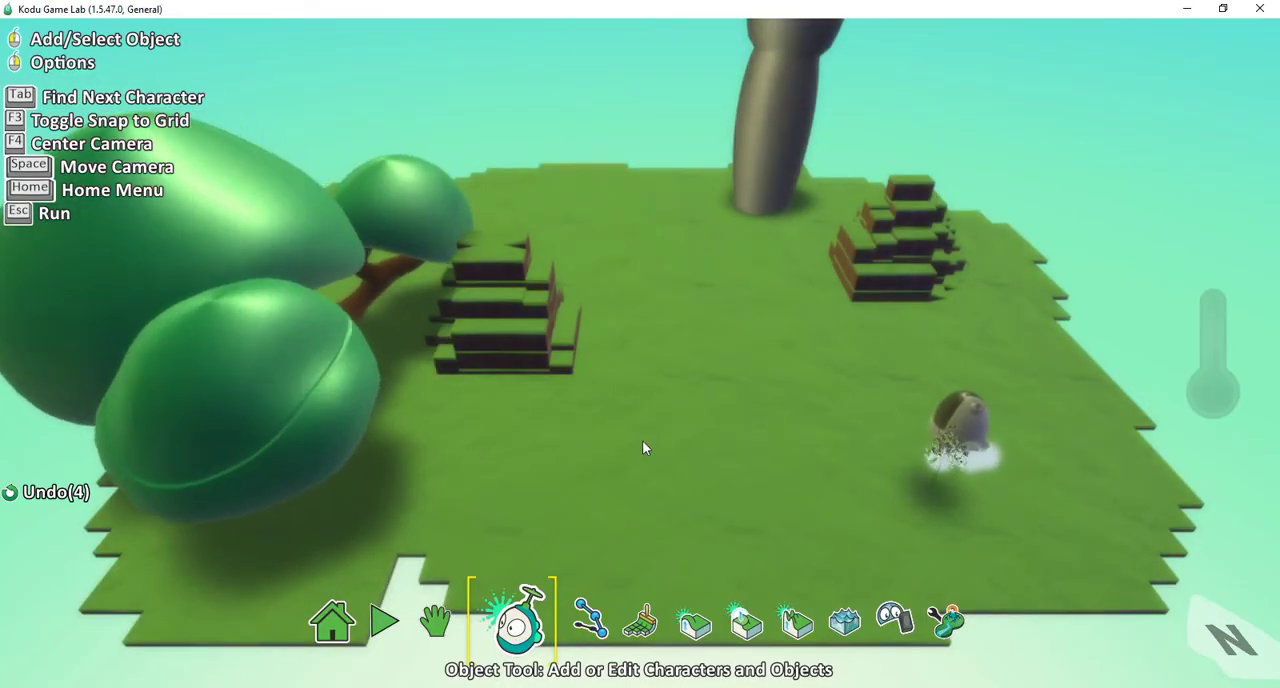
pyautogui.click(385, 620)
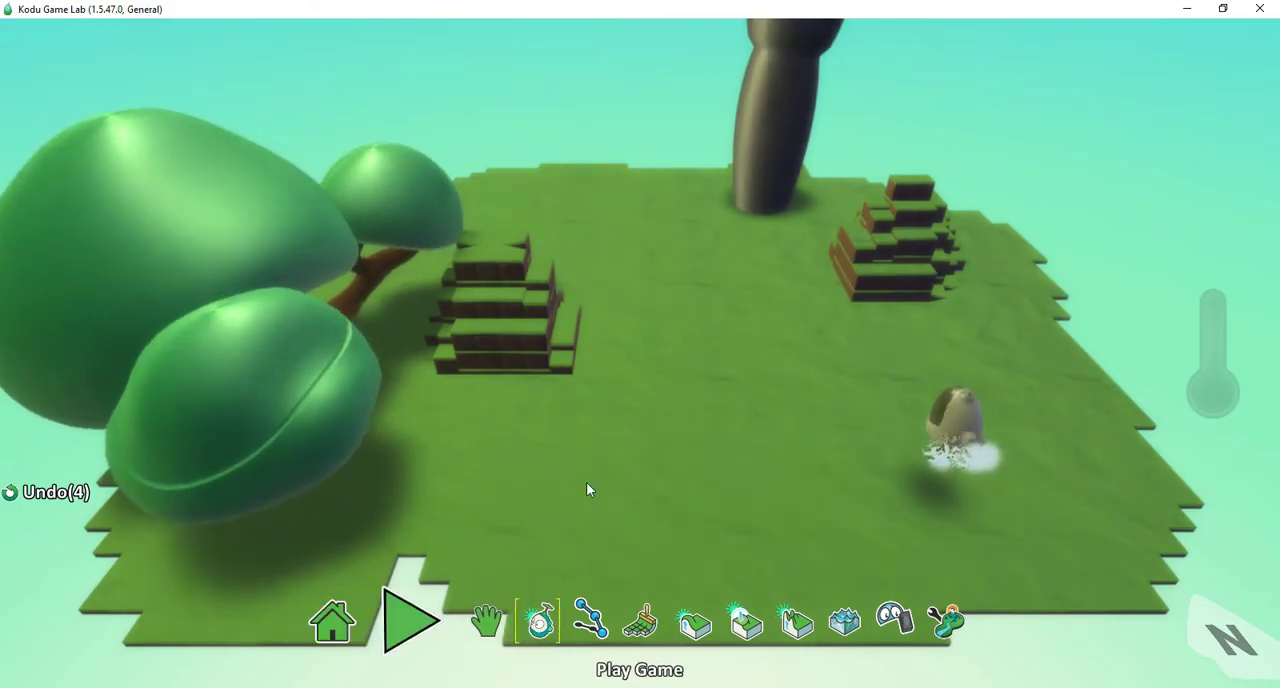
pyautogui.click(410, 620)
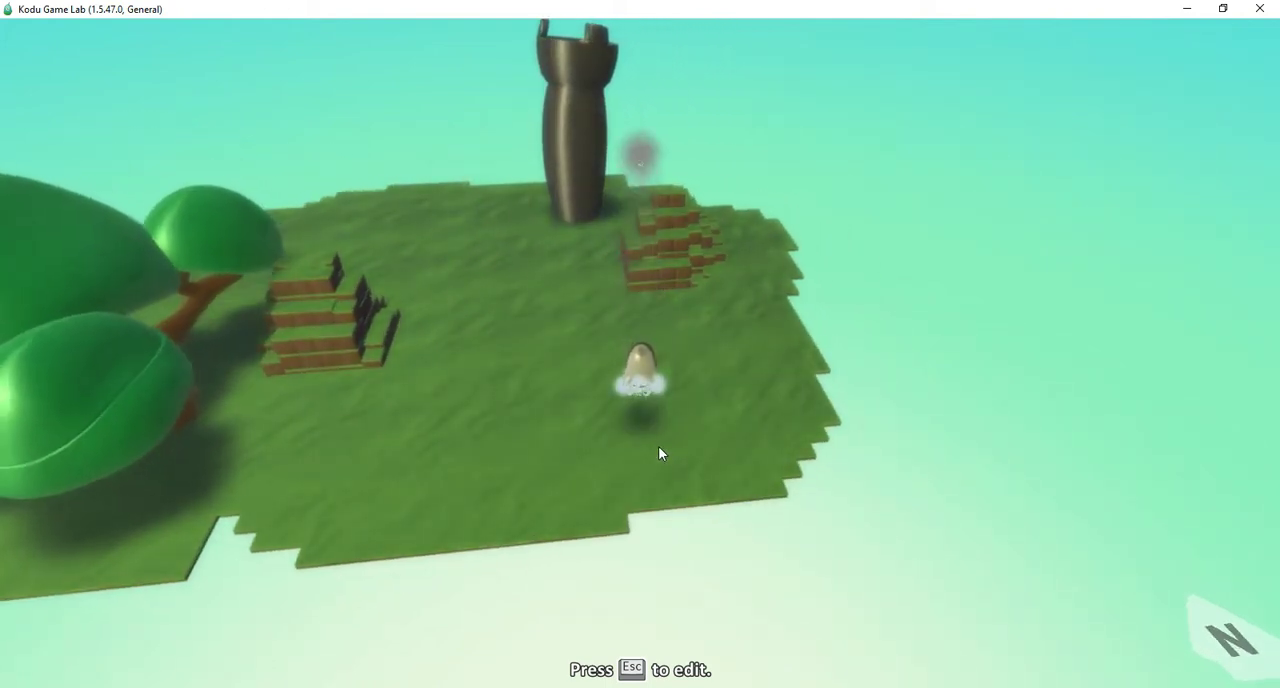
pyautogui.press('Escape')
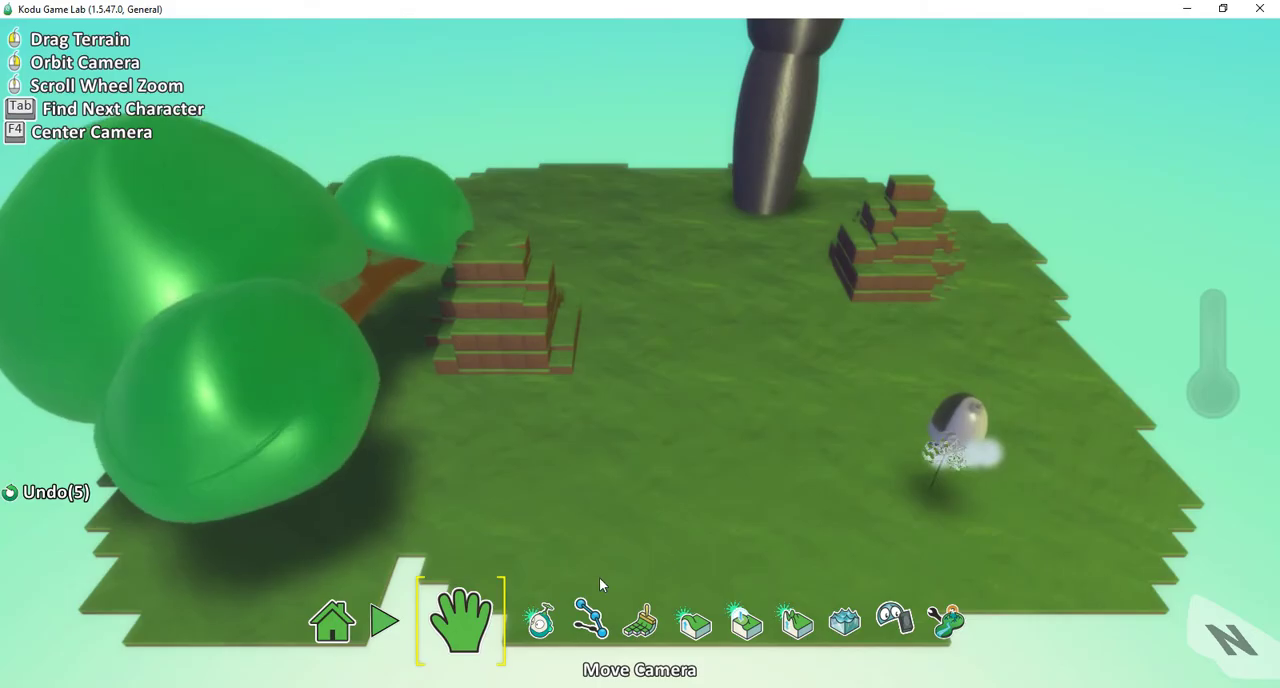
# Place a cannon from the bots group beyond the left steps and open its options
pyautogui.click(514, 620)
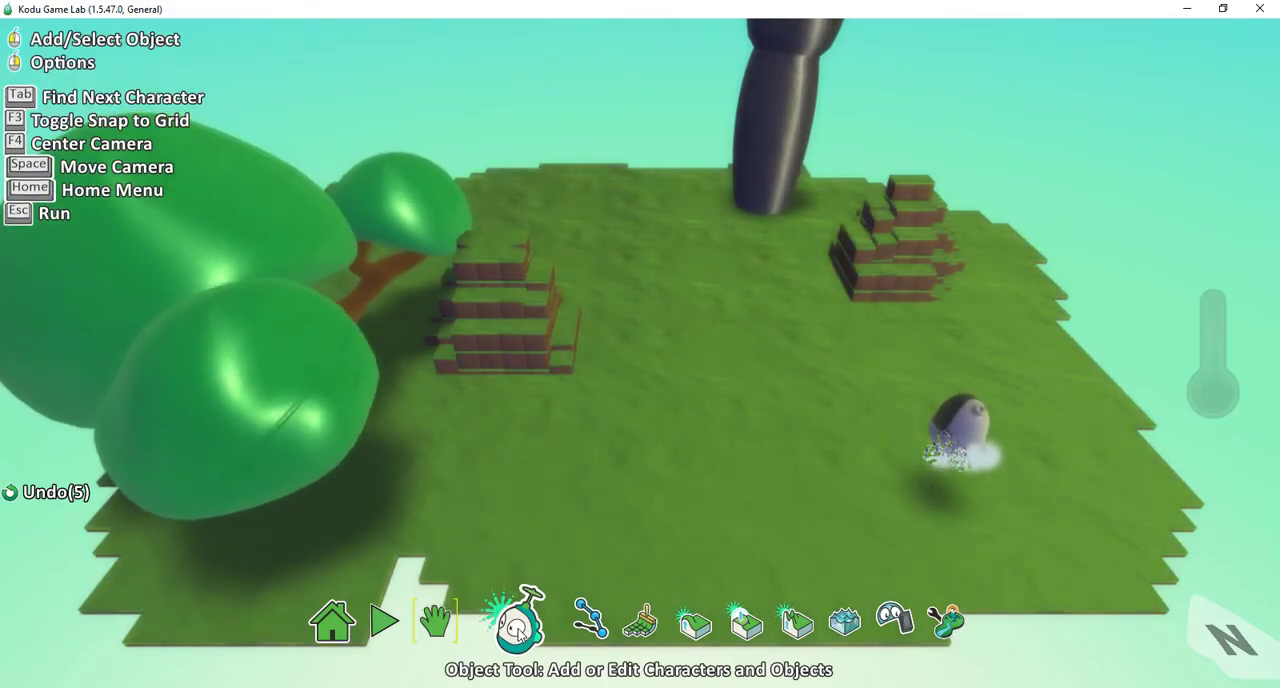
pyautogui.click(515, 620)
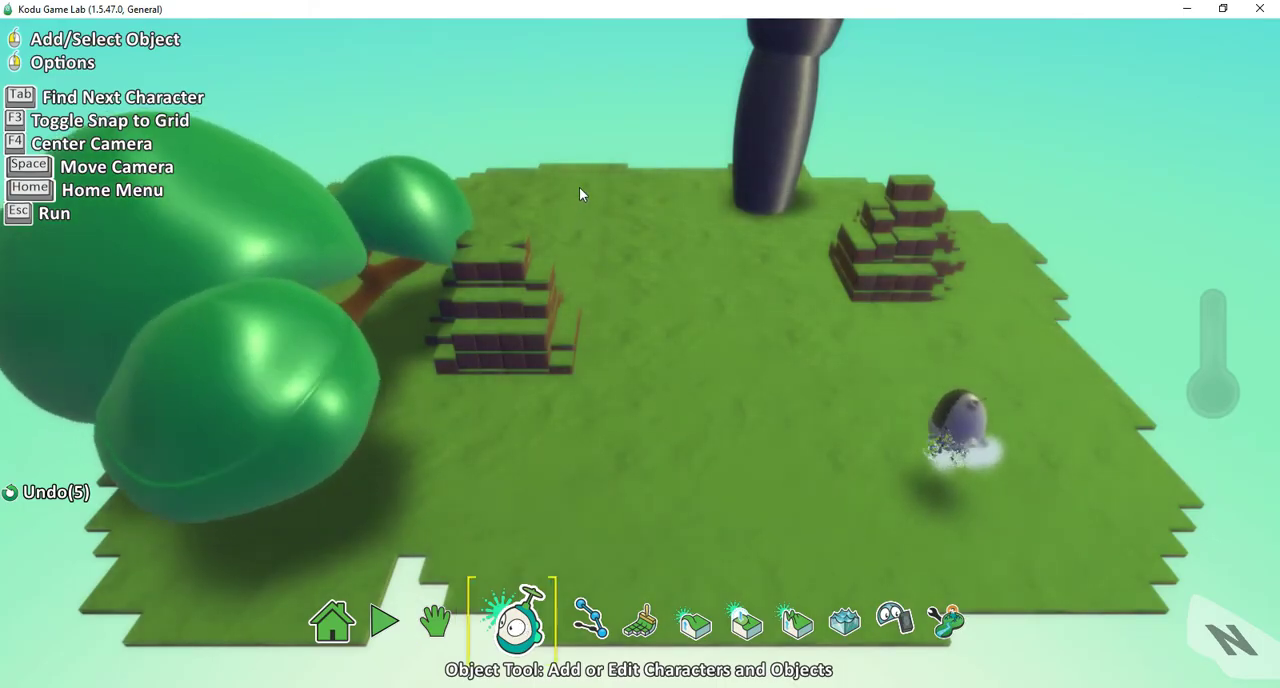
pyautogui.click(514, 620)
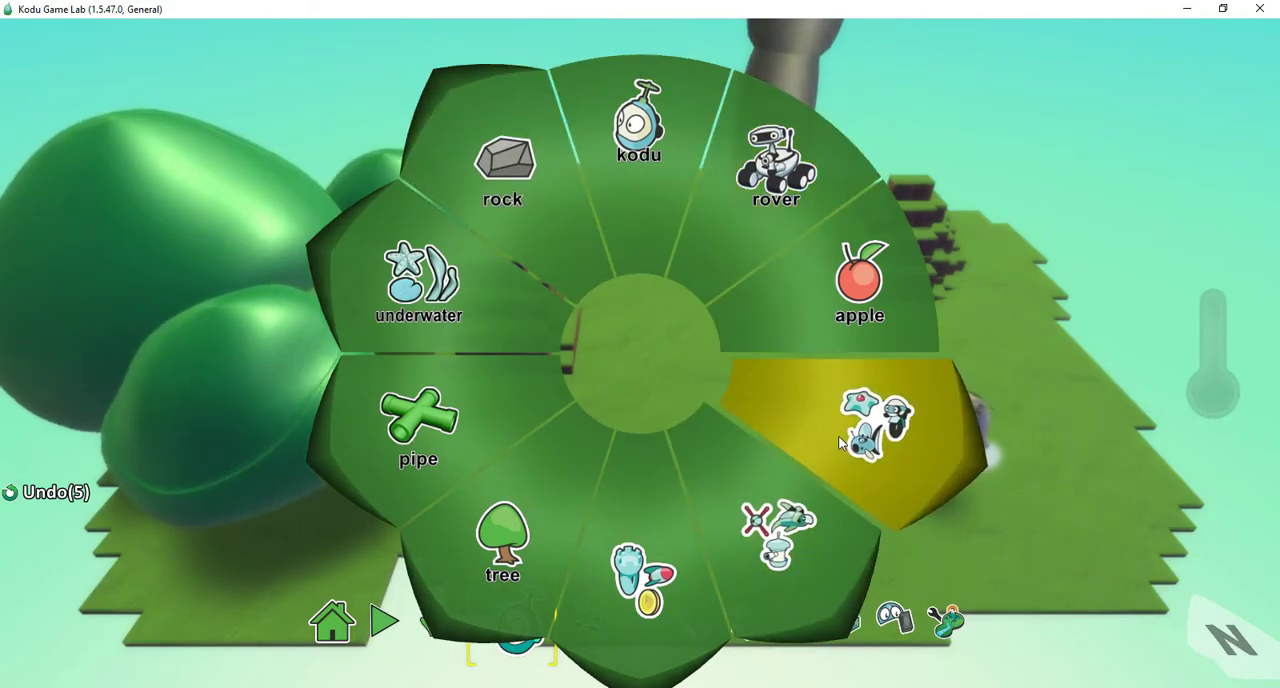
pyautogui.click(875, 430)
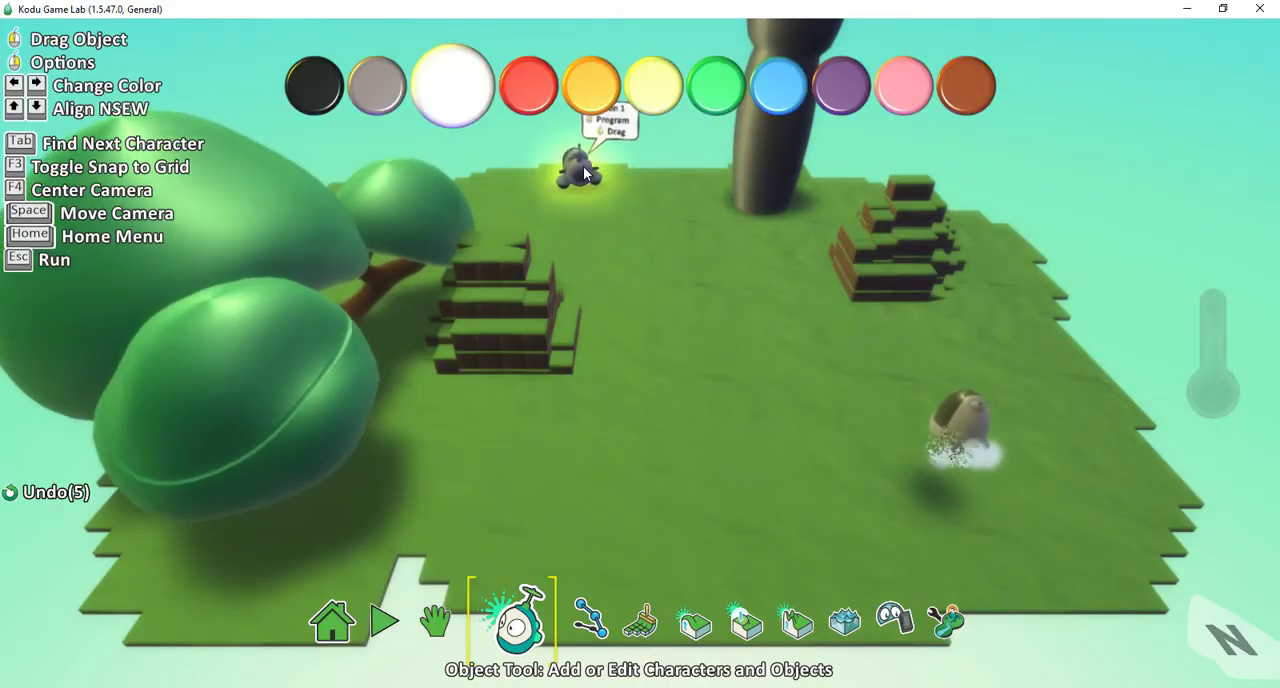
pyautogui.rightClick(575, 170)
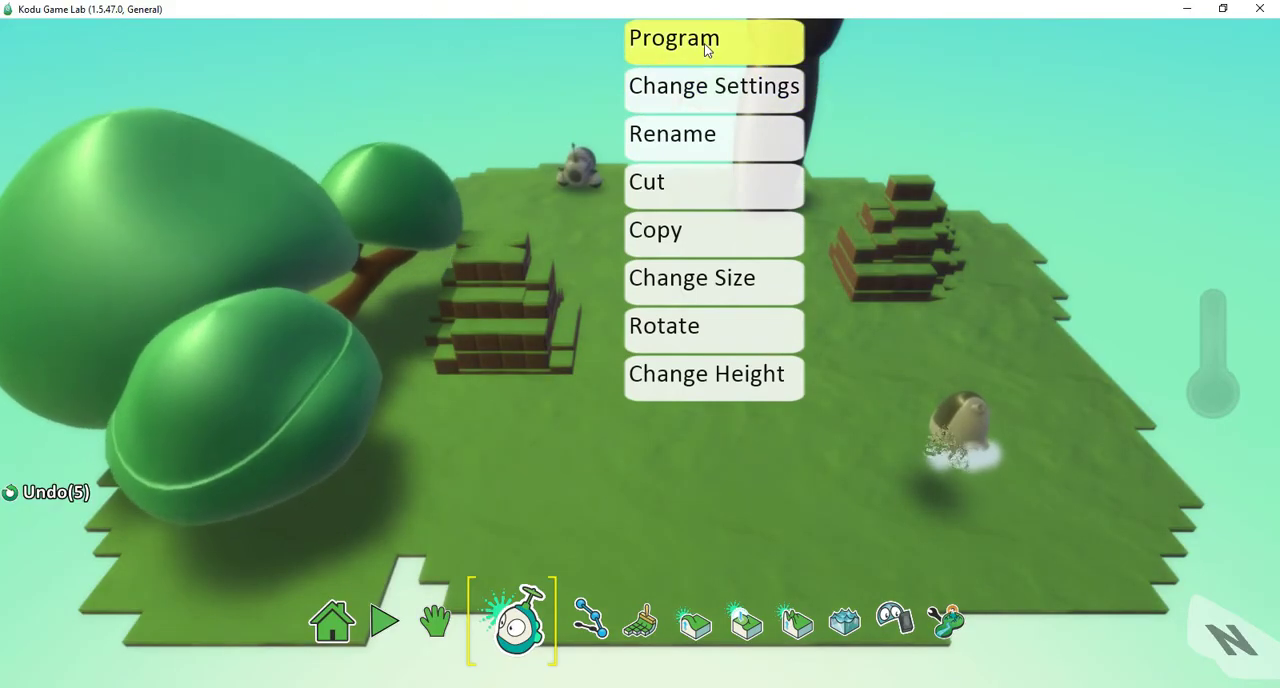
# Give the cannon rule 1: when see kodu in line of sight, do turn toward it
pyautogui.click(673, 38)
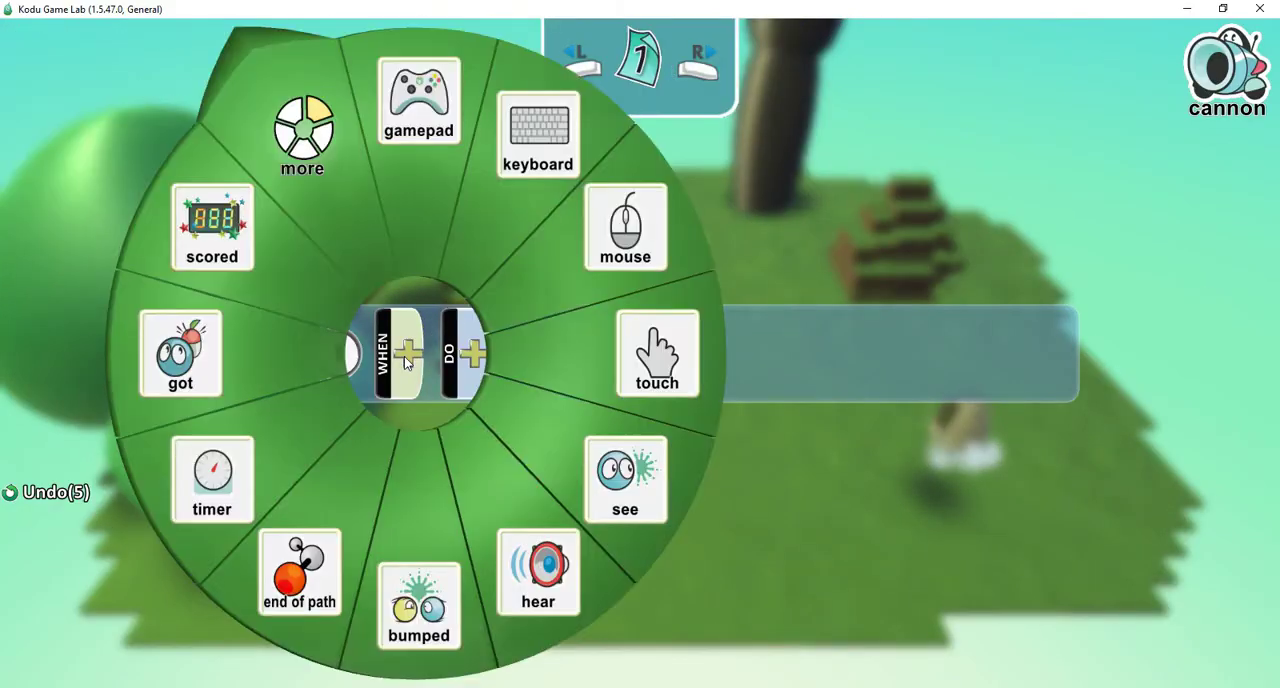
pyautogui.click(624, 480)
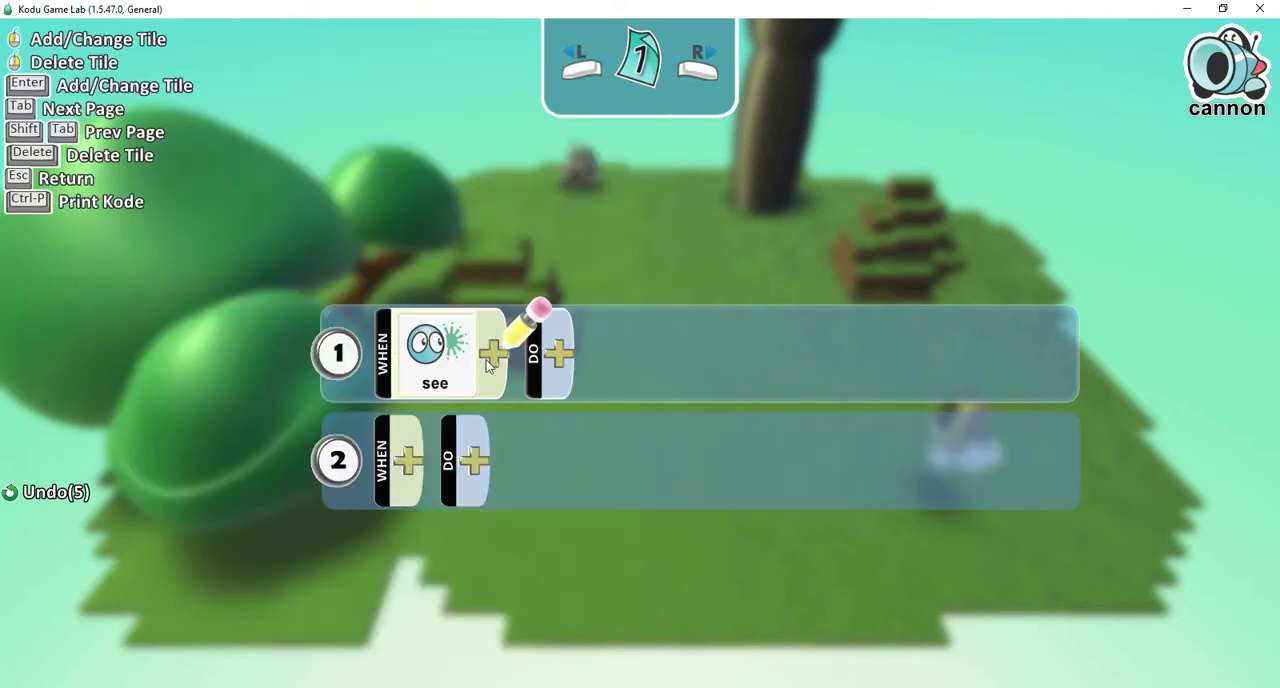
pyautogui.click(492, 353)
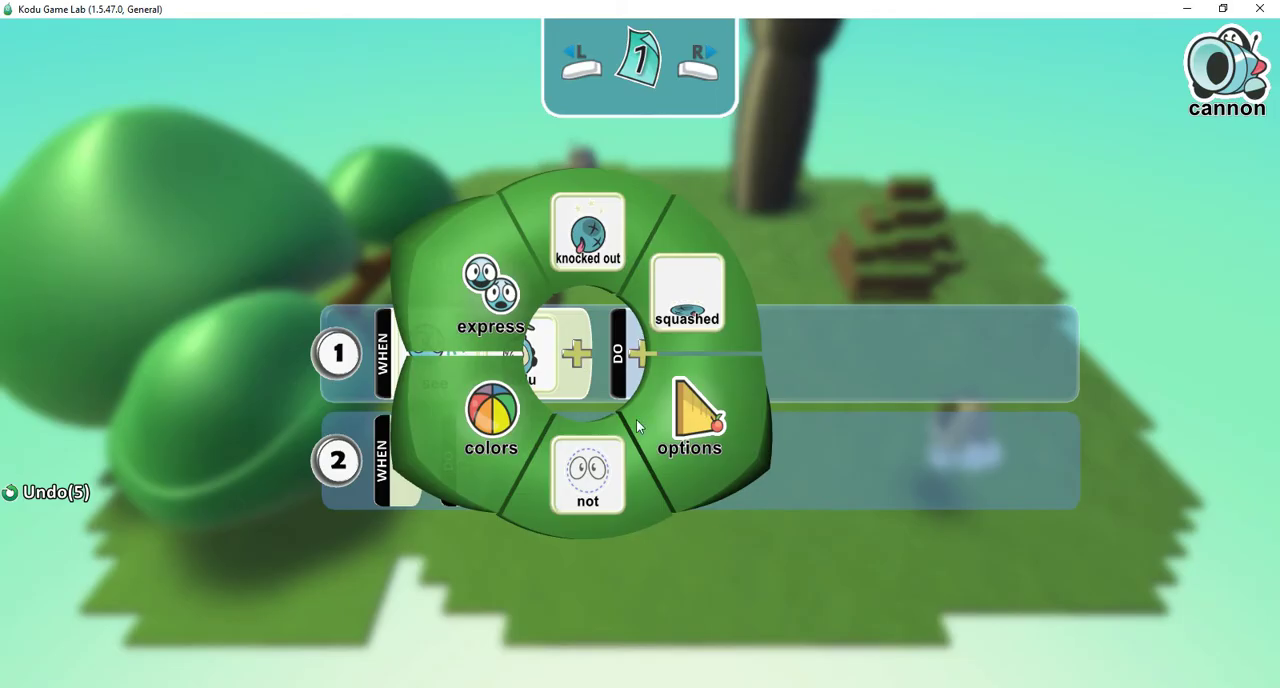
pyautogui.click(688, 415)
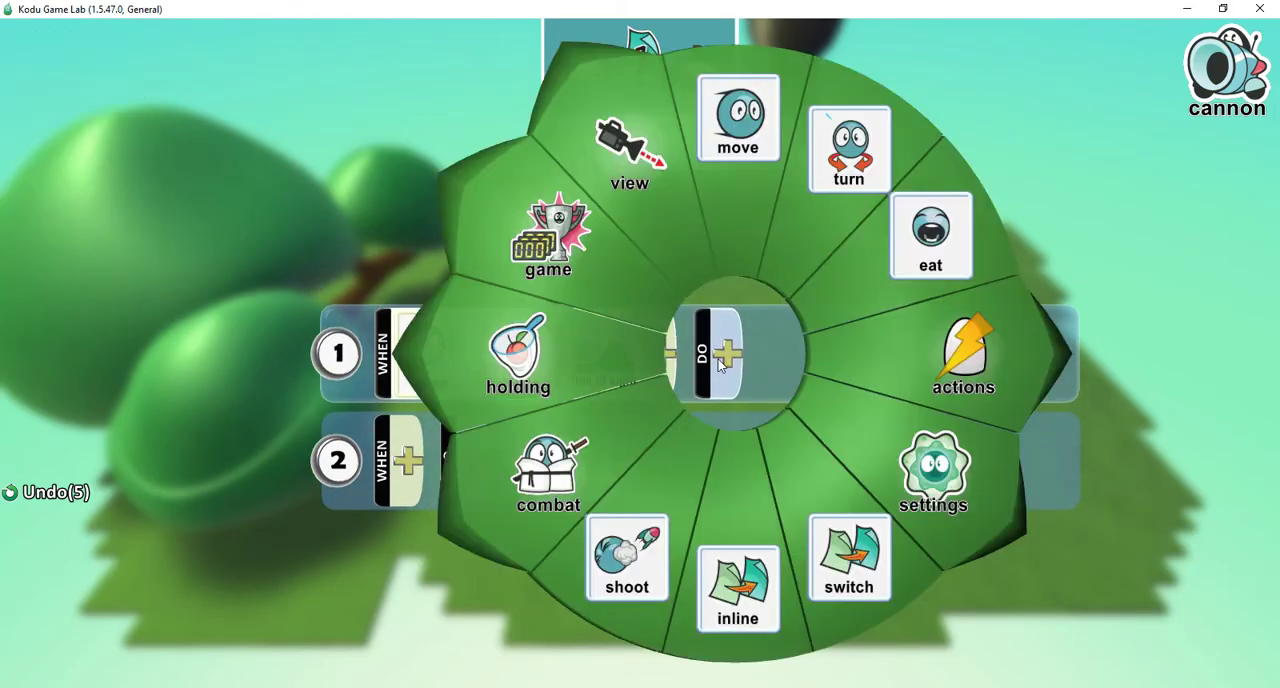
pyautogui.moveTo(855, 140)
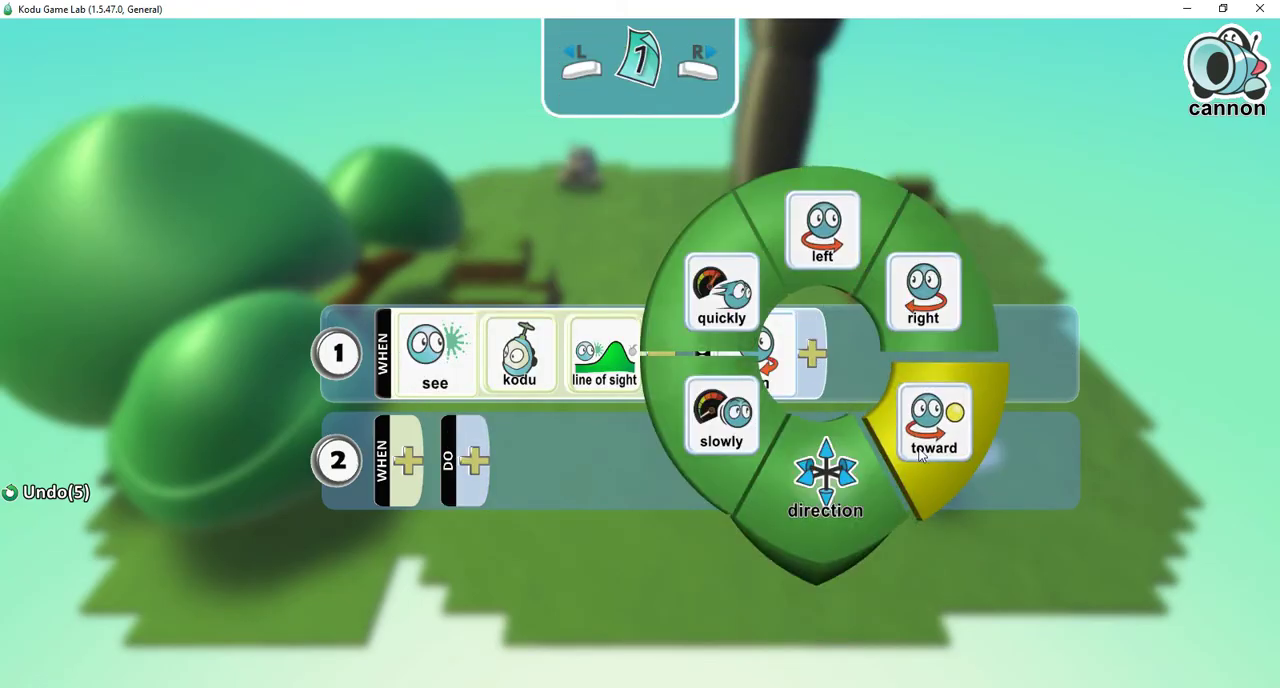
pyautogui.click(935, 420)
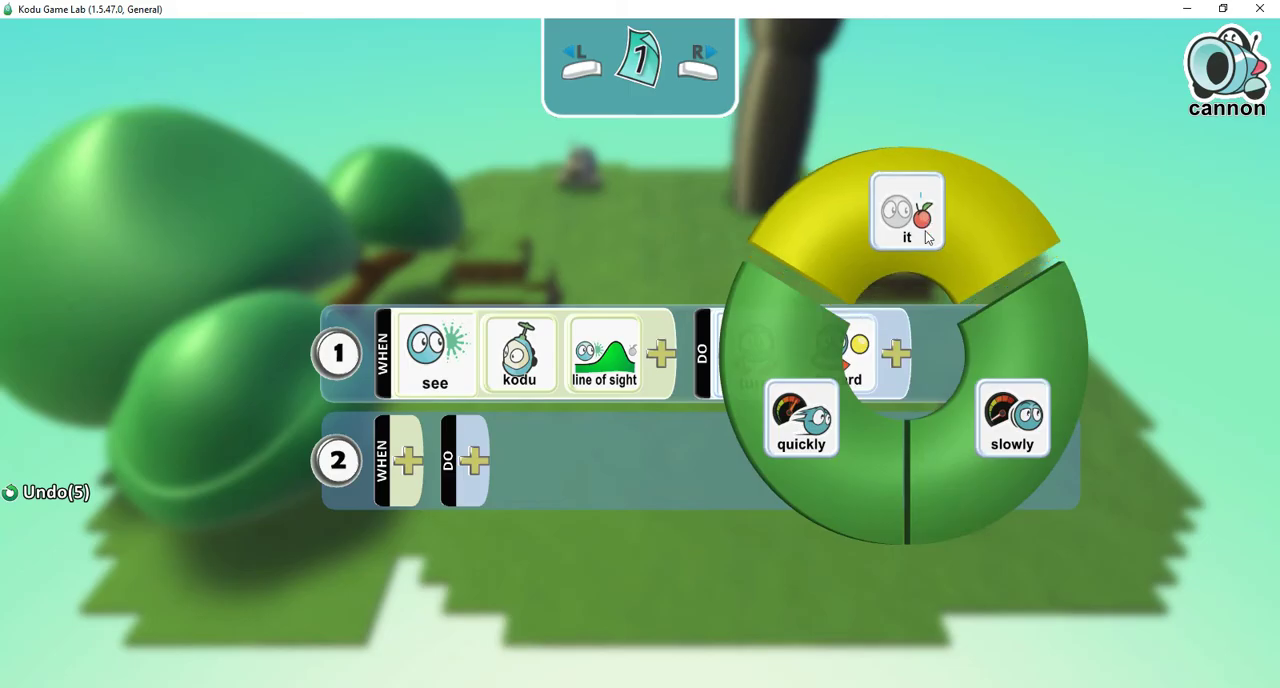
pyautogui.click(905, 210)
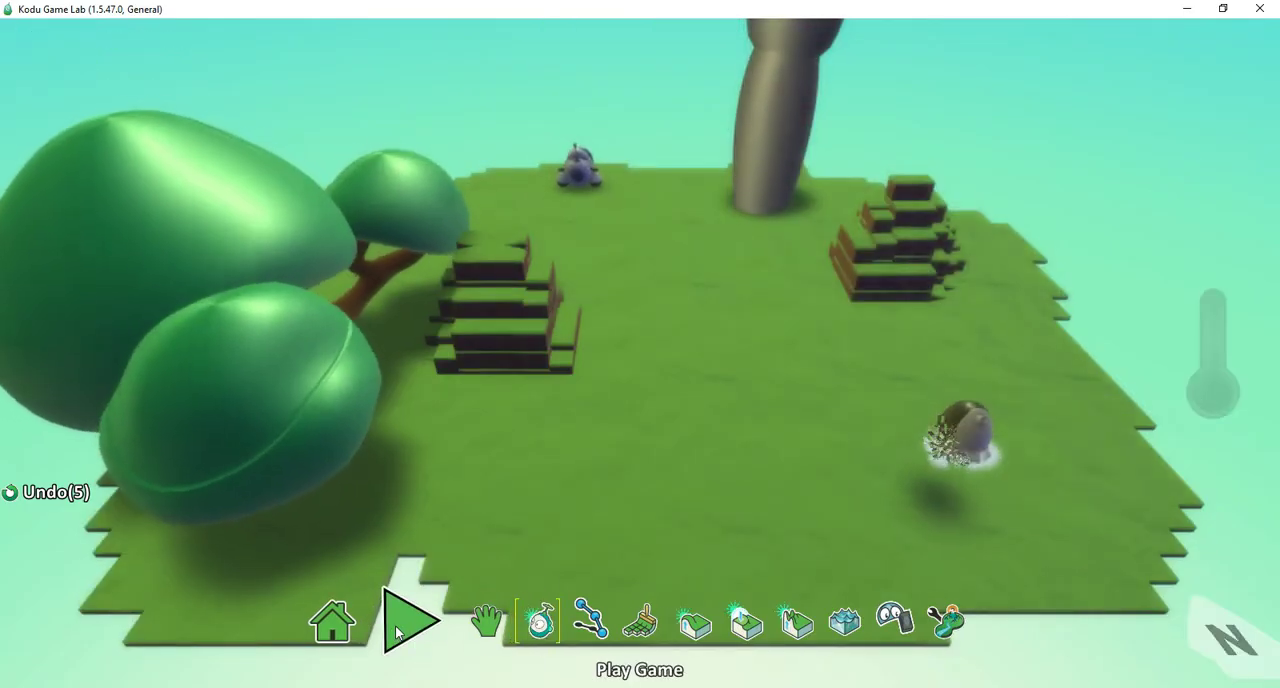
pyautogui.click(411, 620)
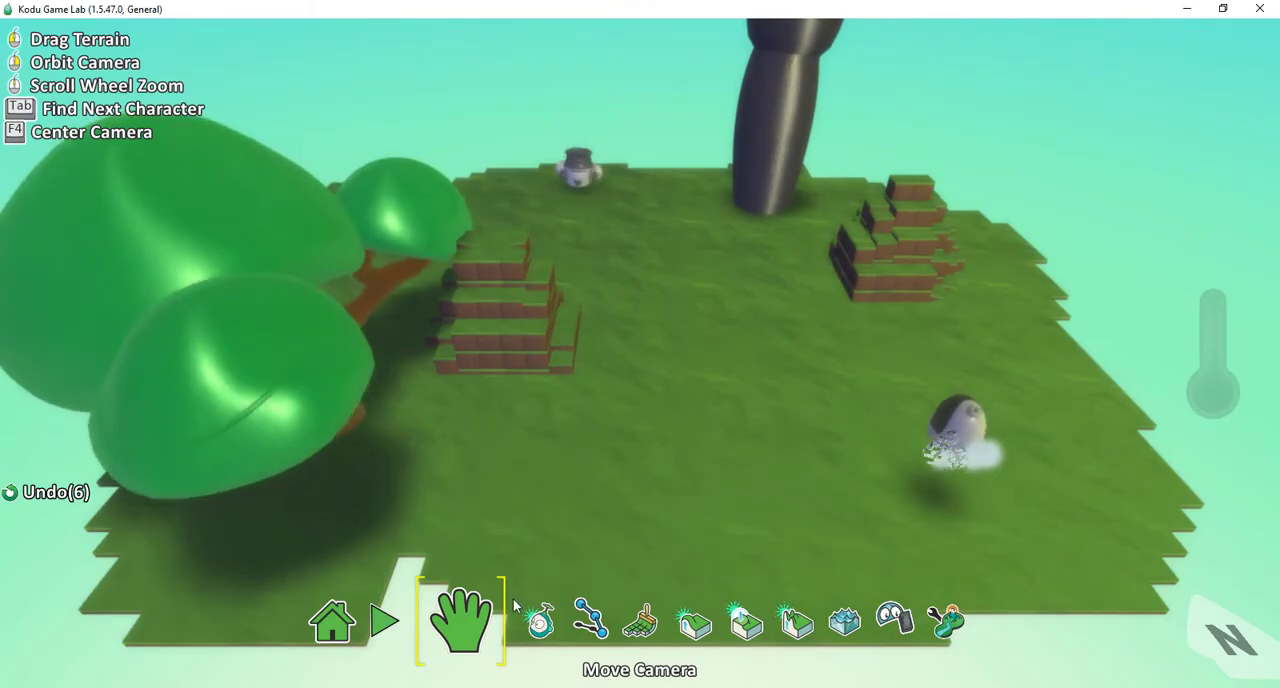
# Set the cannon's rule 2 action to shoot when it sees Kodu in line of sight
pyautogui.click(515, 620)
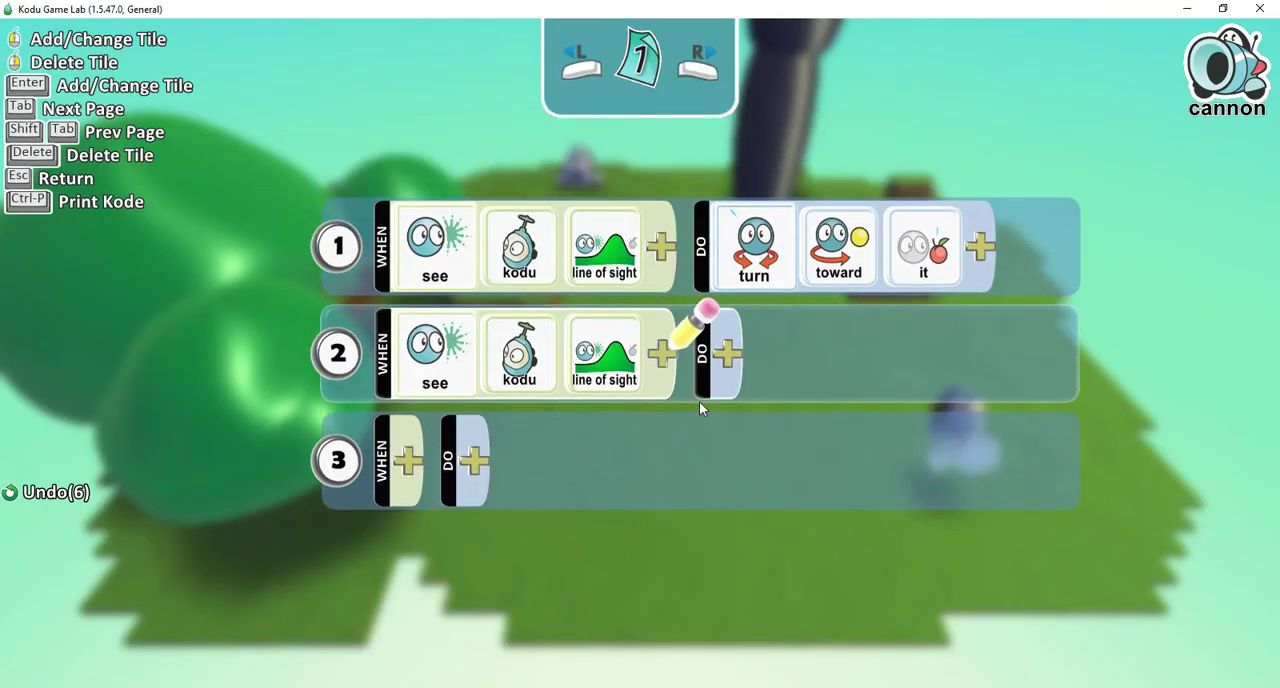
pyautogui.click(727, 353)
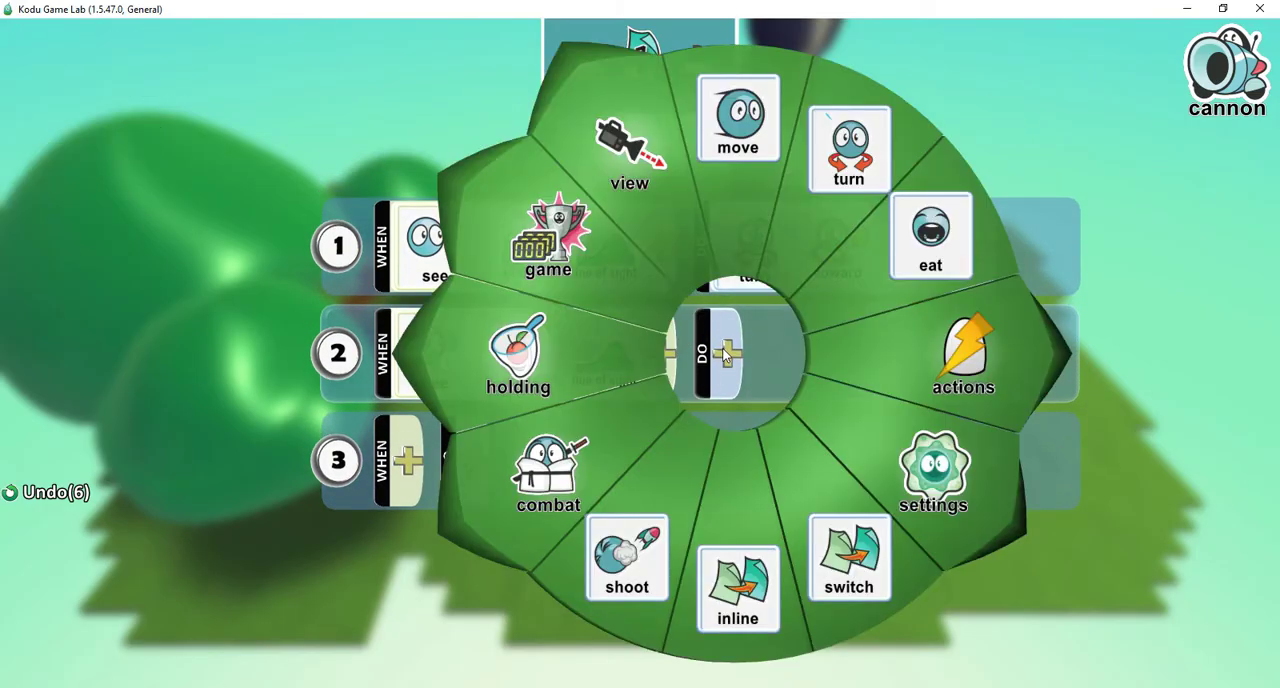
pyautogui.click(627, 558)
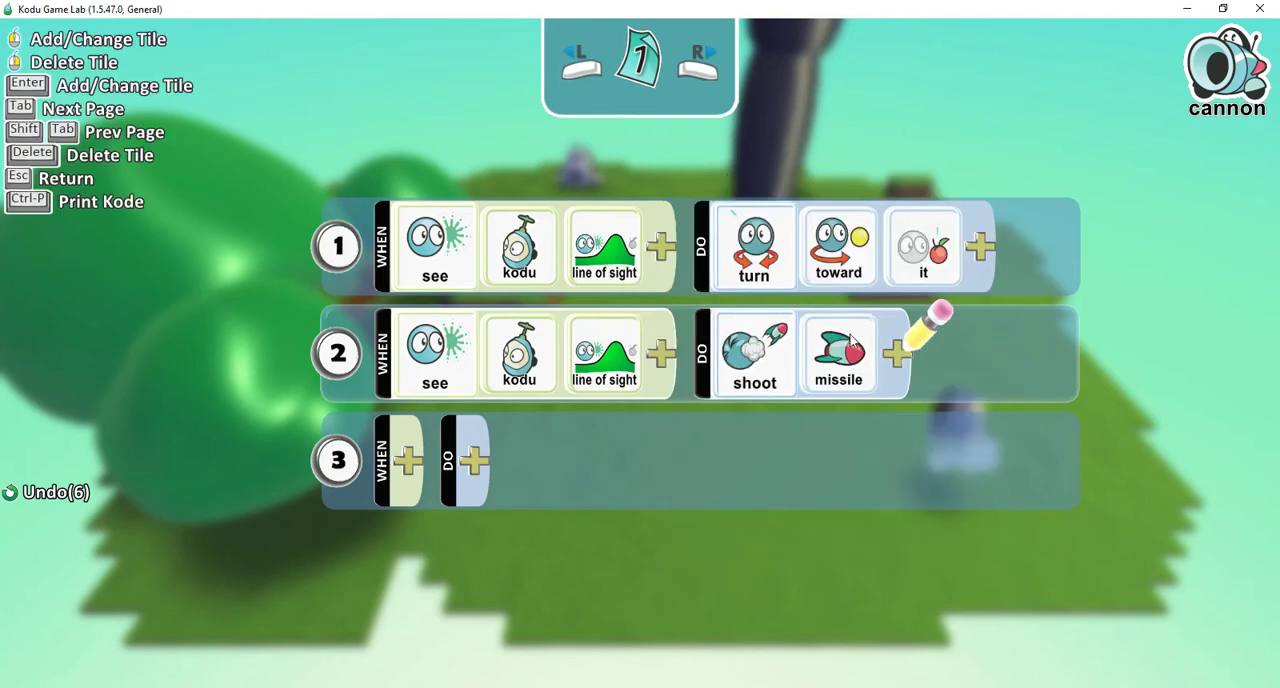
pyautogui.moveTo(858, 393)
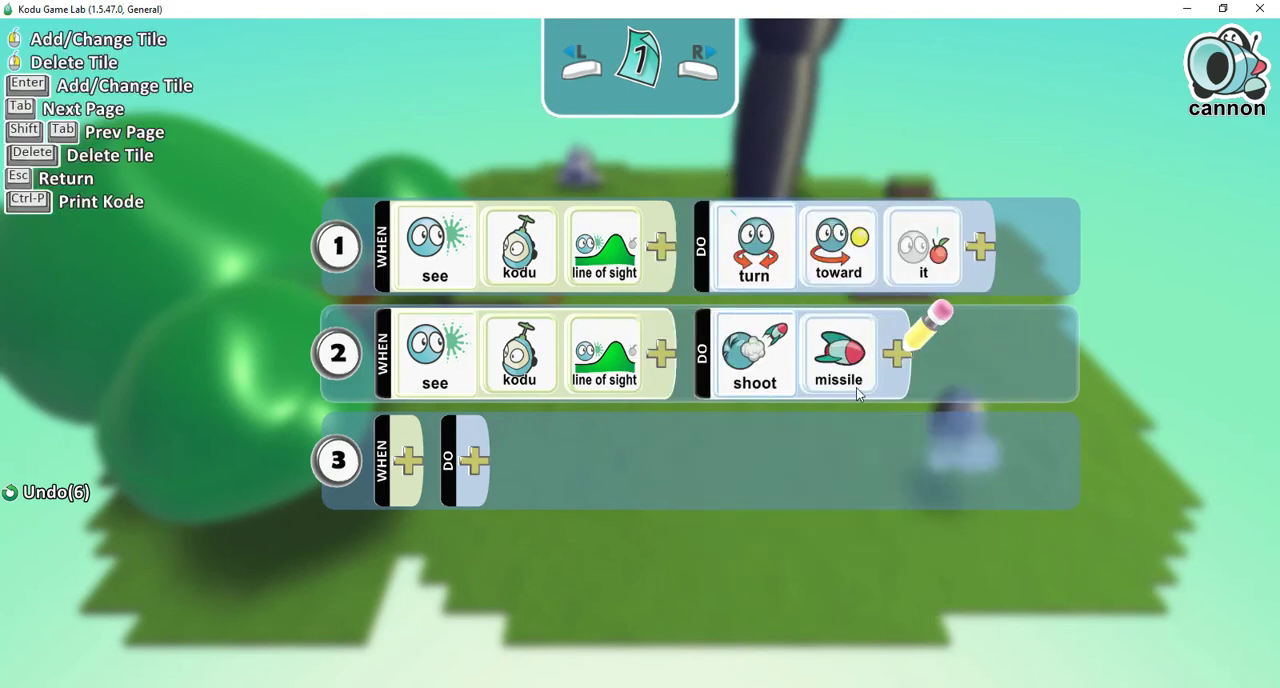
pyautogui.moveTo(779, 390)
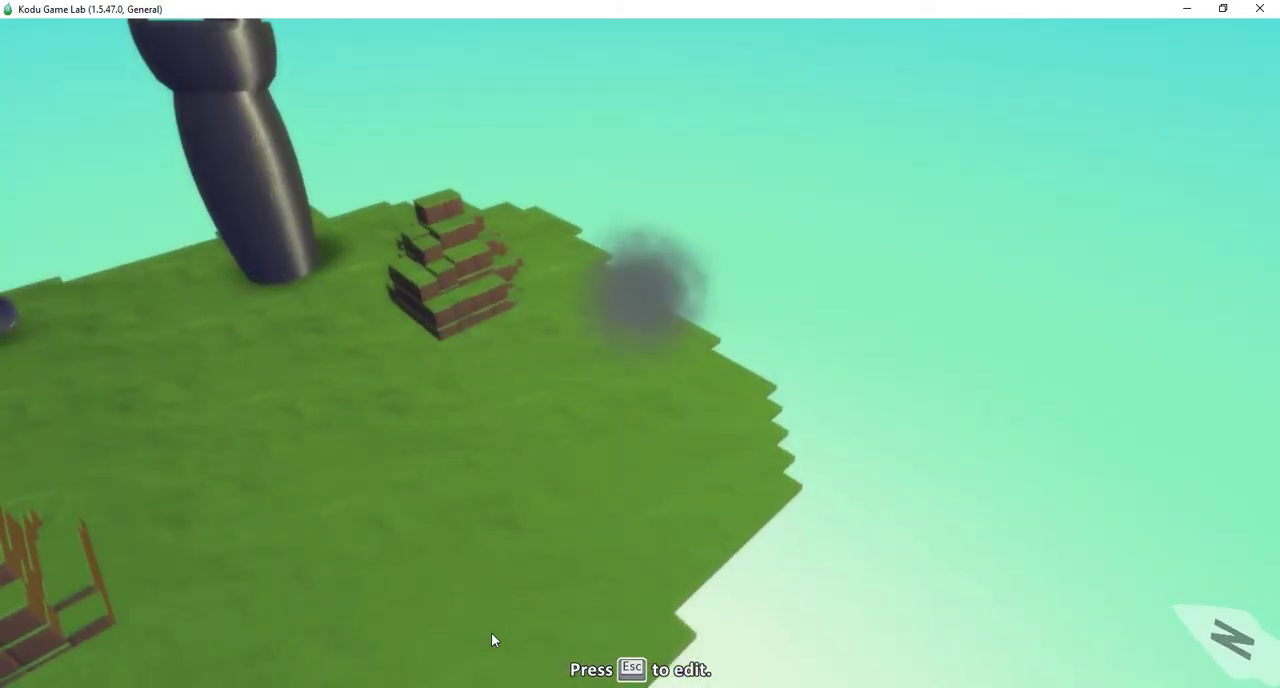
# Stop the test run, reposition the camera, and return to the Object Tool
pyautogui.press('Escape')
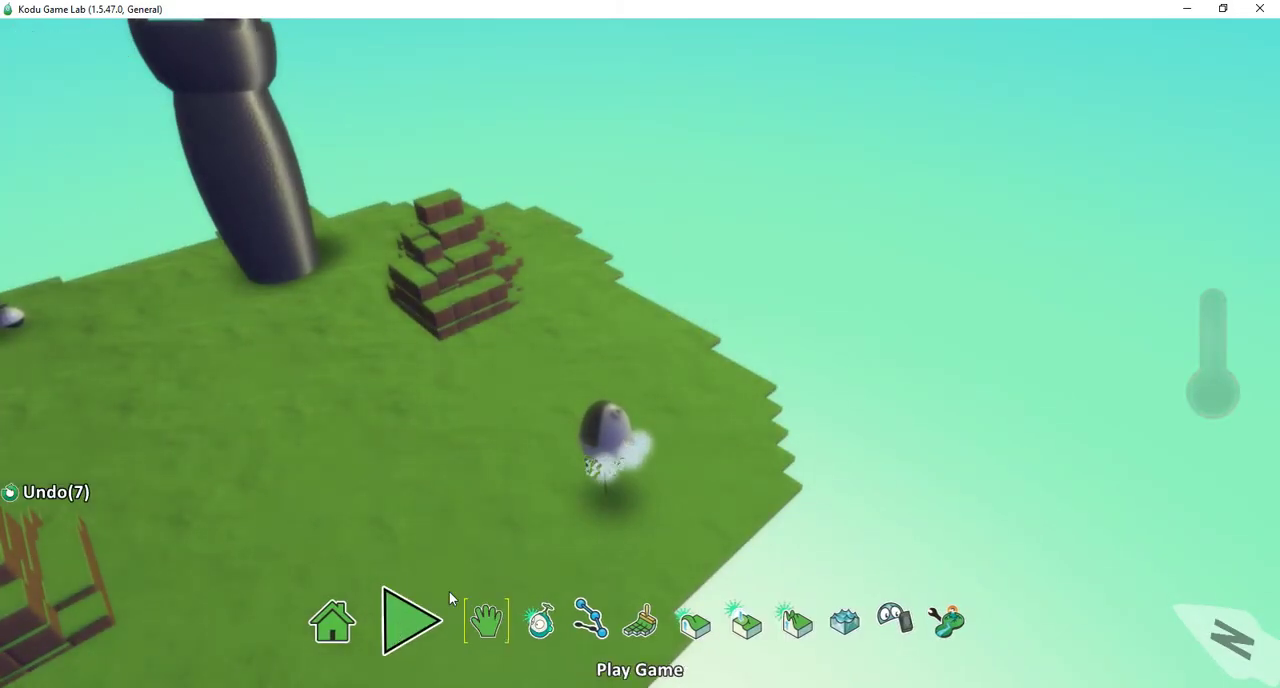
pyautogui.click(488, 619)
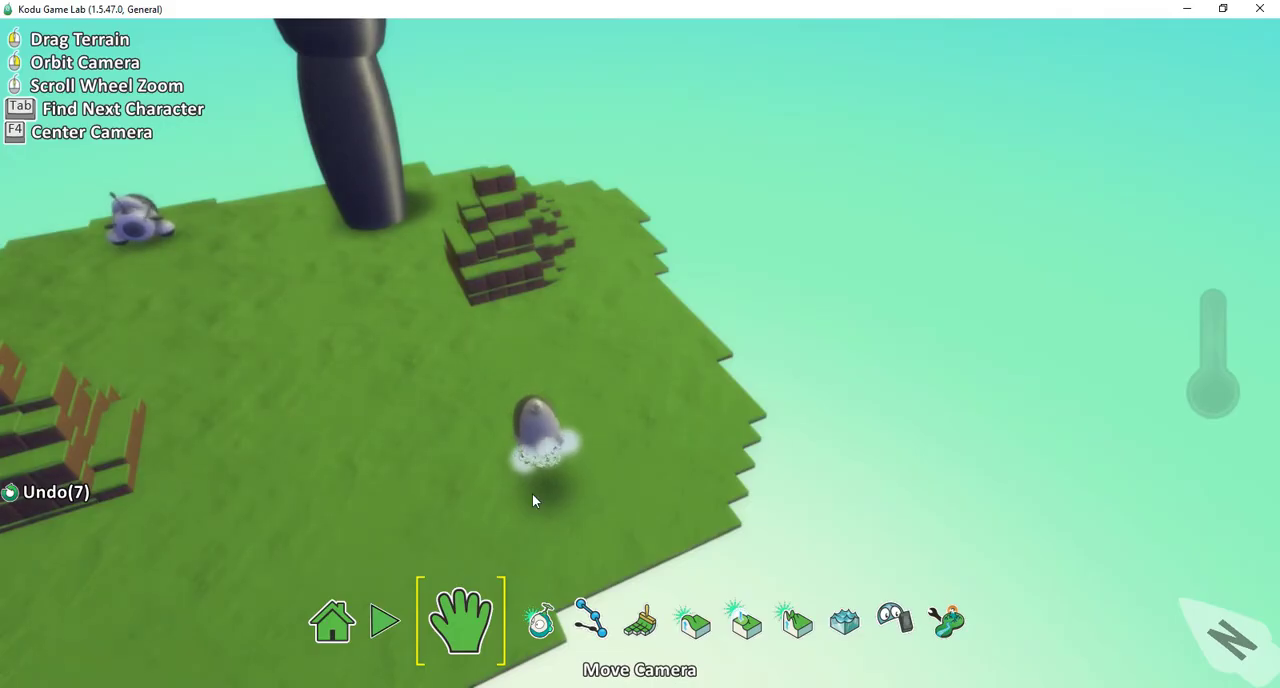
pyautogui.click(384, 620)
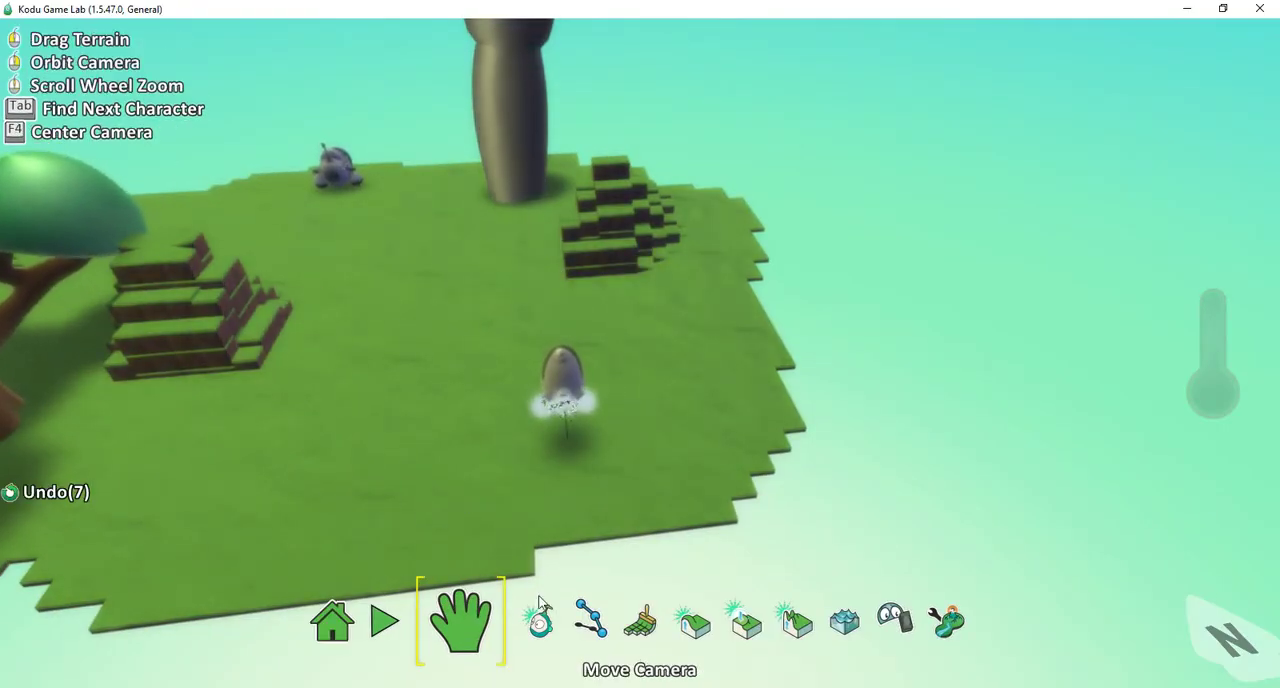
pyautogui.click(512, 620)
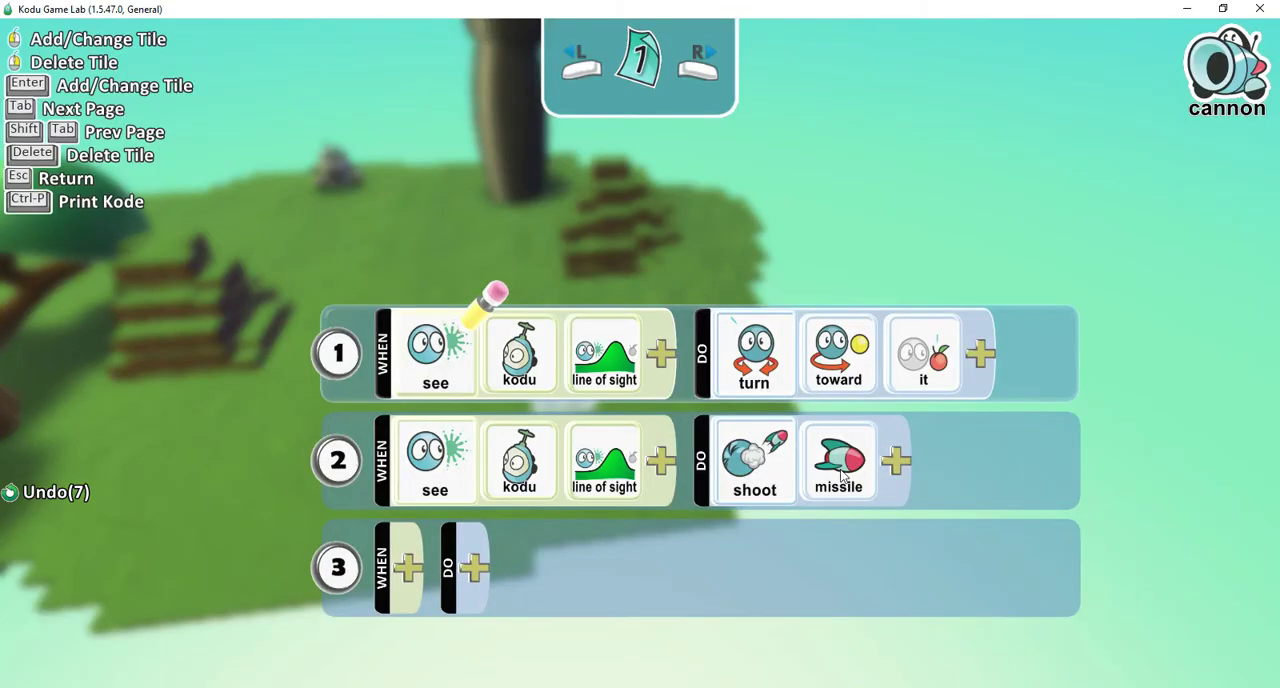
pyautogui.moveTo(898, 461)
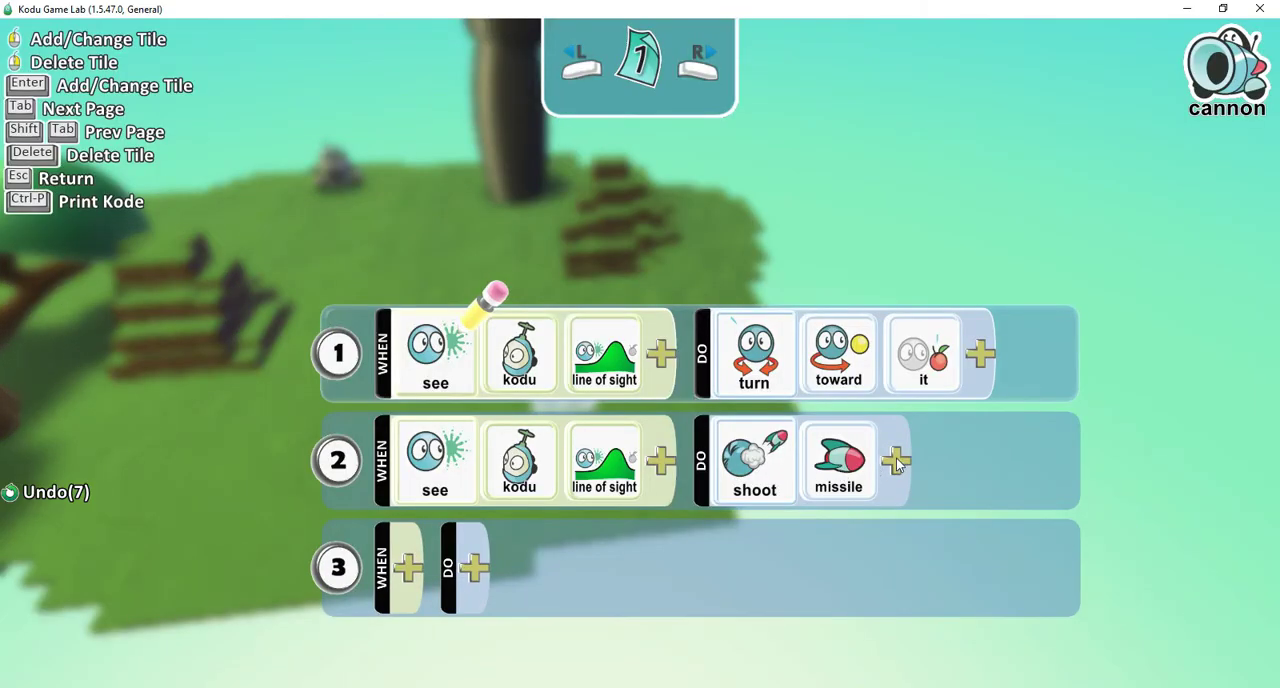
# Add a forward direction modifier to the cannon's missile shot
pyautogui.click(895, 461)
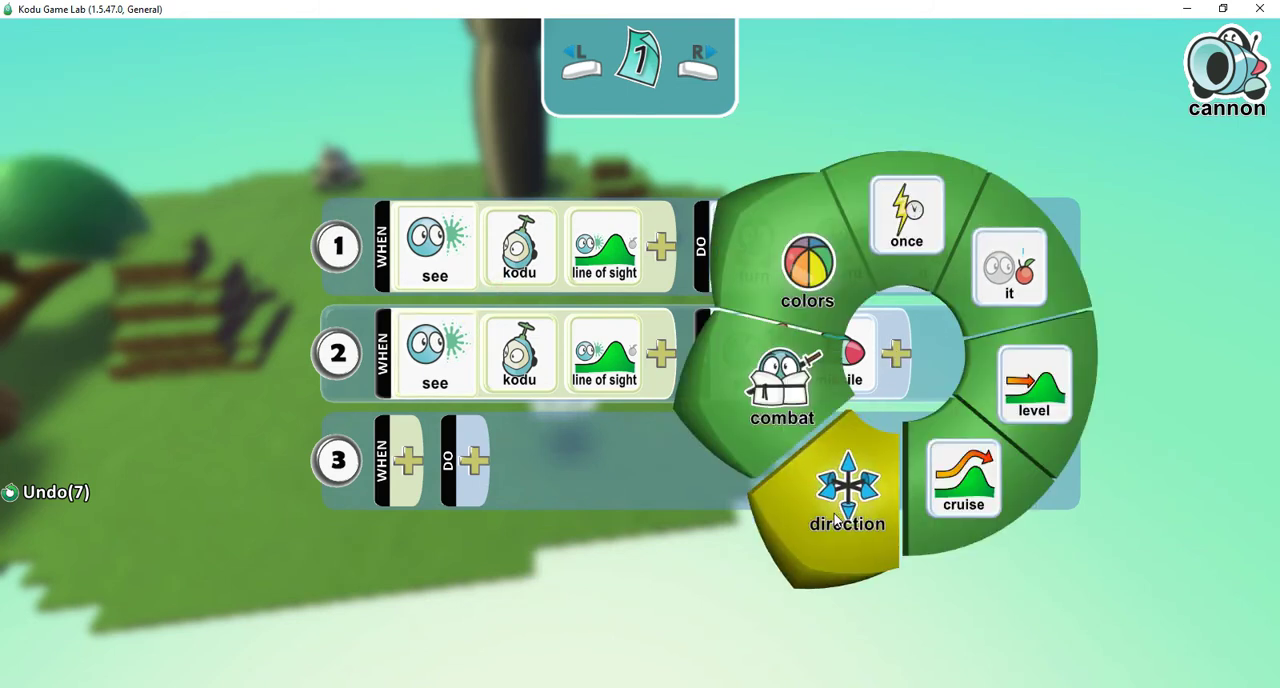
pyautogui.click(846, 500)
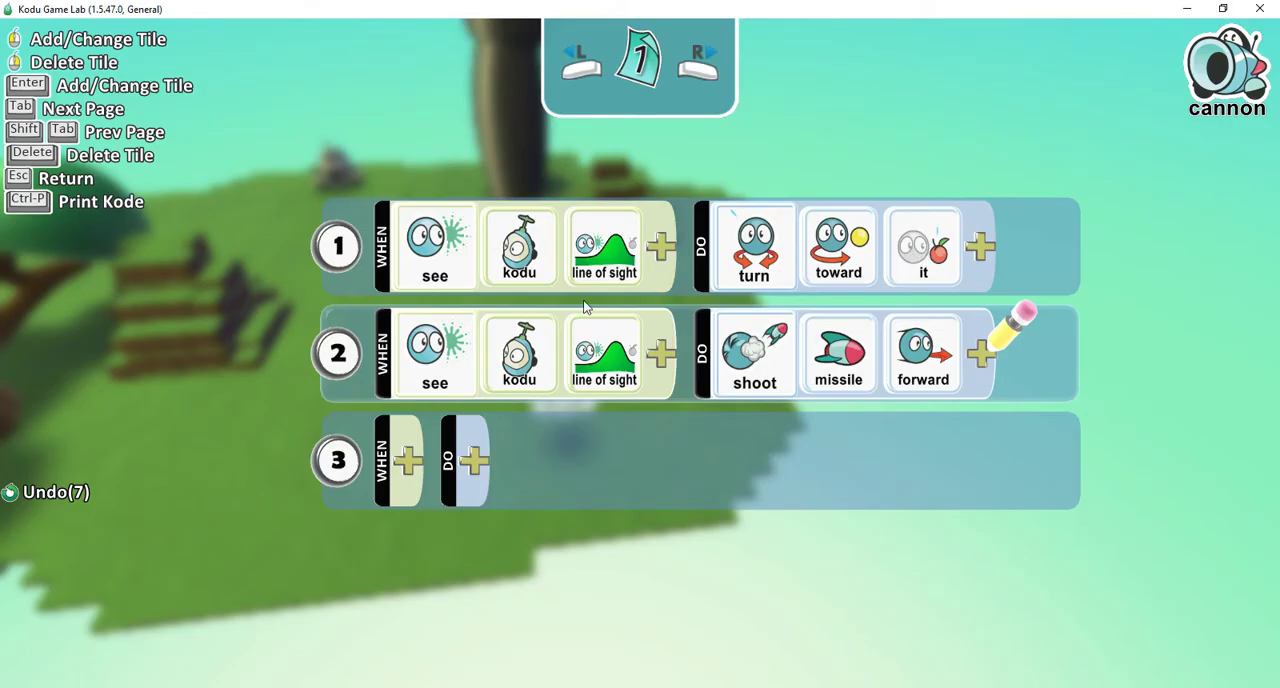
pyautogui.moveTo(838, 380)
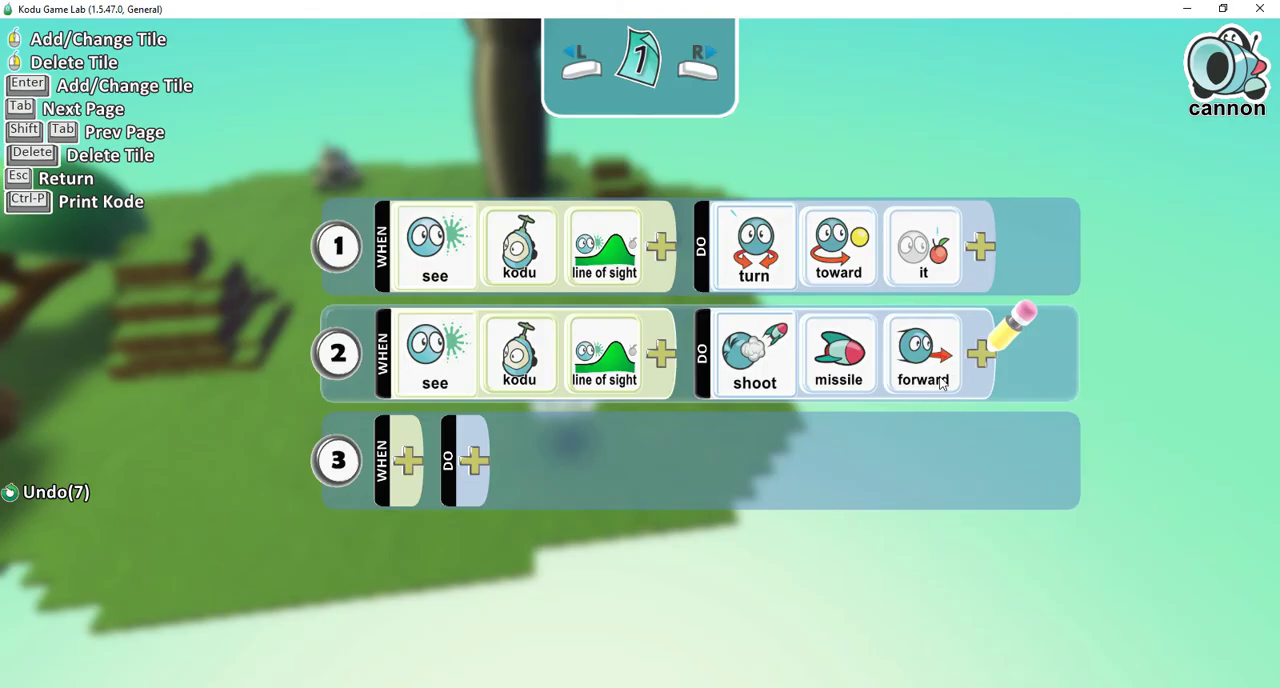
pyautogui.moveTo(895, 401)
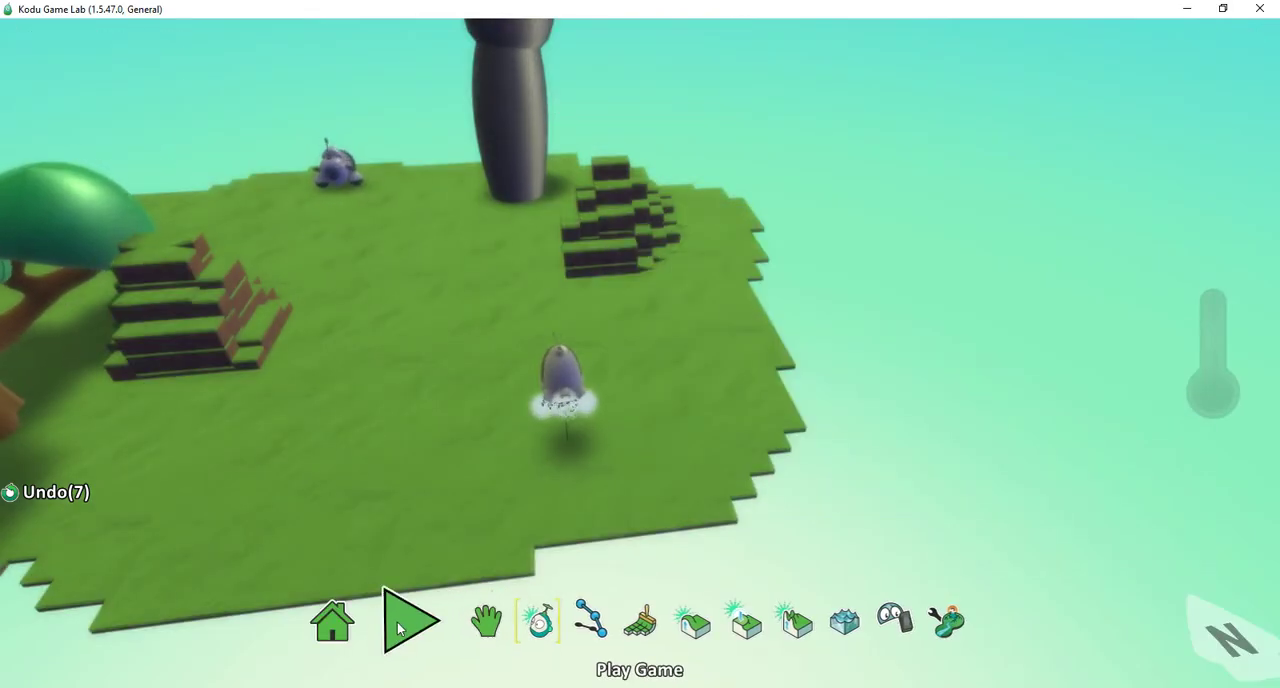
pyautogui.click(411, 620)
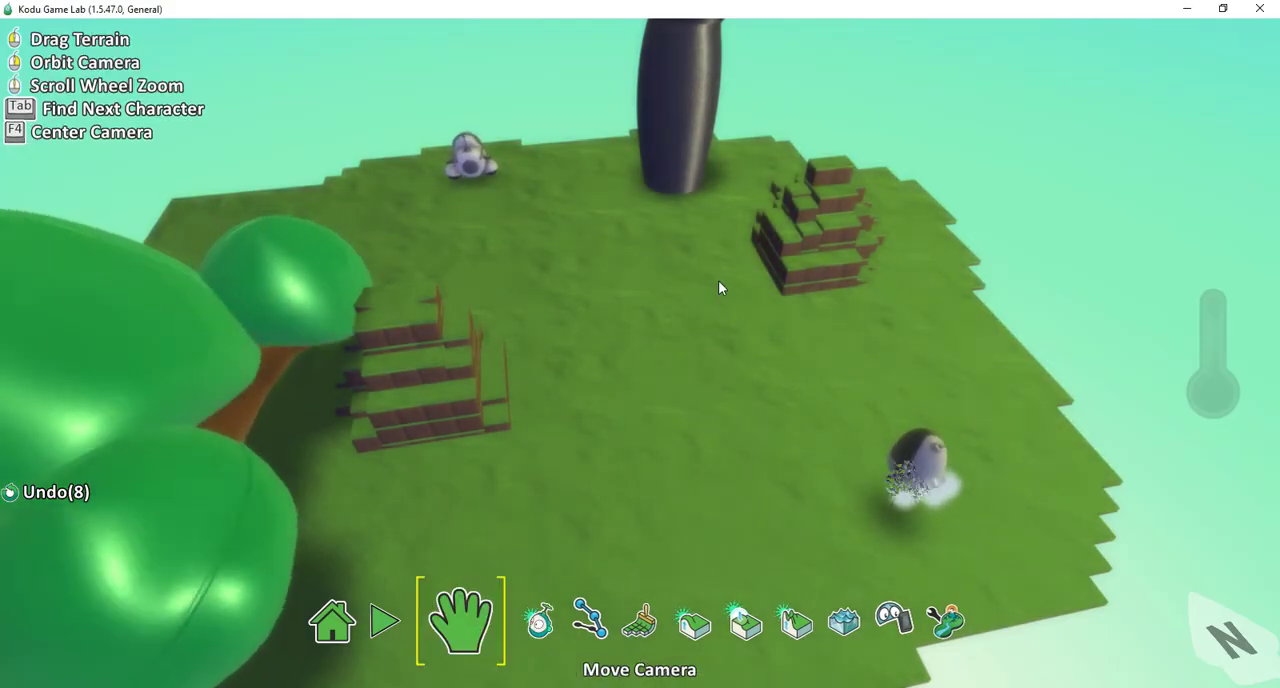
# Switch to the object tool and open the options for the player Kodu
pyautogui.click(513, 619)
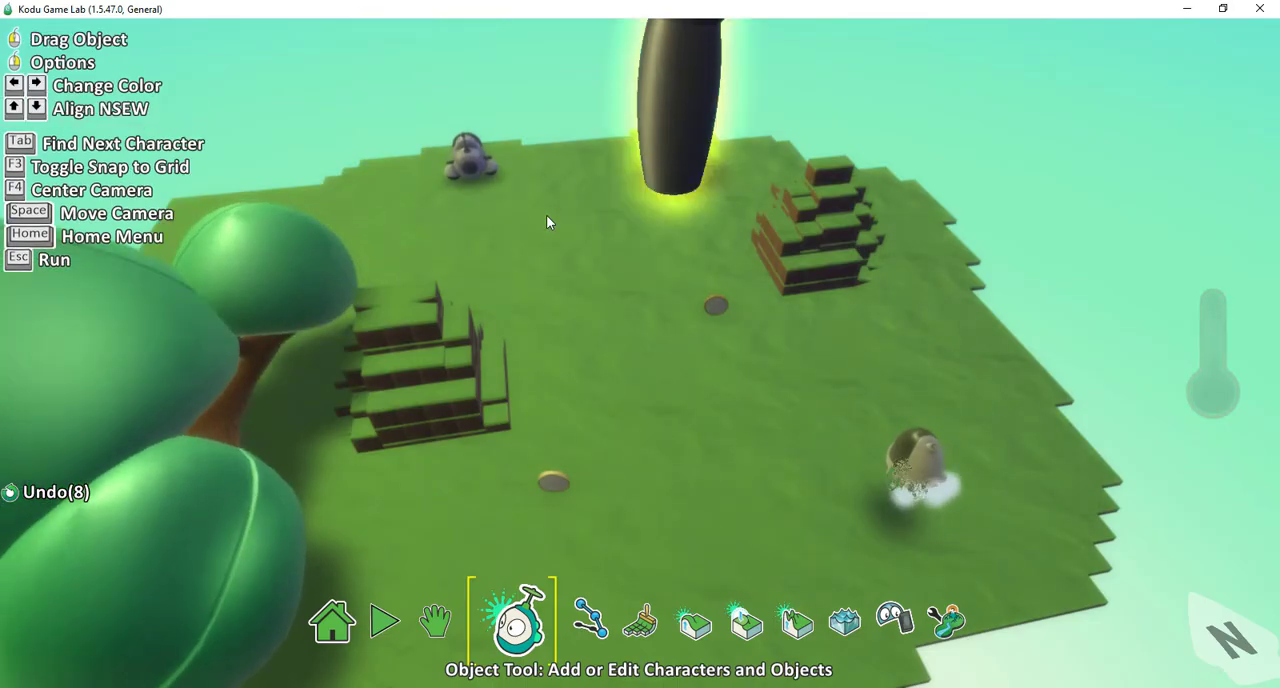
pyautogui.click(512, 618)
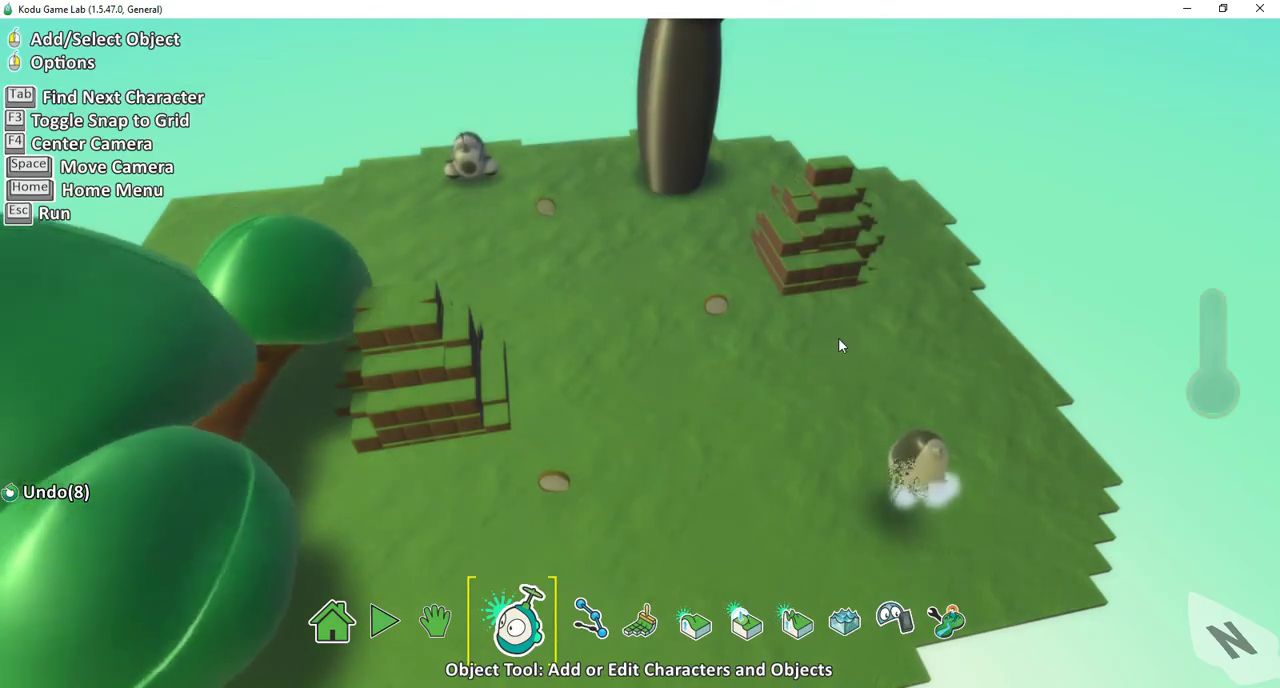
pyautogui.click(920, 475)
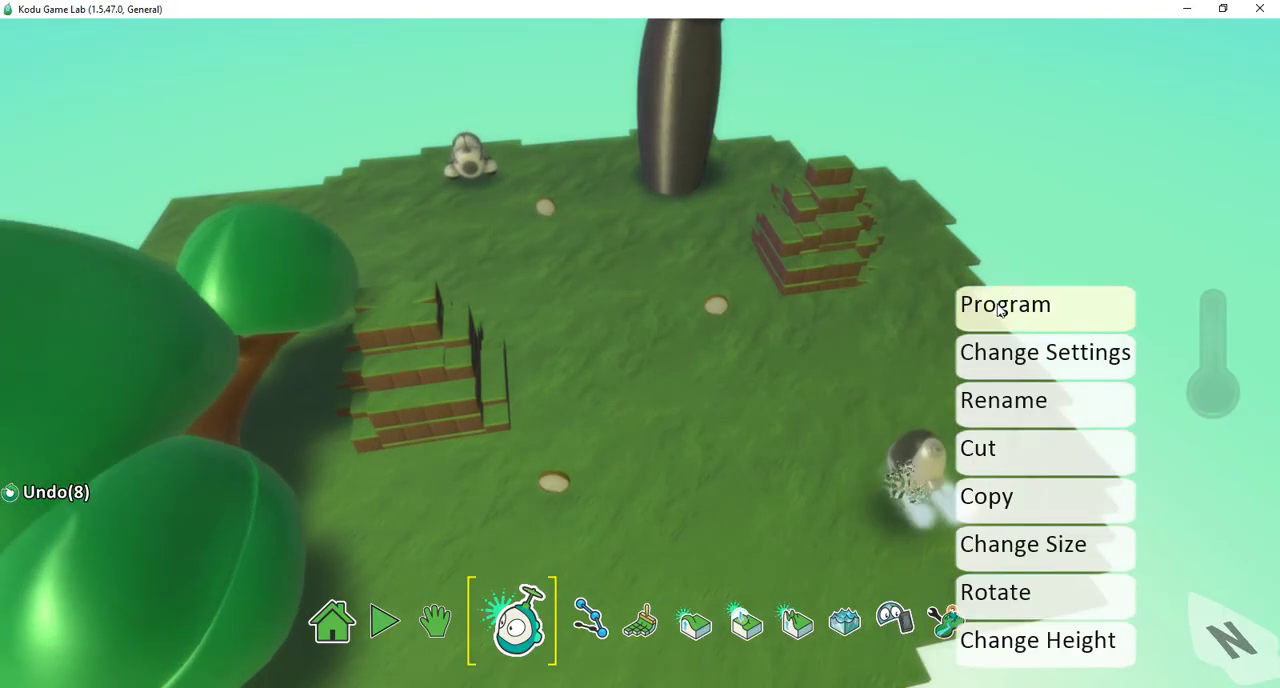
# In the Kodu's program, set rule 3 to WHEN bumped coin, DO eat it
pyautogui.click(1004, 304)
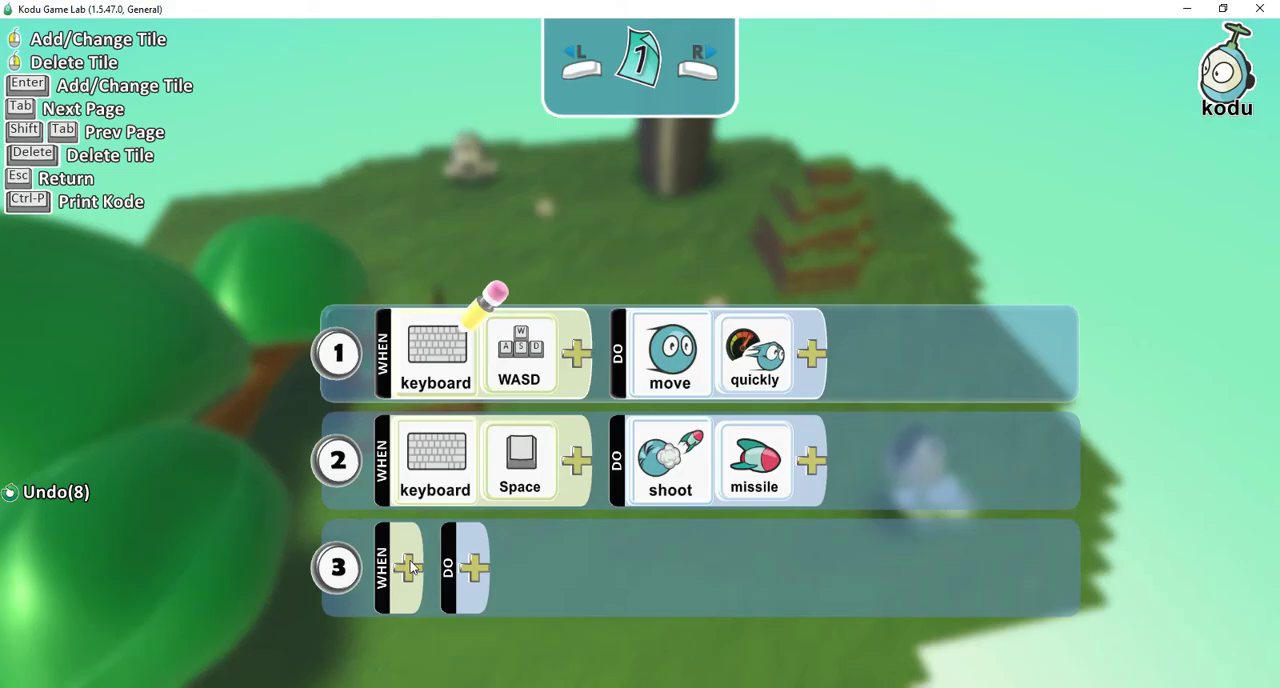
pyautogui.click(408, 568)
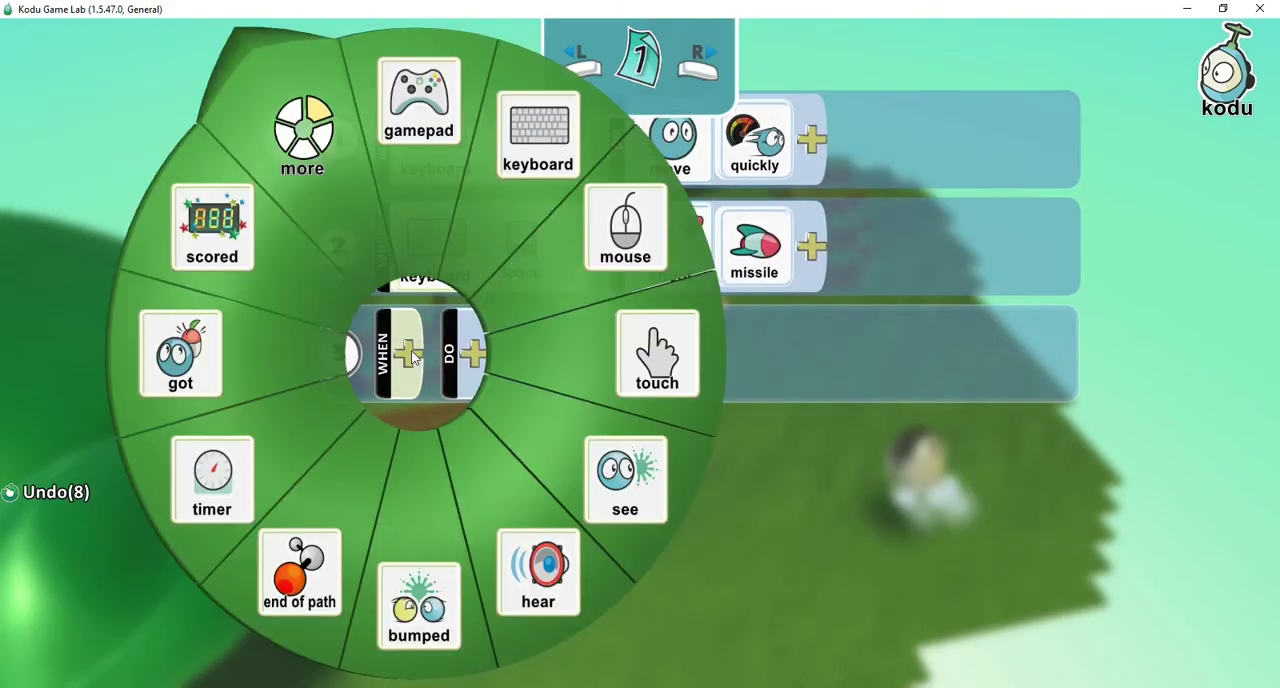
pyautogui.click(418, 607)
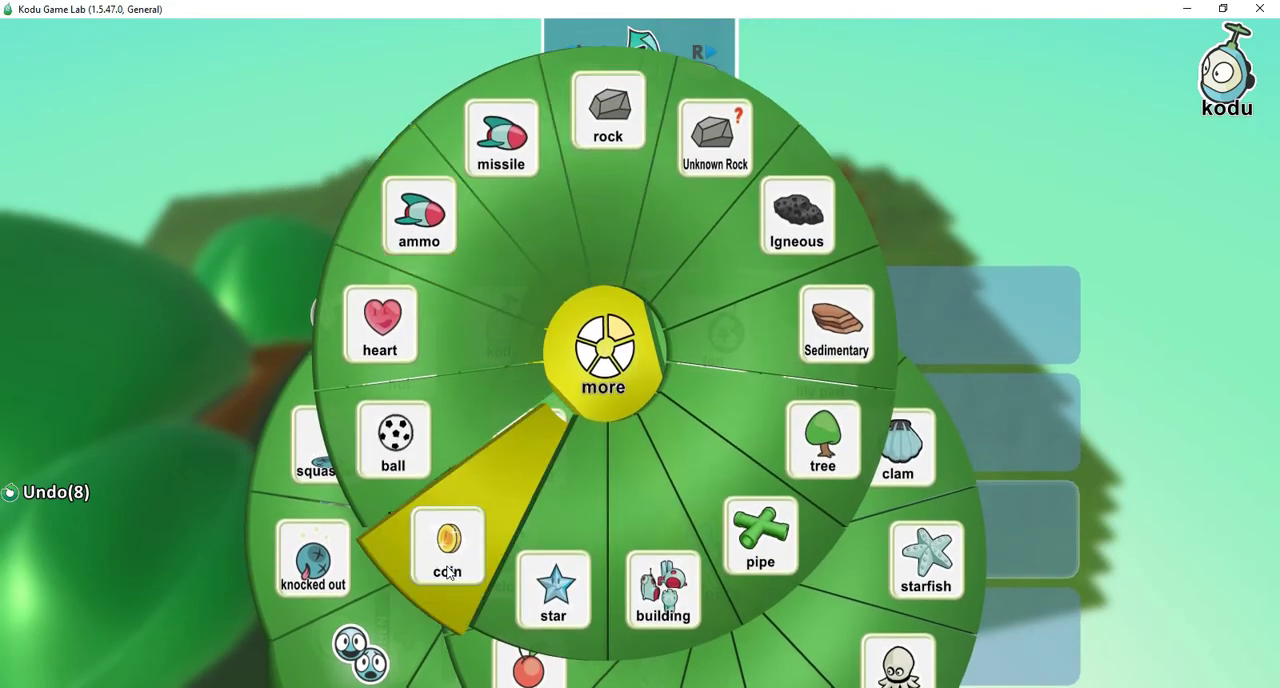
pyautogui.click(447, 545)
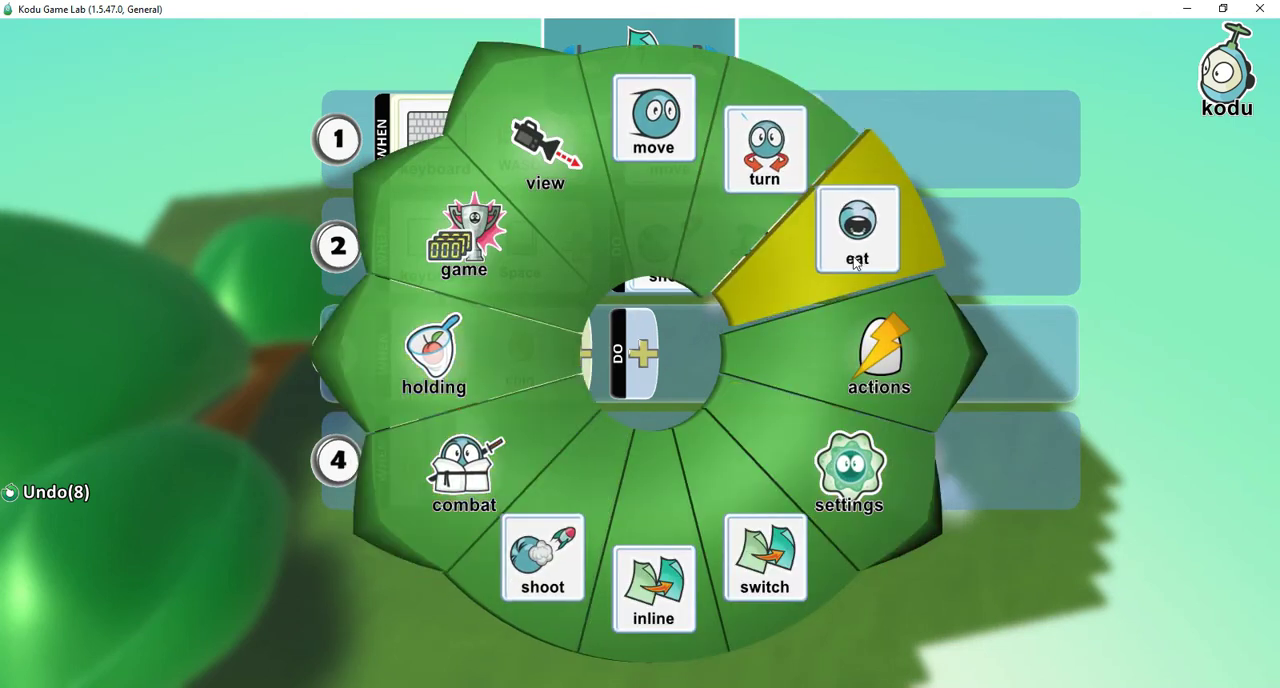
pyautogui.click(856, 228)
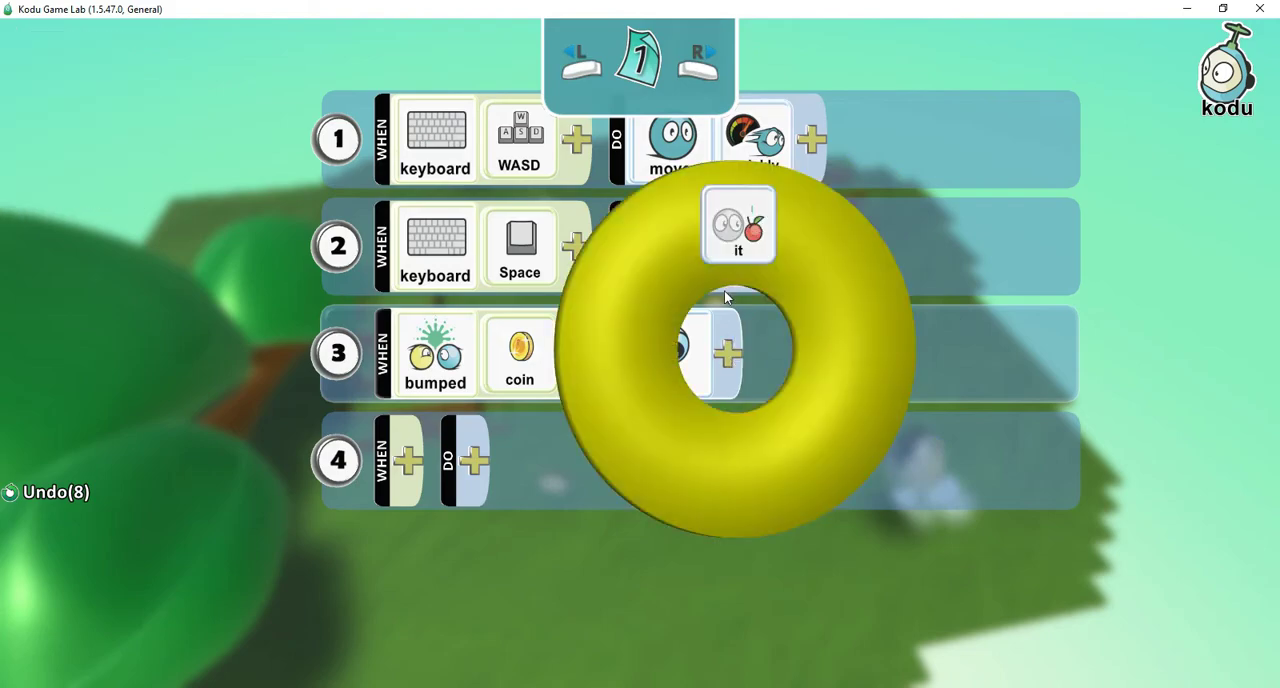
pyautogui.click(738, 222)
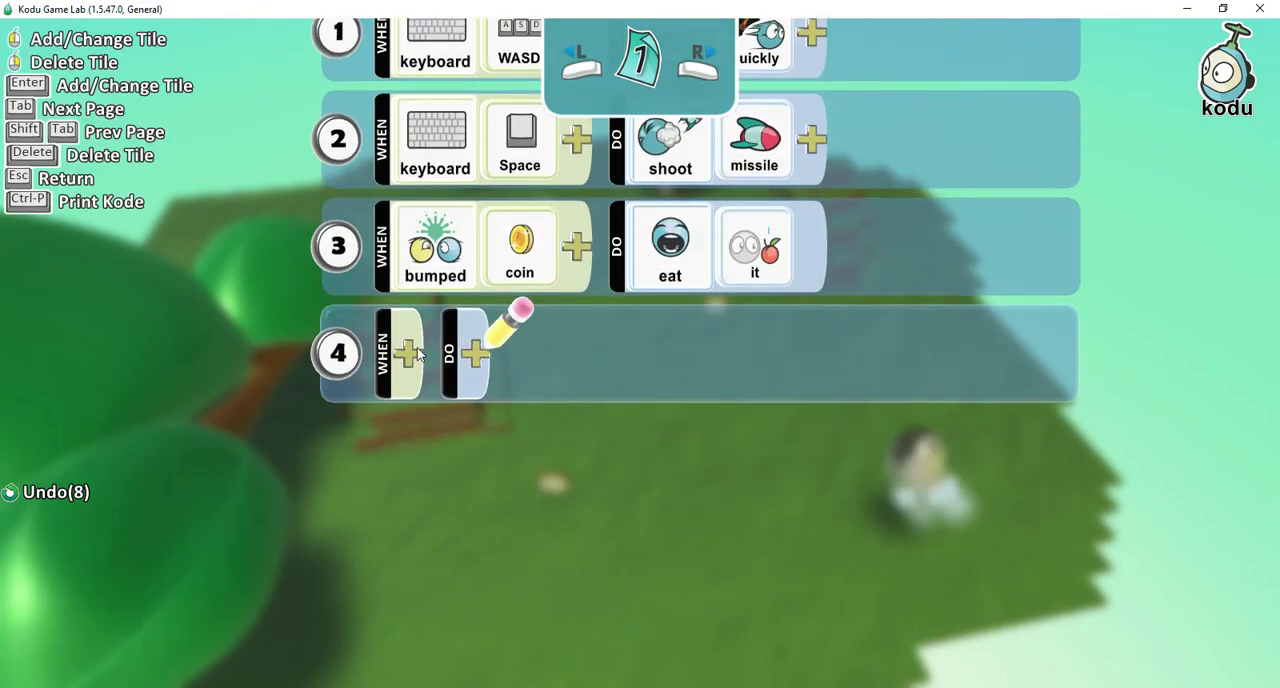
# Set rule 4 to WHEN bumped objects coin, DO score red, 1 point
pyautogui.click(408, 353)
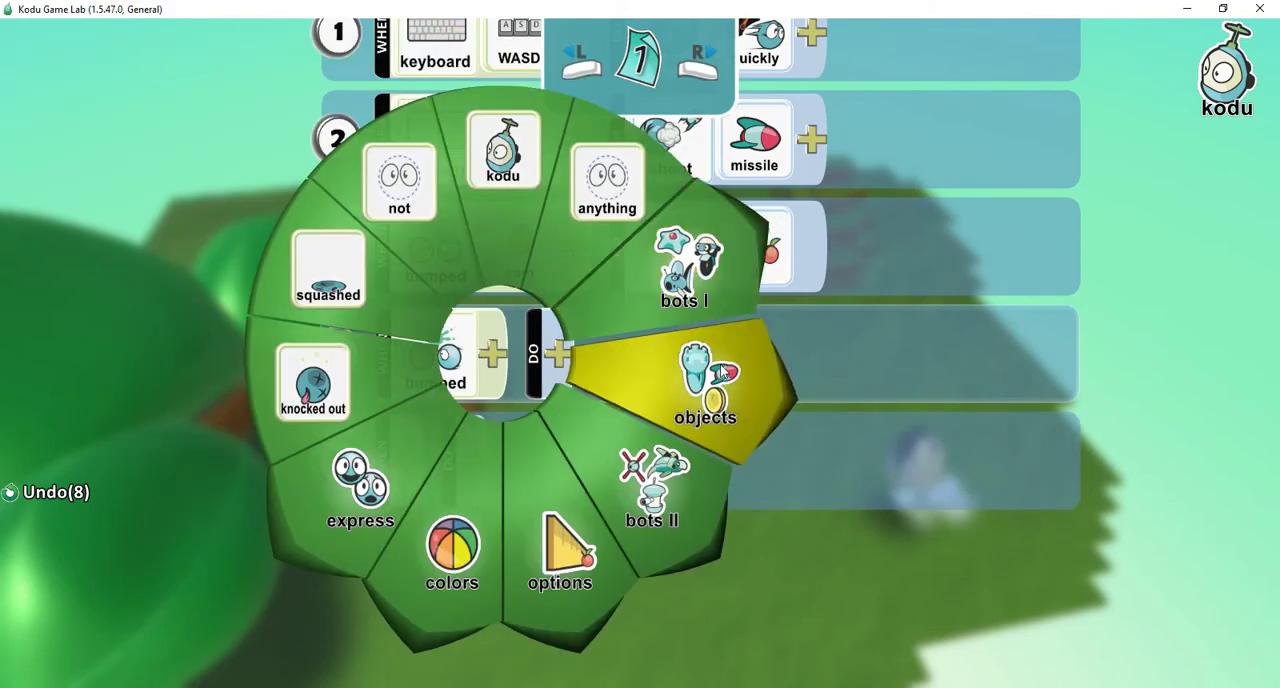
pyautogui.click(705, 390)
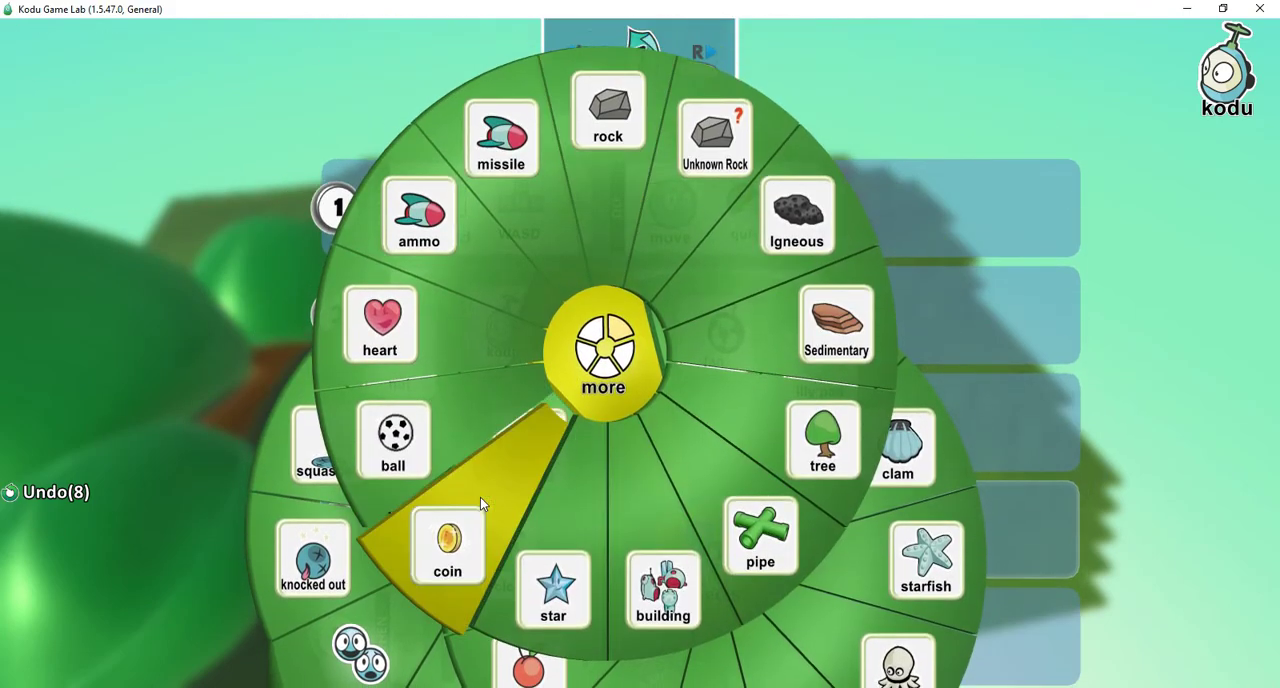
pyautogui.click(603, 350)
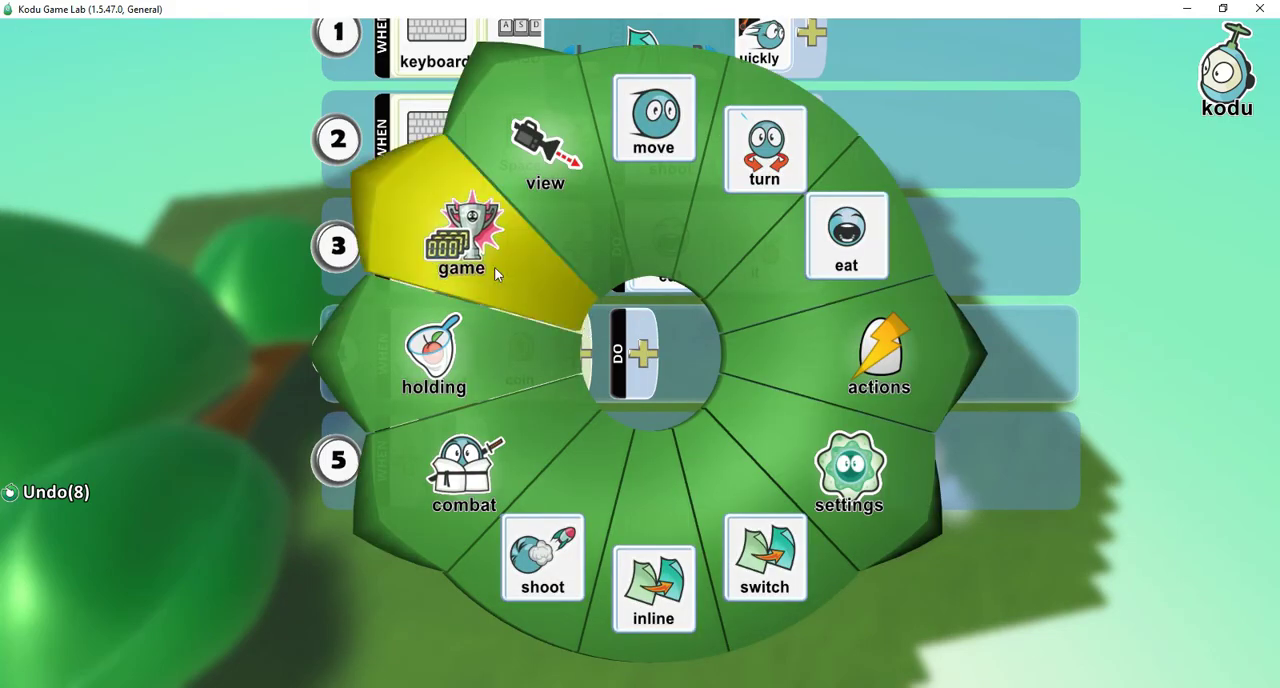
pyautogui.click(461, 245)
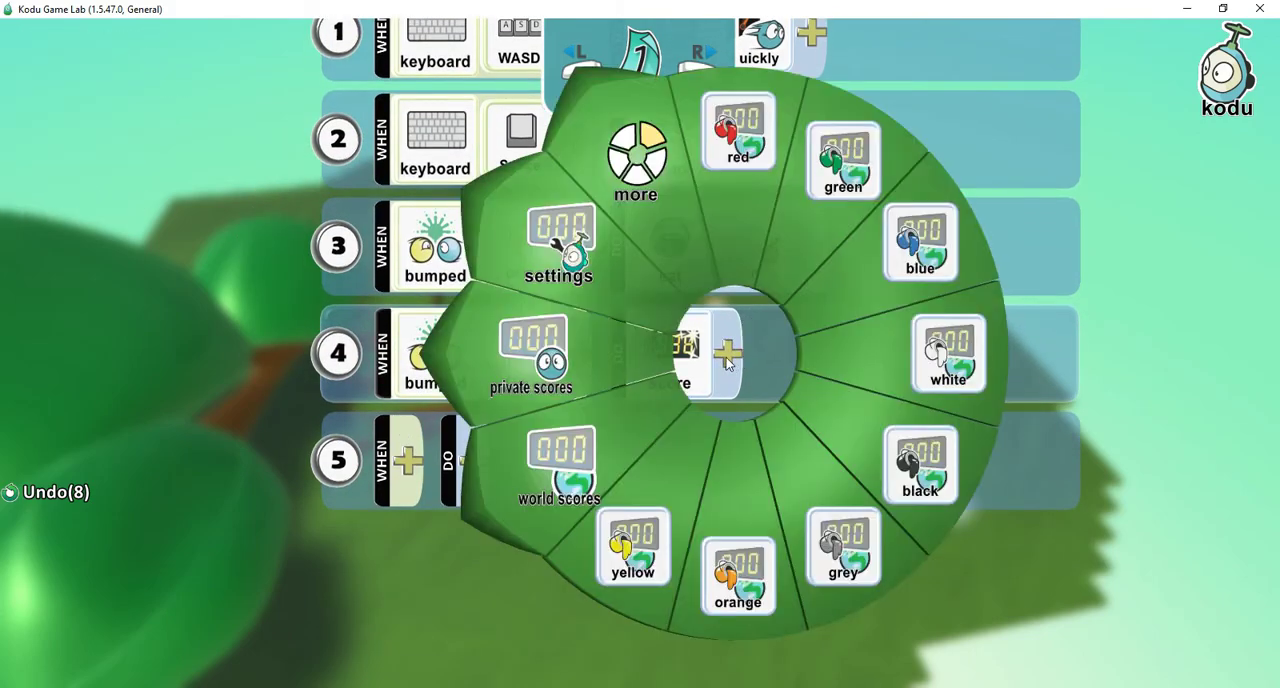
pyautogui.moveTo(738, 130)
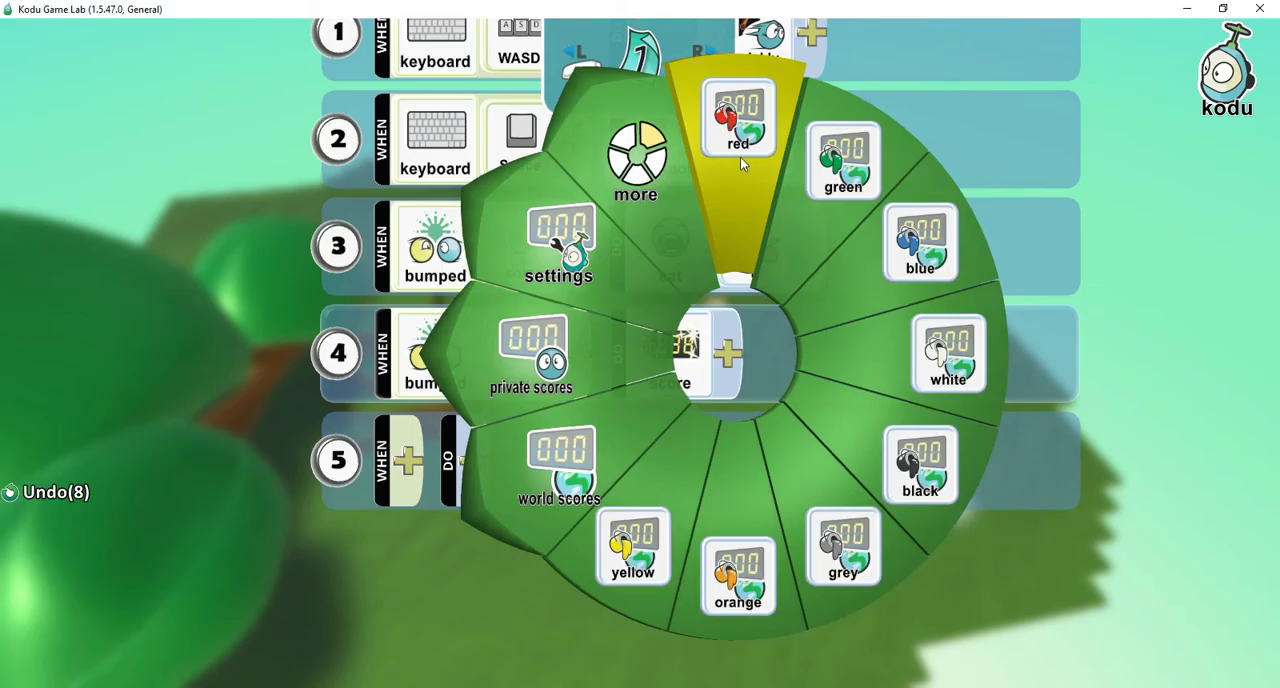
pyautogui.click(738, 115)
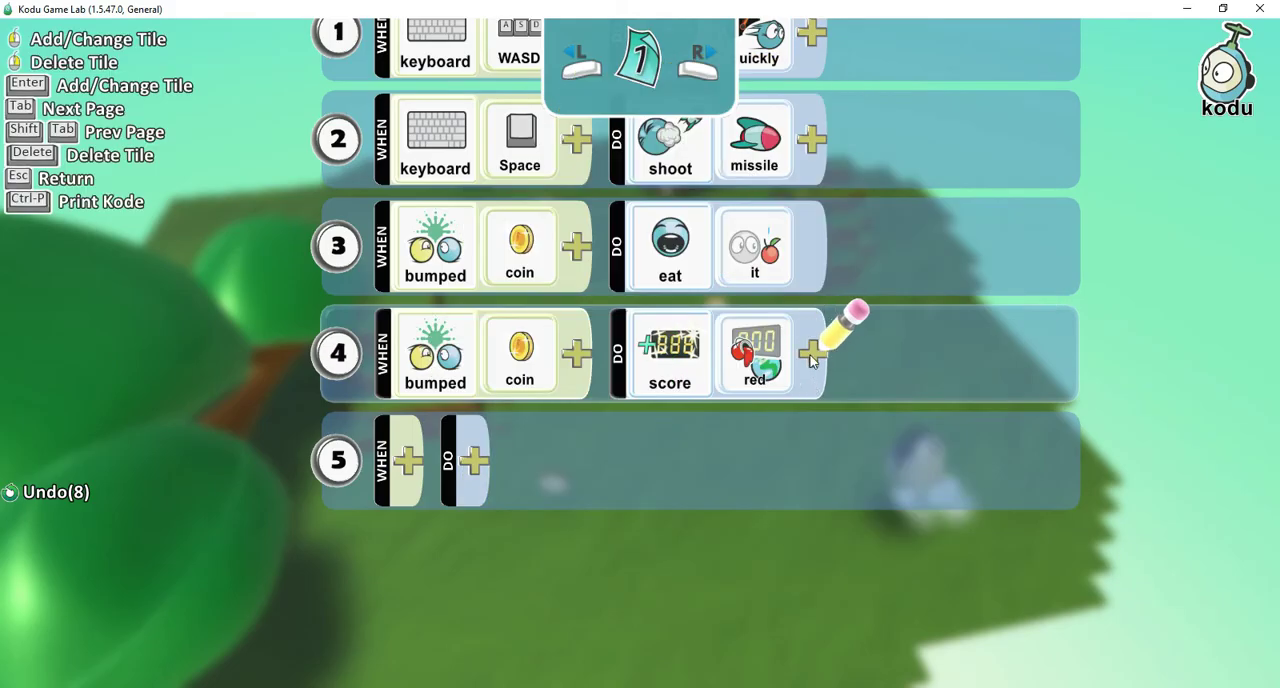
pyautogui.click(811, 353)
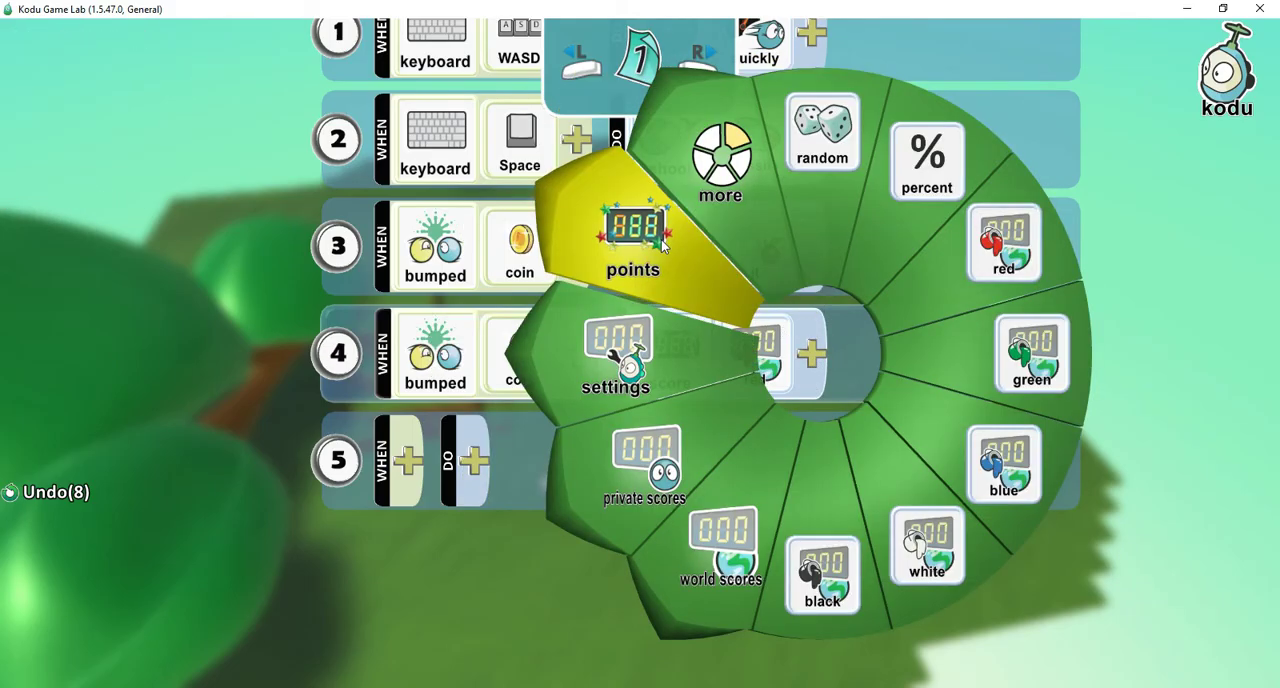
pyautogui.click(632, 230)
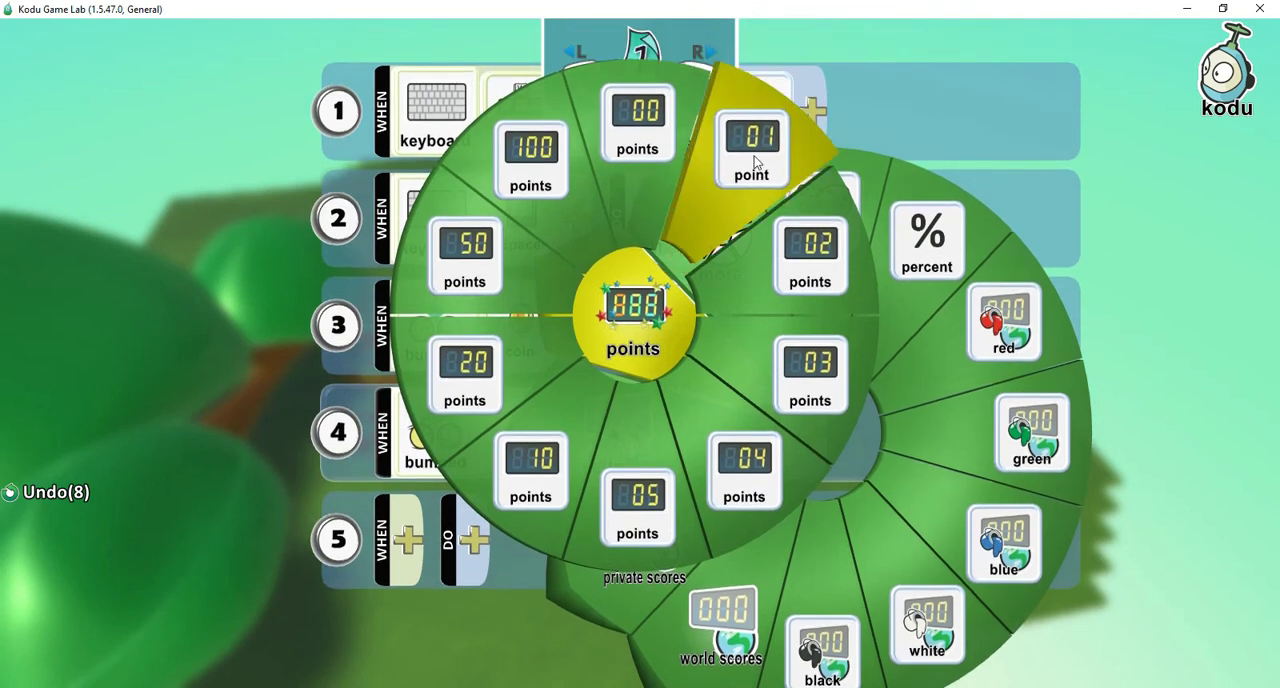
pyautogui.click(751, 147)
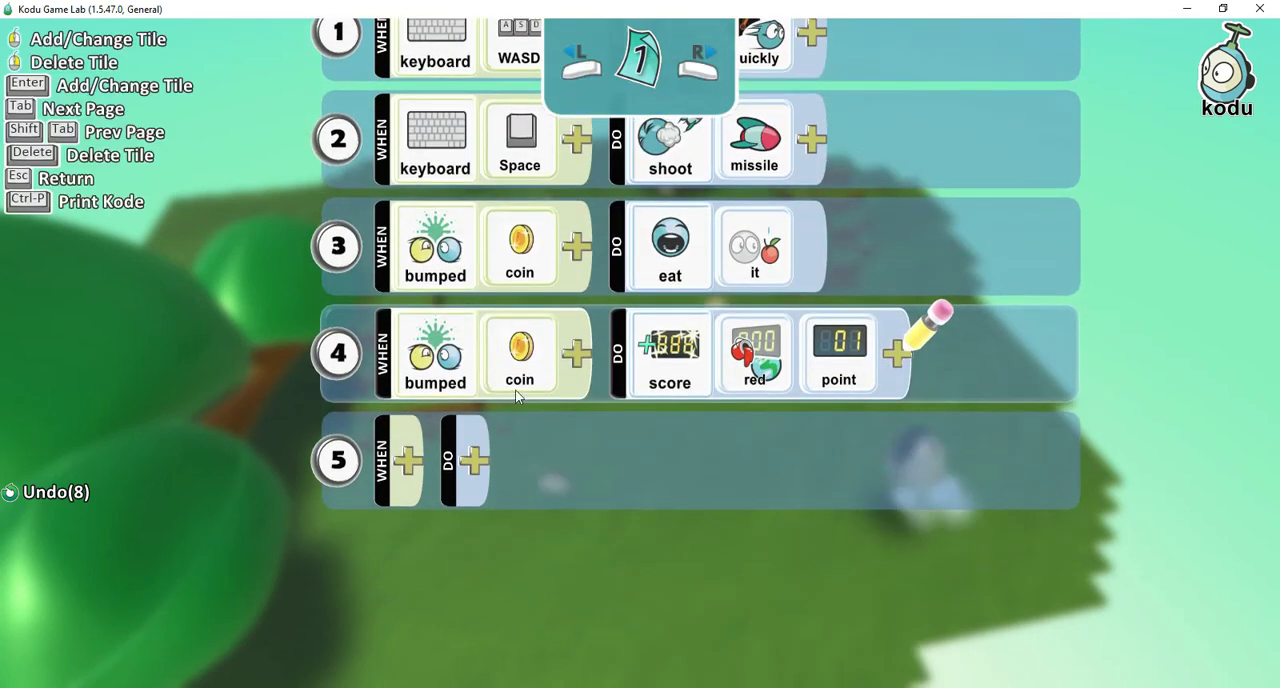
pyautogui.moveTo(717, 247)
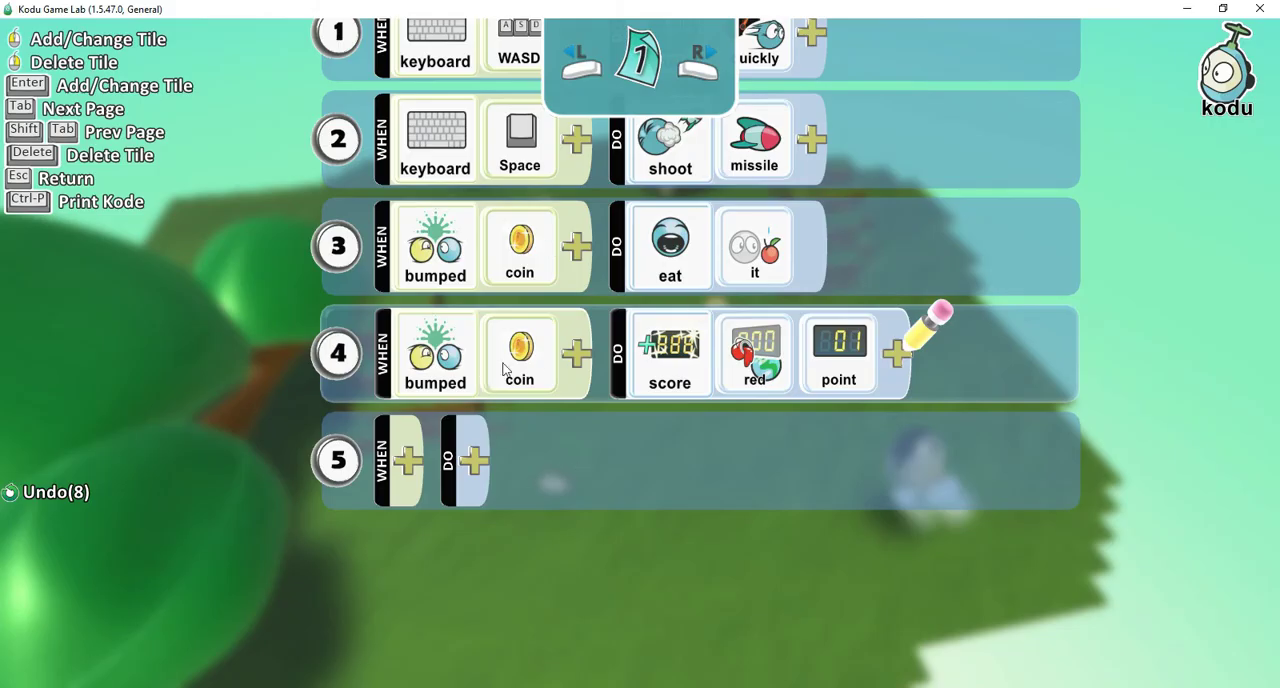
pyautogui.moveTo(630, 372)
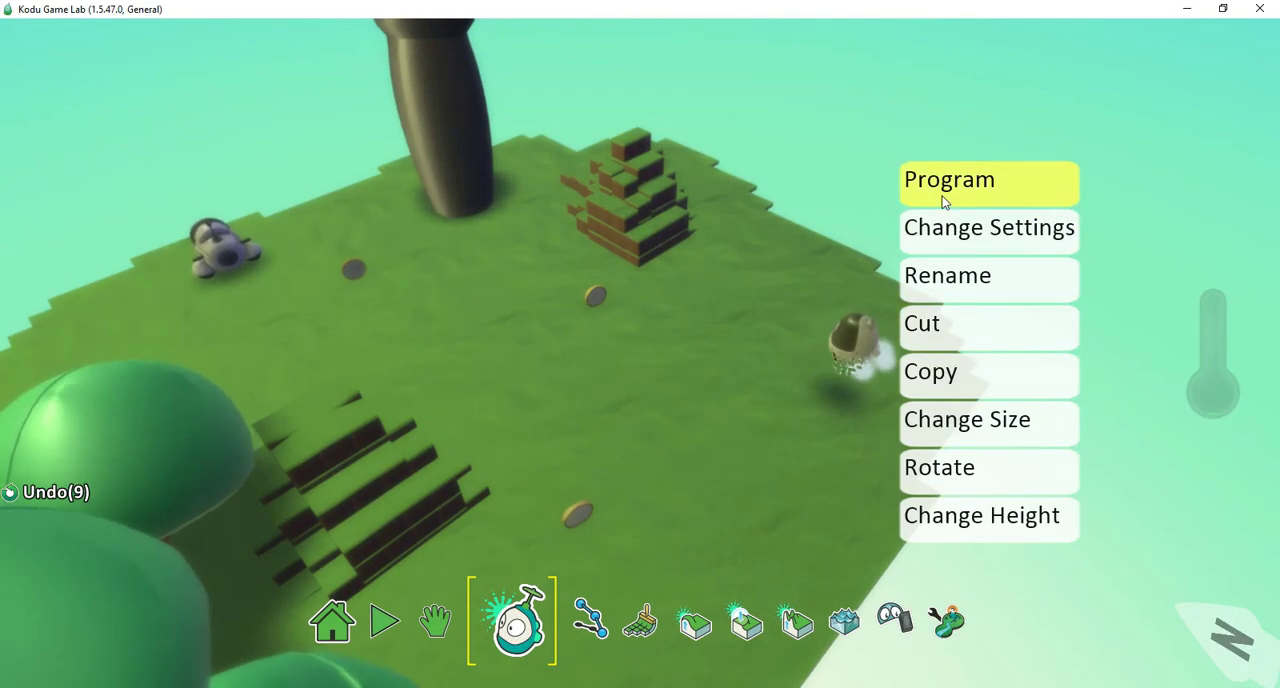
# Close the character's options and start playing the world to test the coin rules
pyautogui.click(948, 179)
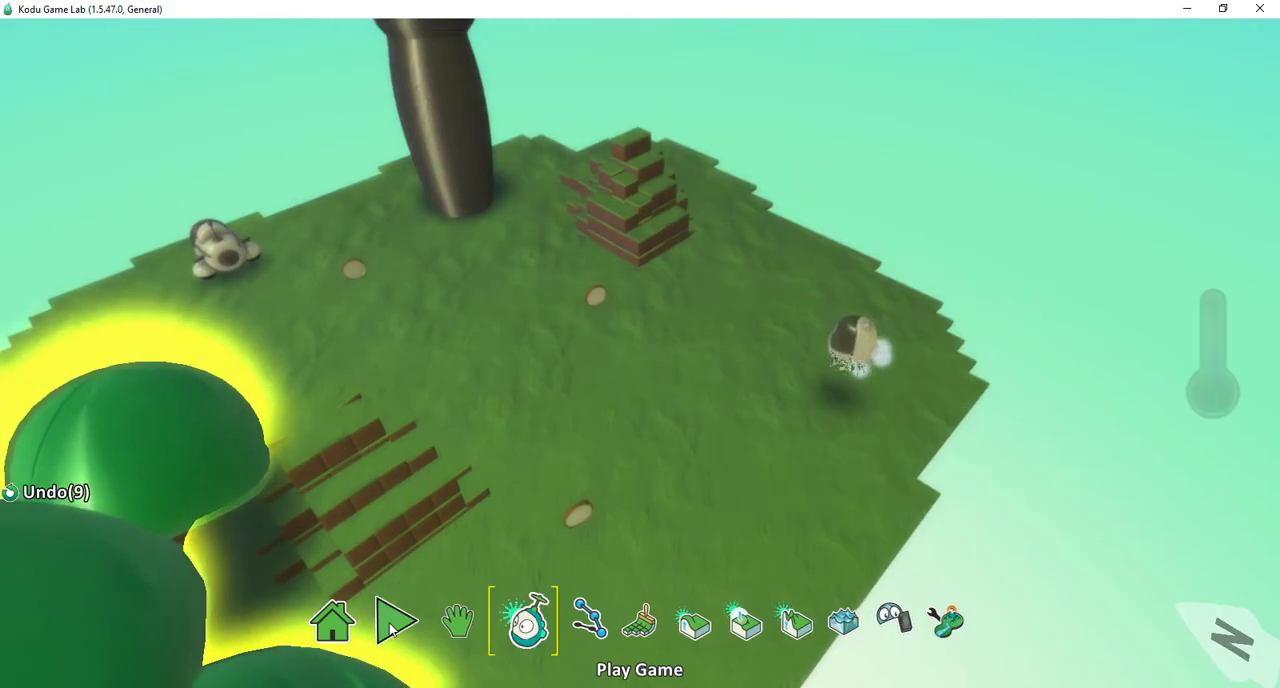
pyautogui.click(397, 620)
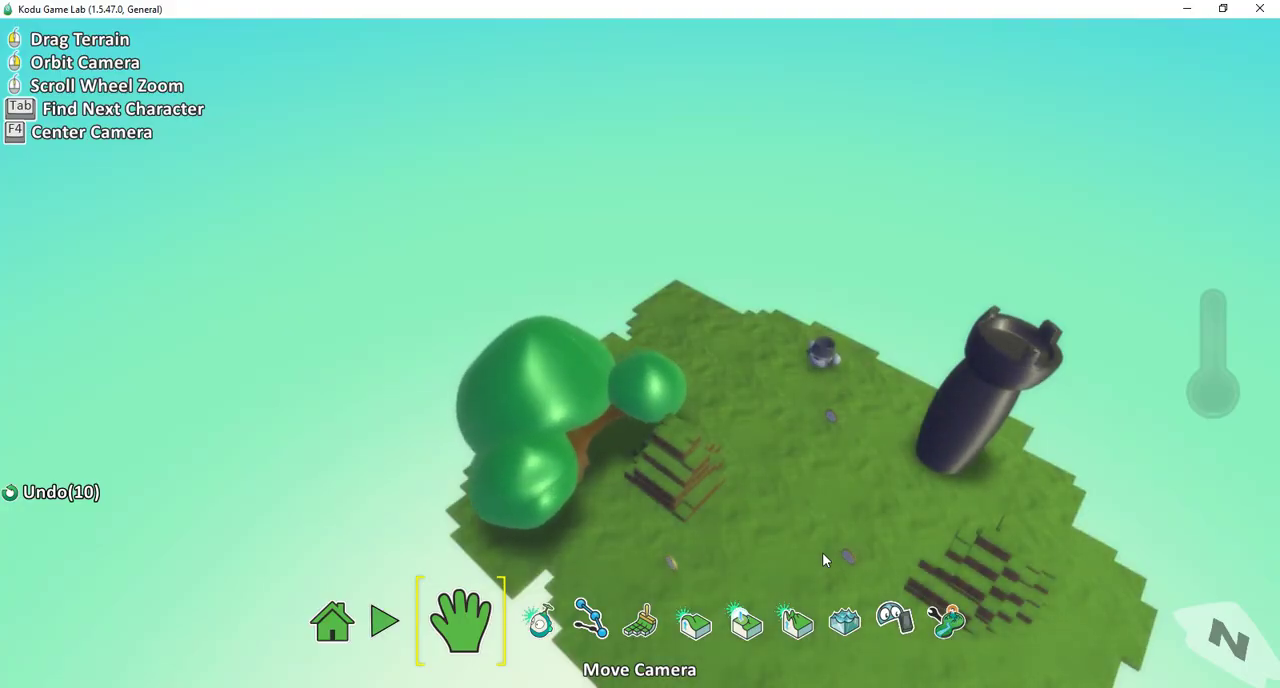
# Switch back to the object tool and open the back cannon's options menu
pyautogui.click(575, 620)
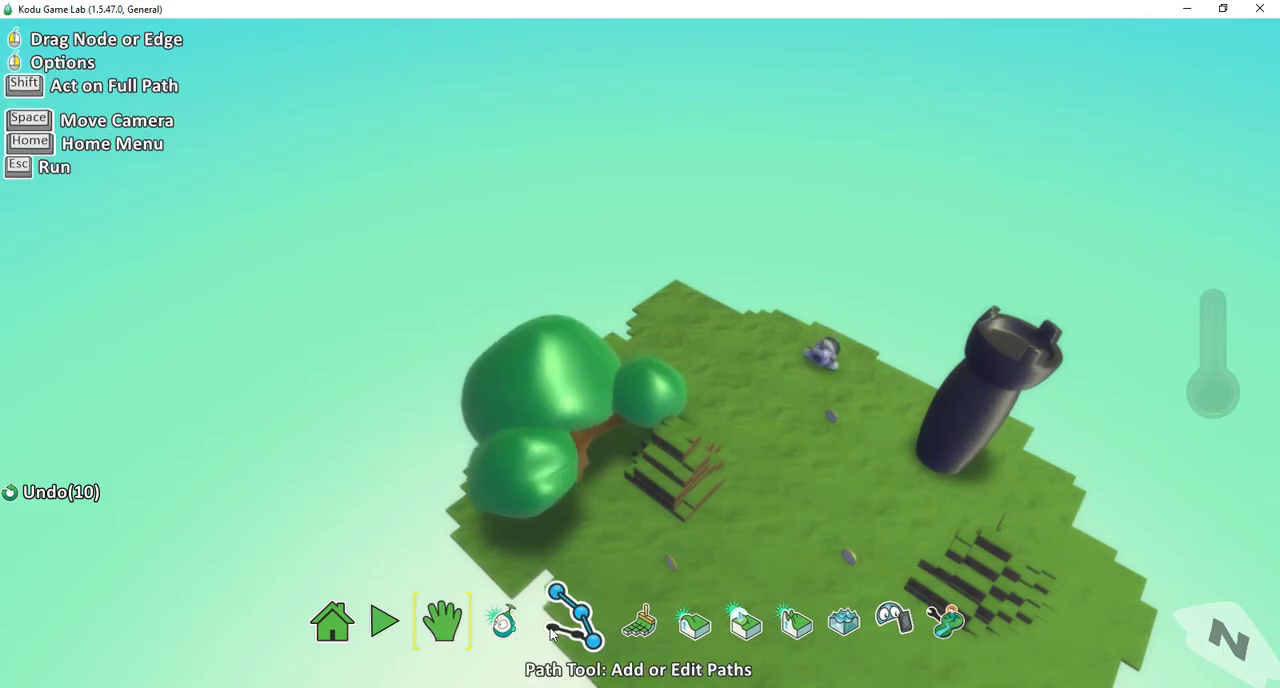
pyautogui.click(442, 620)
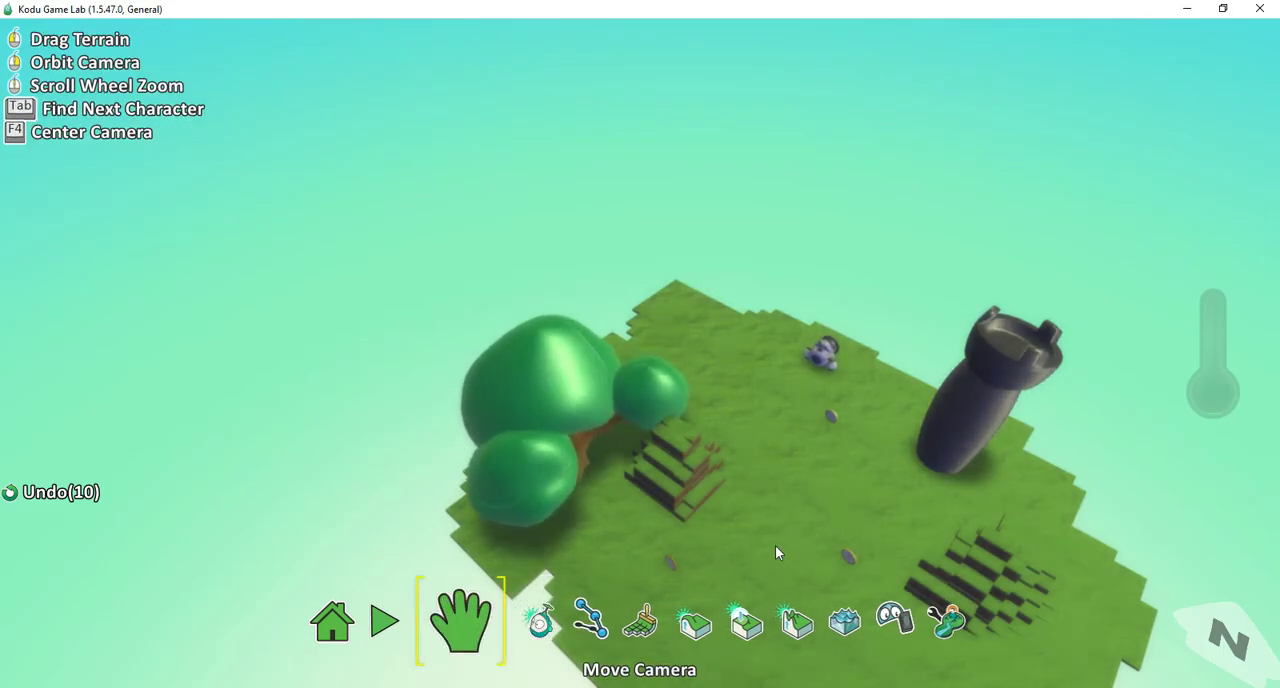
pyautogui.click(513, 620)
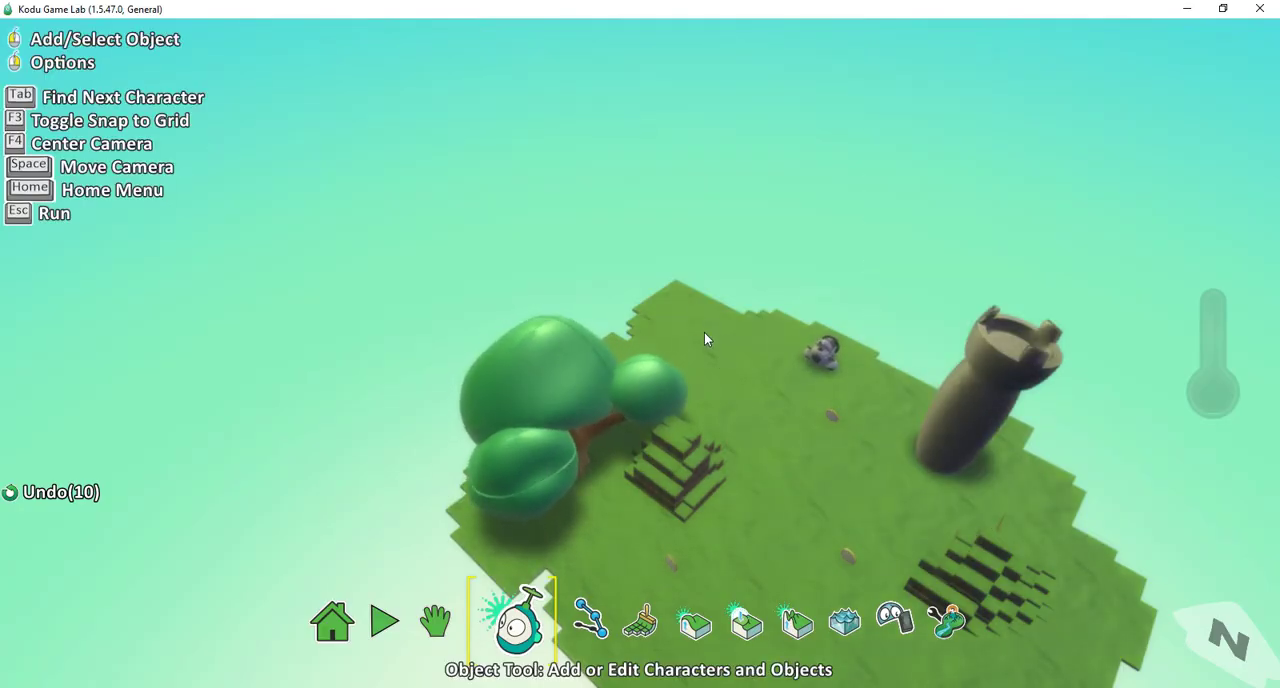
pyautogui.rightClick(705, 338)
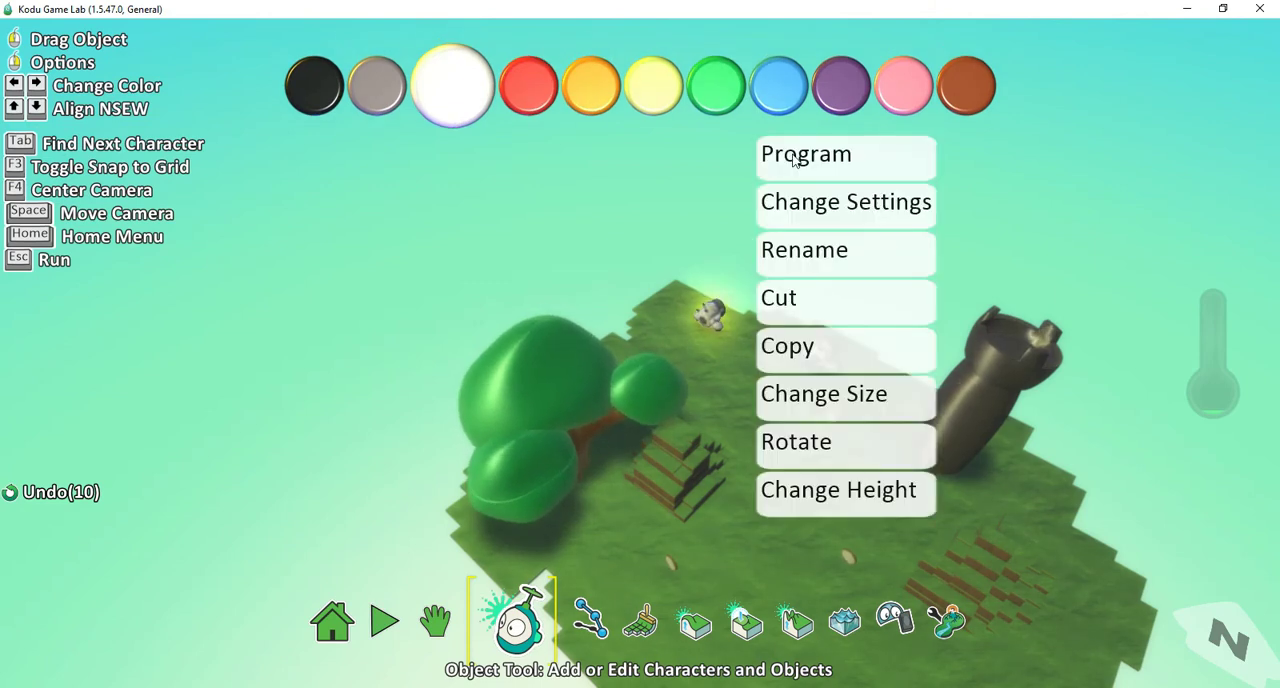
# Dismiss the cannon's options and run the game to test both cannons
pyautogui.click(805, 154)
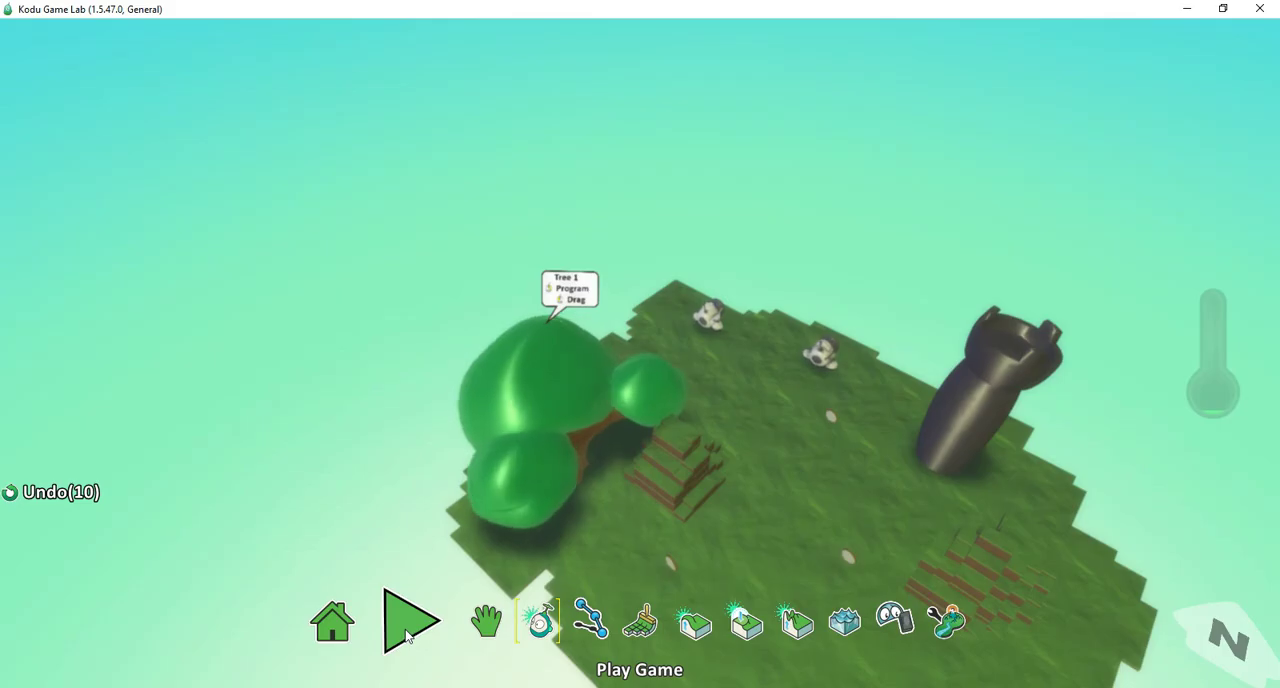
pyautogui.click(410, 620)
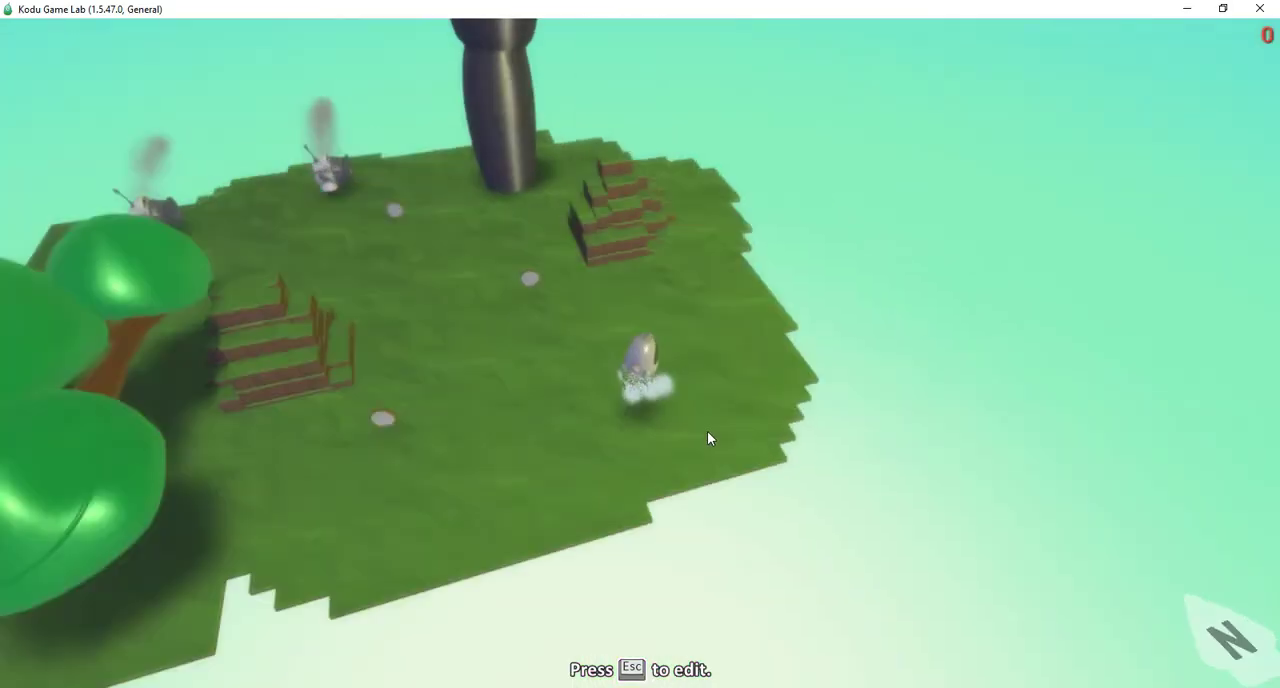